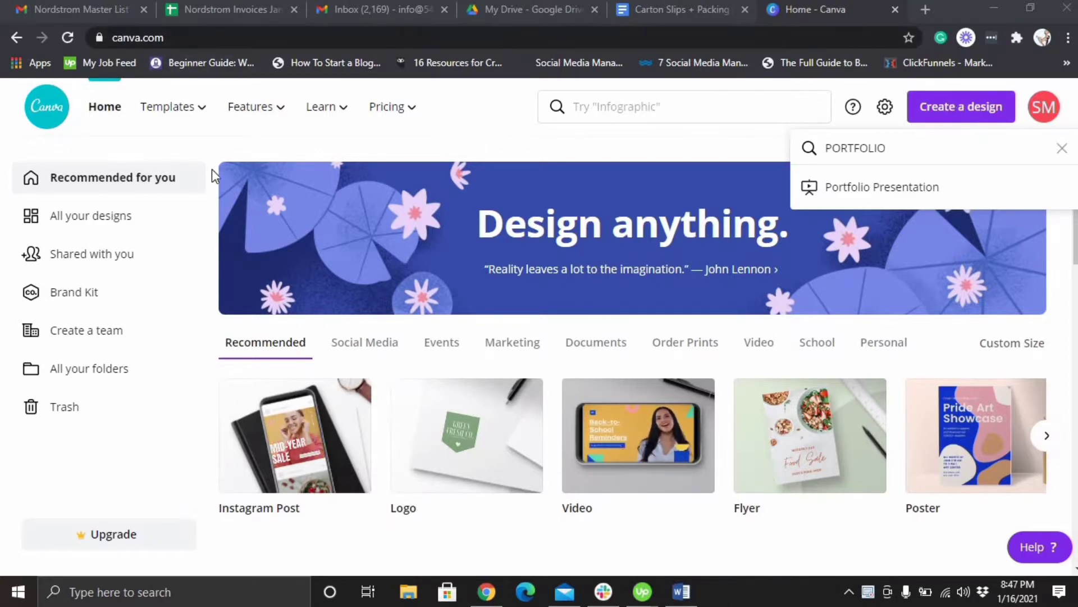
Search templates for 'portfolio' and open the Ari Landry Photography photo book template.
left_click(168, 106)
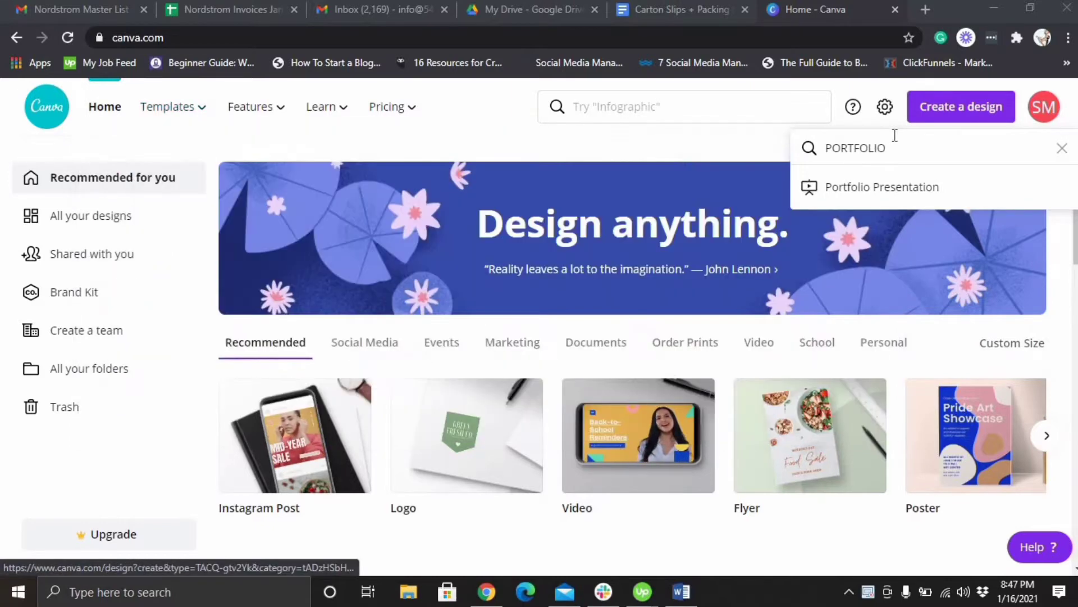
left_click(684, 107)
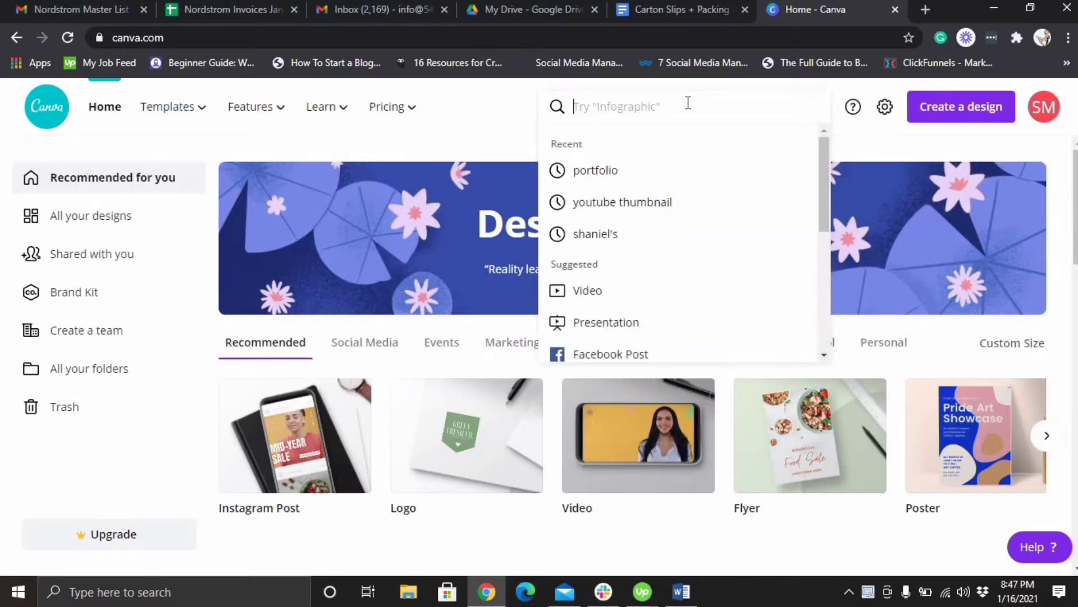
left_click(595, 170)
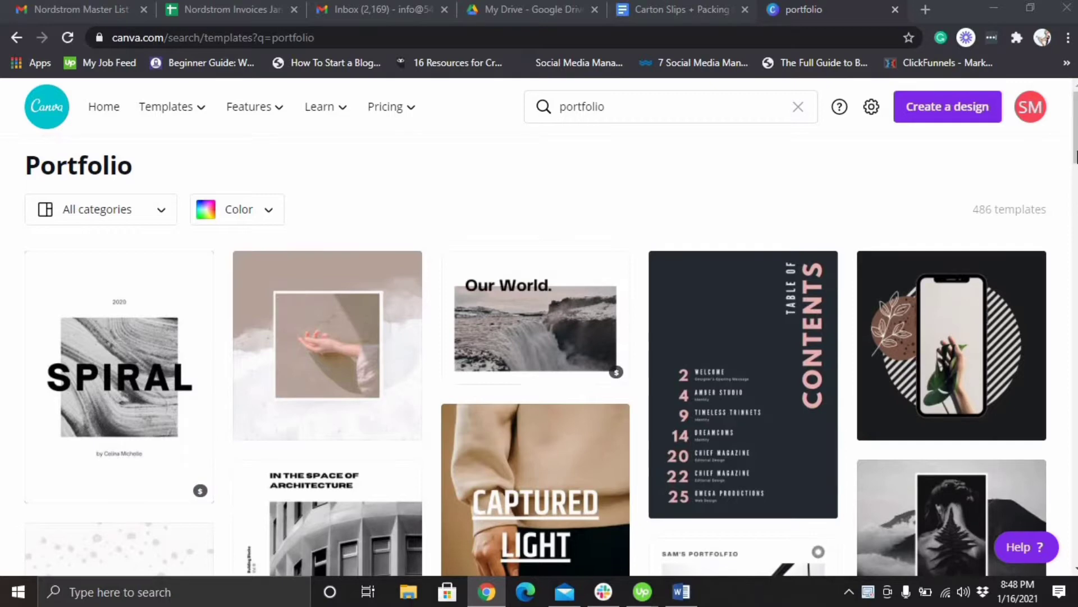
scroll("down", 3)
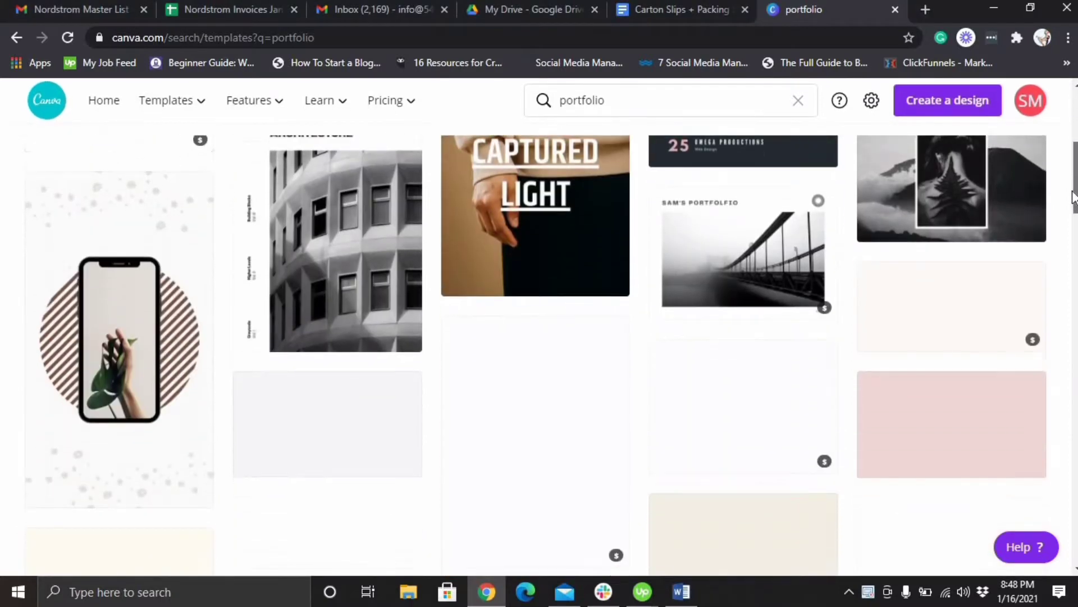
scroll("down", 3)
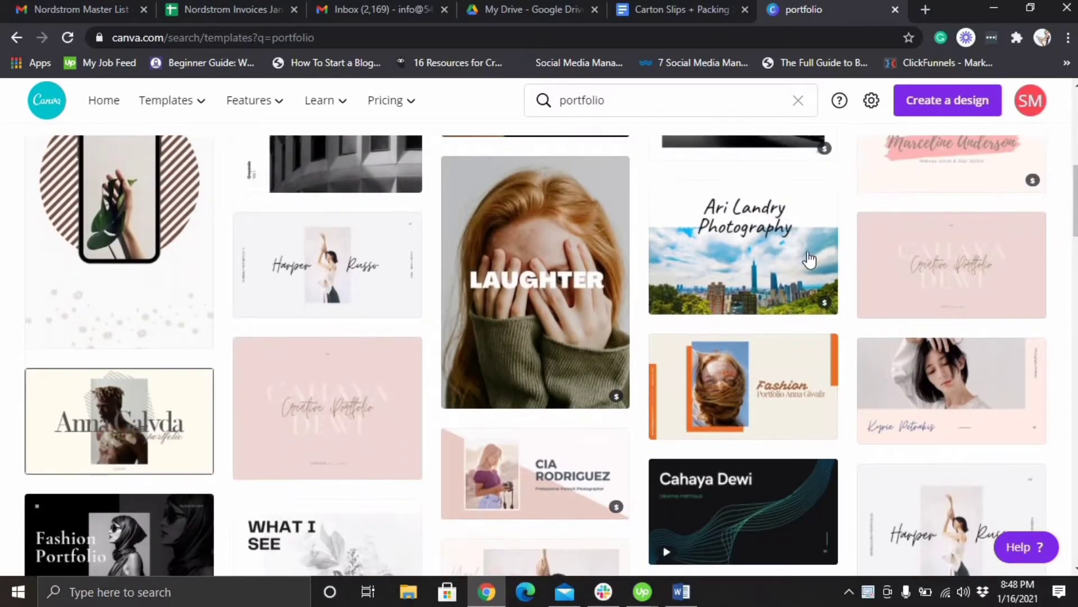
left_click(742, 250)
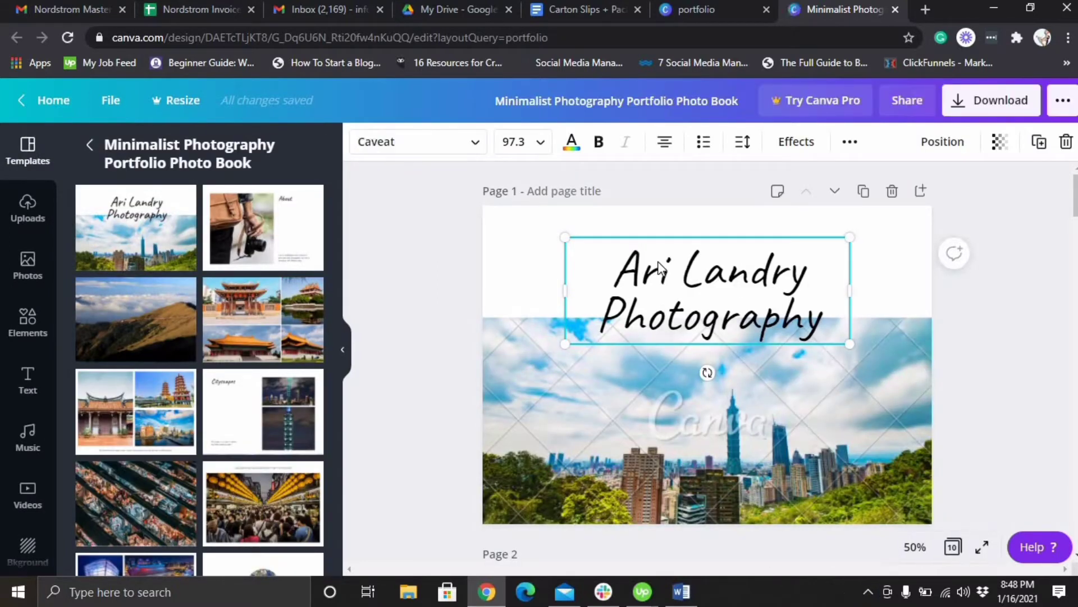
Restyle the 'Ari Landry Photography' cover title in Glacial Indifference at size 45.
triple_click(708, 272)
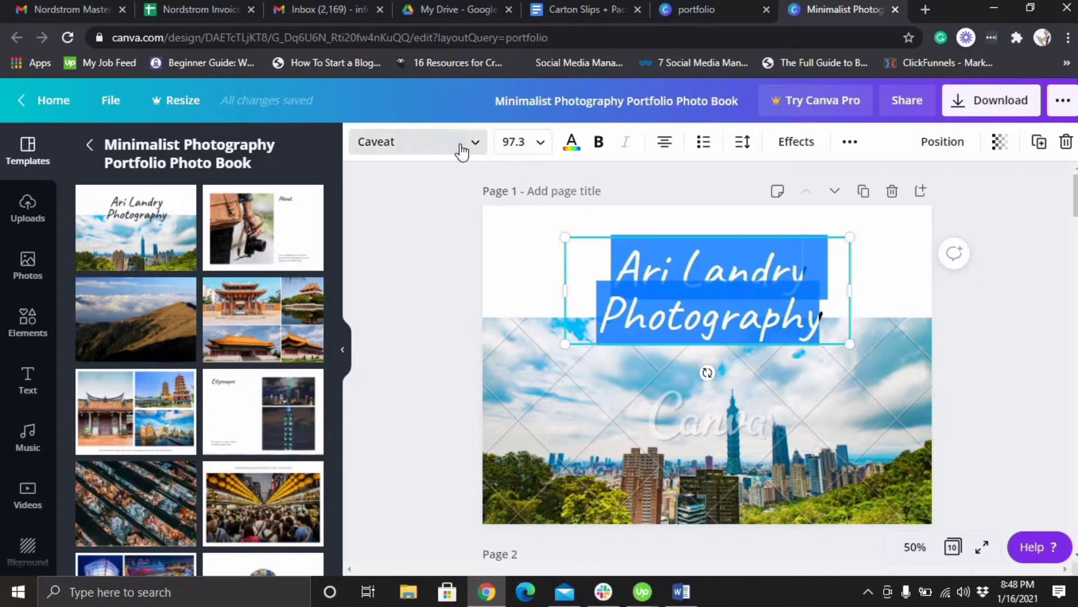
left_click(418, 142)
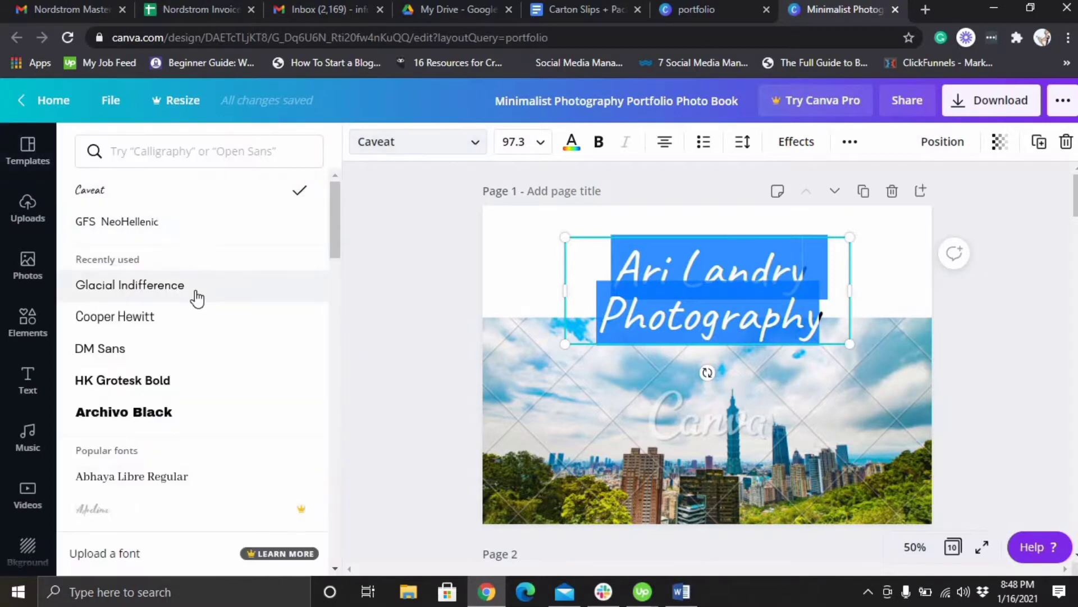
left_click(129, 285)
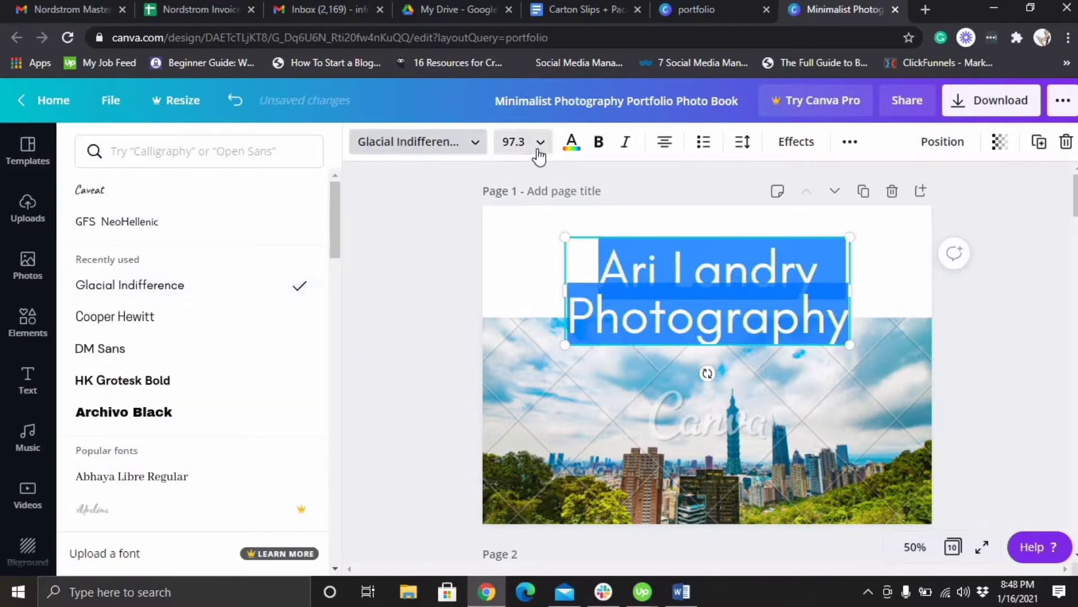
left_click(523, 141)
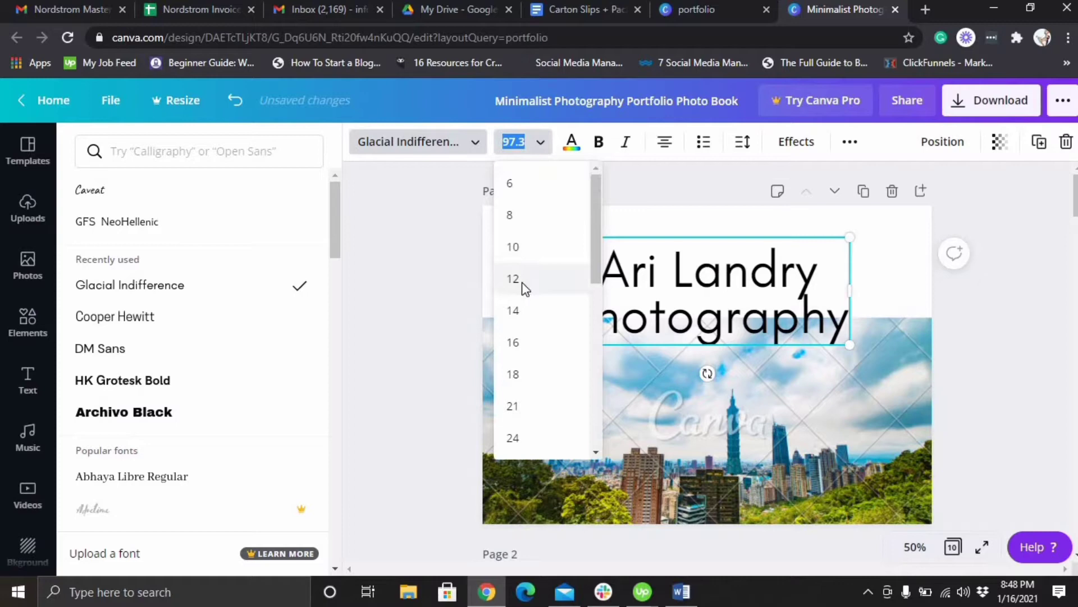
left_click(512, 279)
type("26")
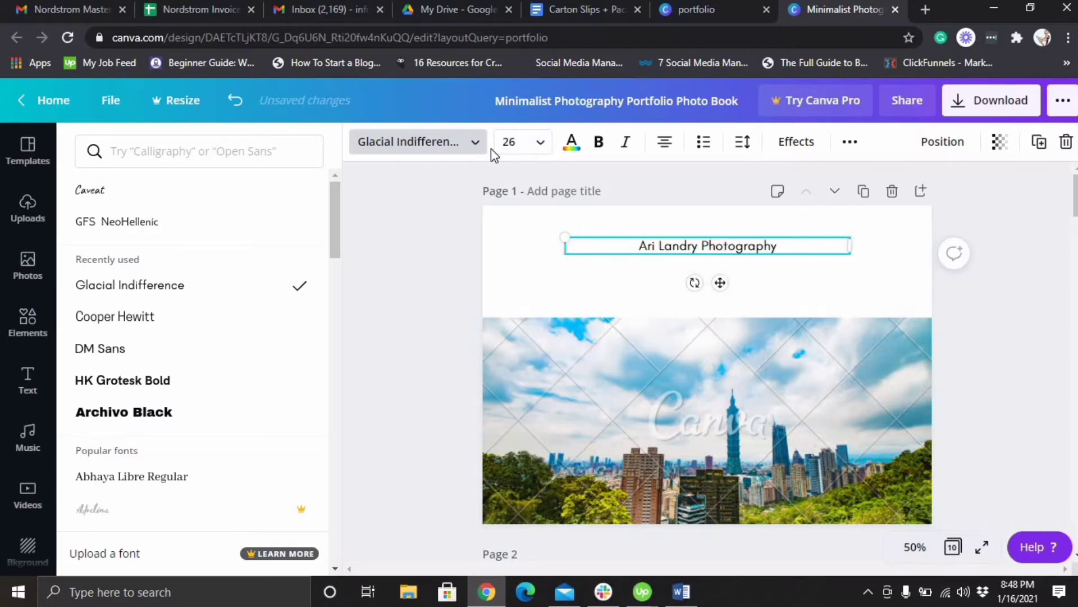
left_click(540, 142)
type("45")
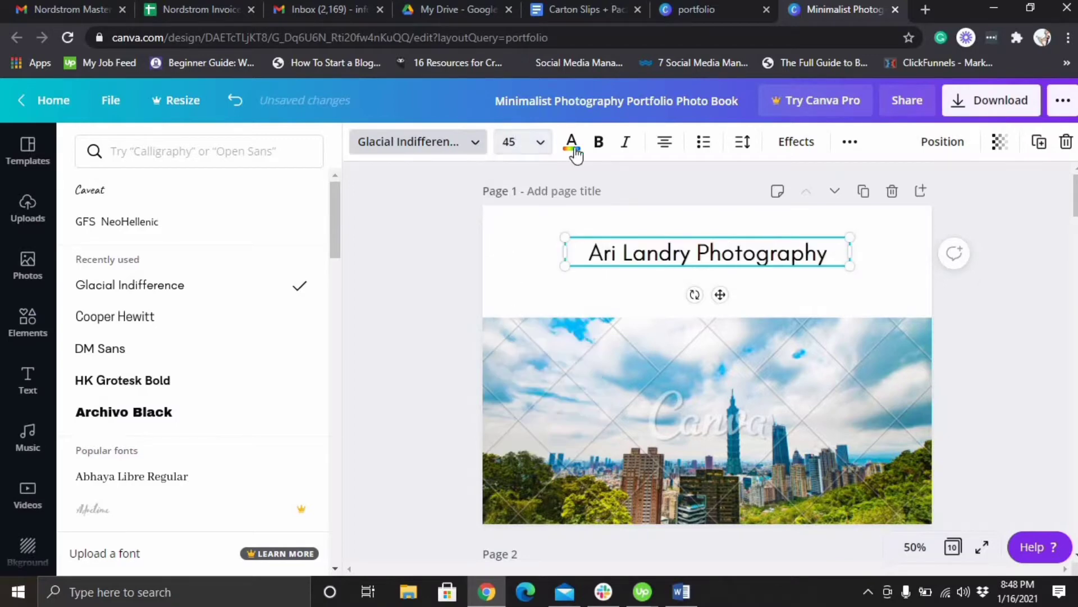
Try light blue and dark olive Photo Colors swatches, then settle on olive green.
left_click(572, 142)
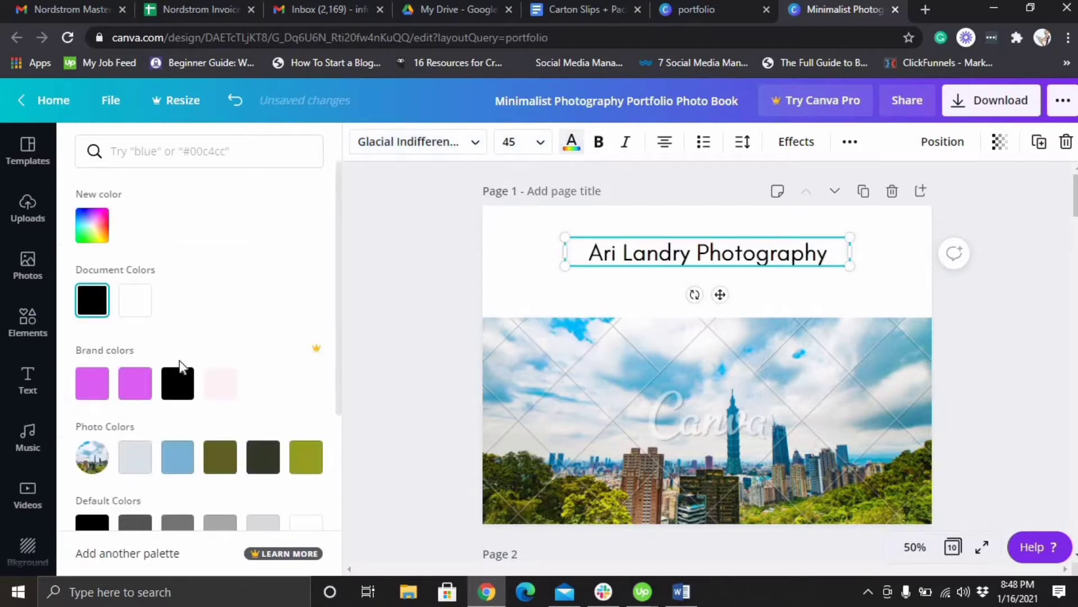
mouse_move(309, 365)
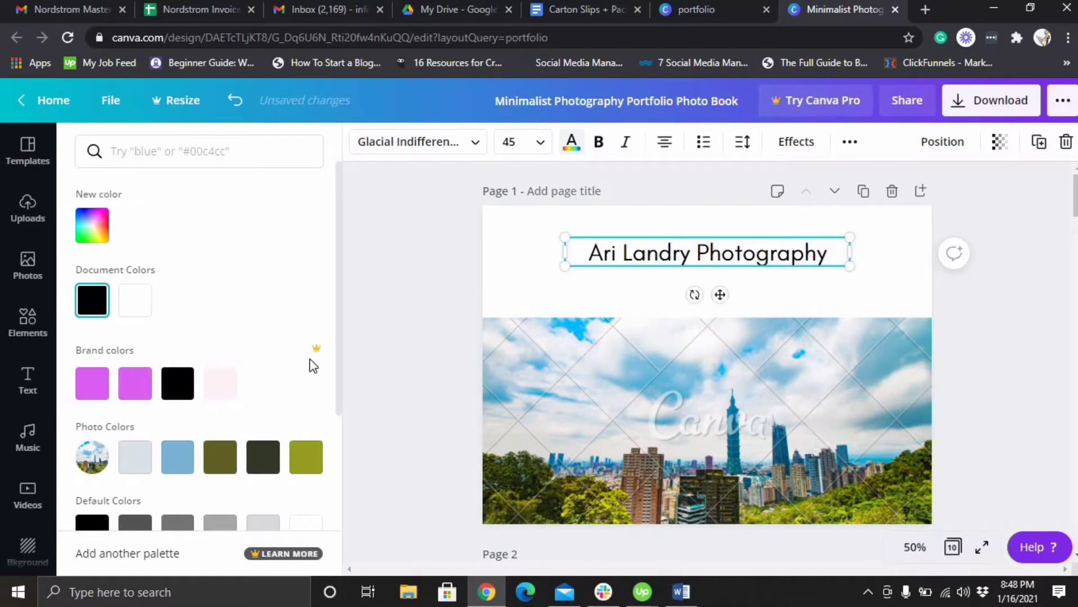
scroll("down", 3)
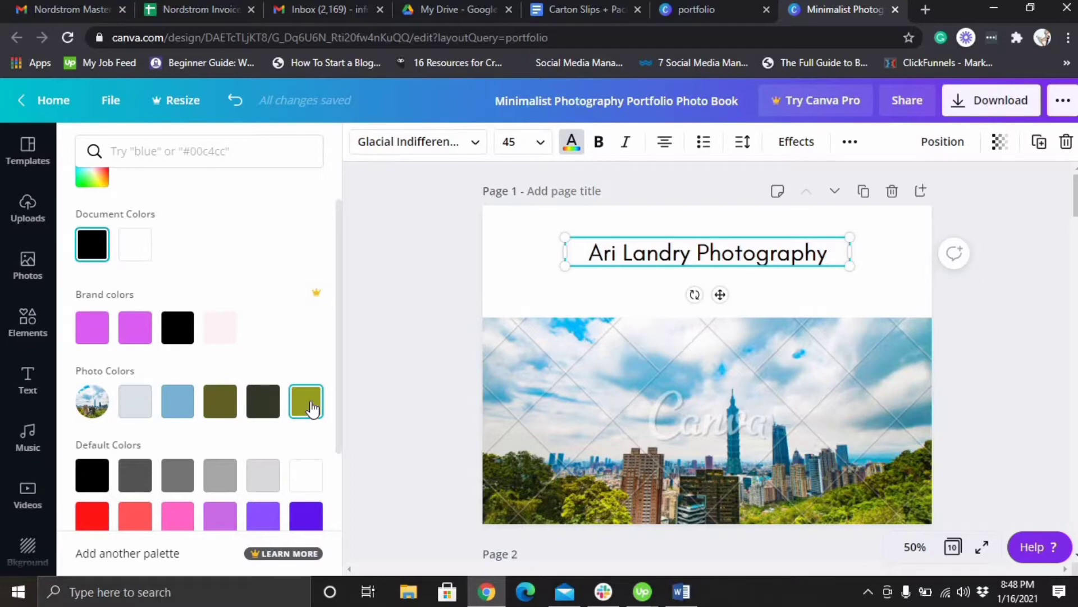
left_click(306, 401)
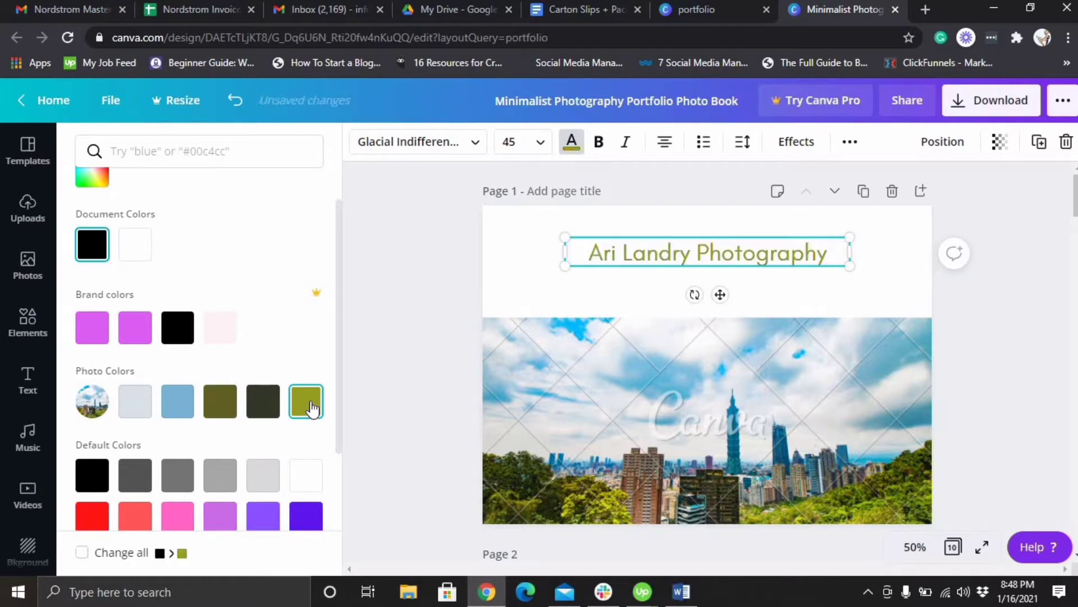
left_click(306, 401)
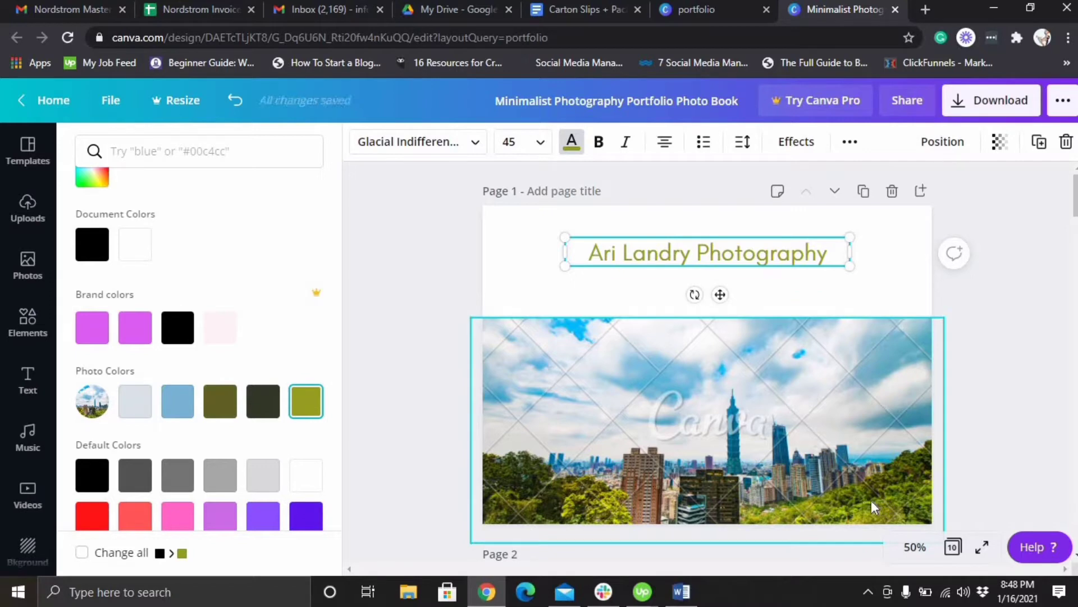
left_click(177, 400)
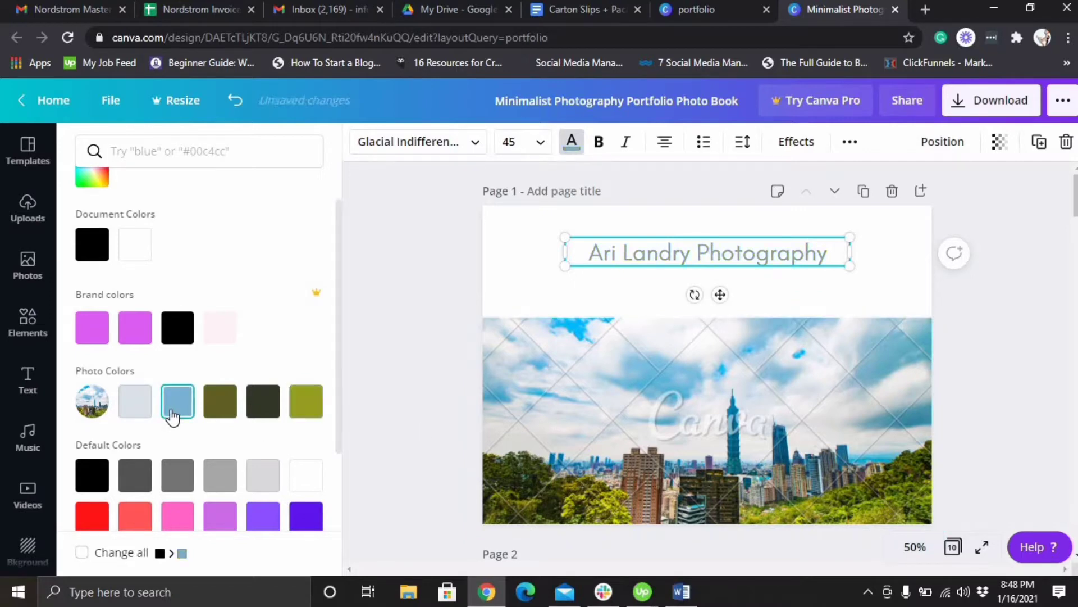
left_click(219, 401)
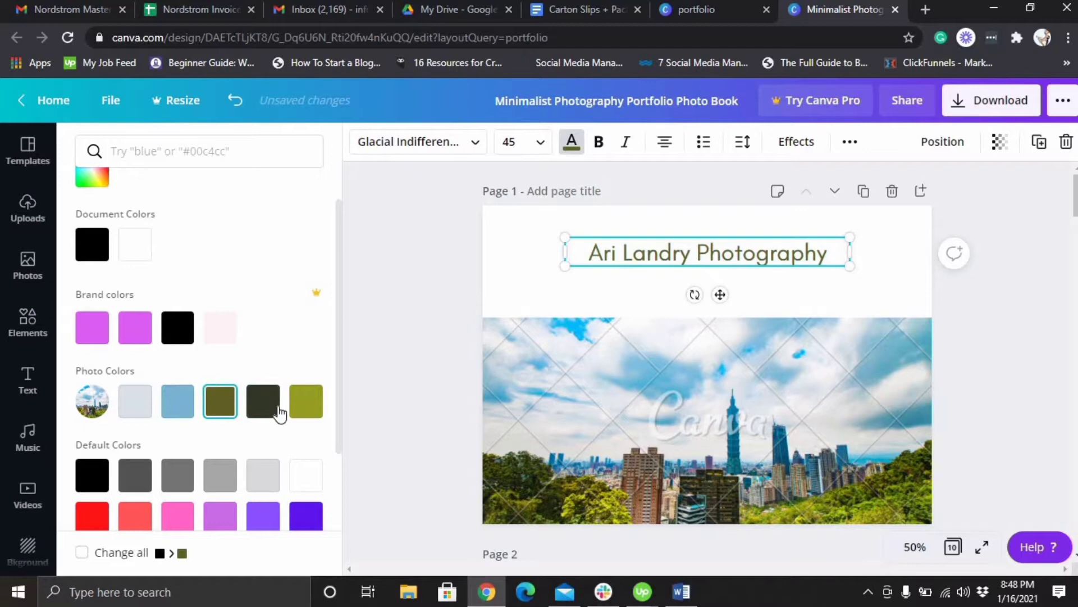
left_click(306, 401)
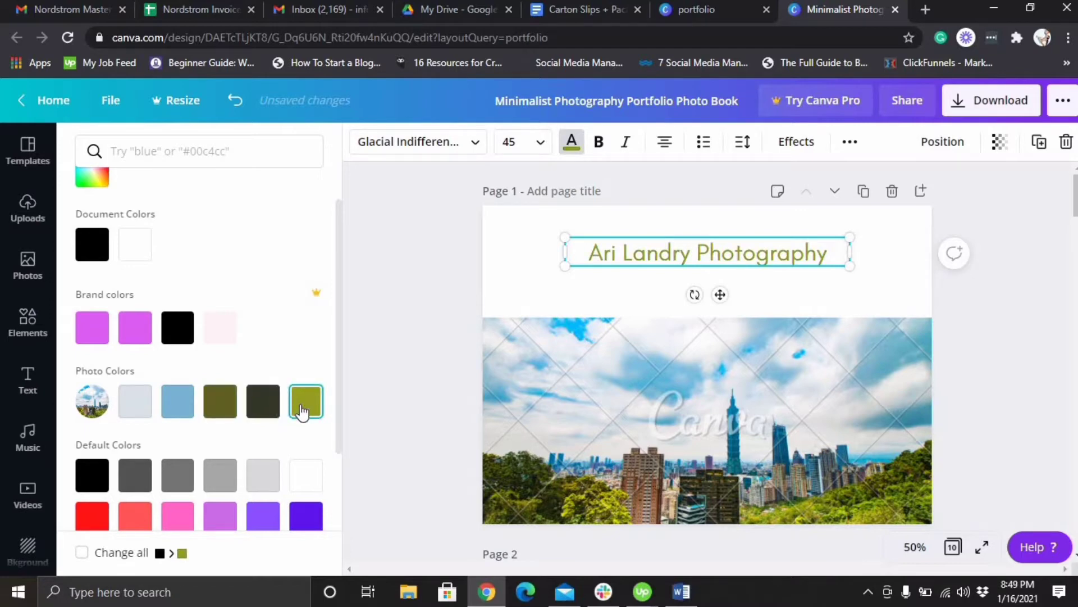
left_click(306, 401)
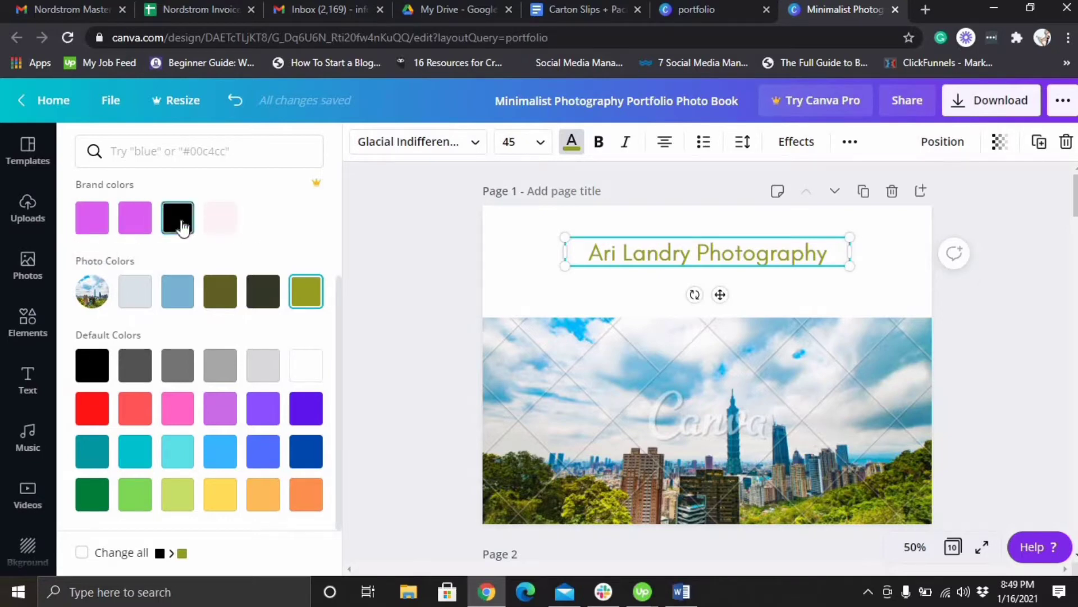
mouse_move(92, 217)
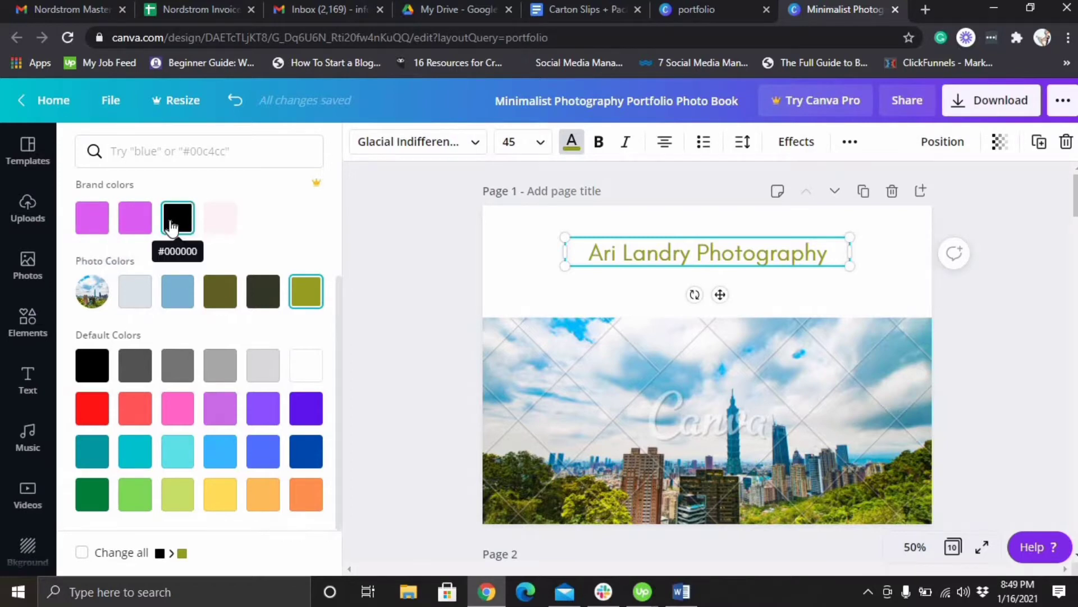
mouse_move(178, 218)
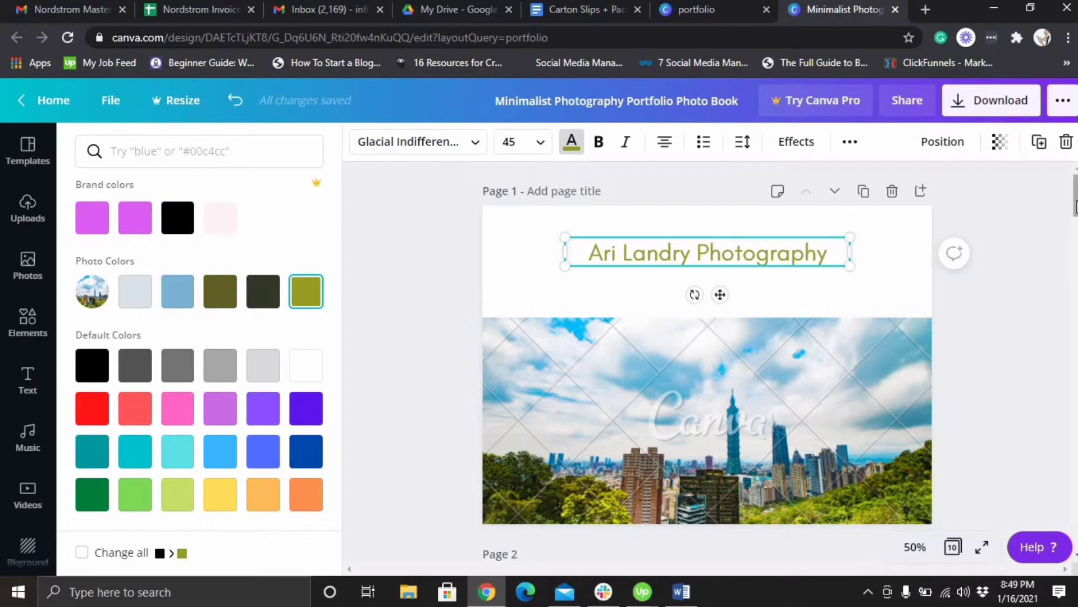
Swap the About page camera-bag photo for the uploaded two-person photo filling the frame.
scroll("down", 3)
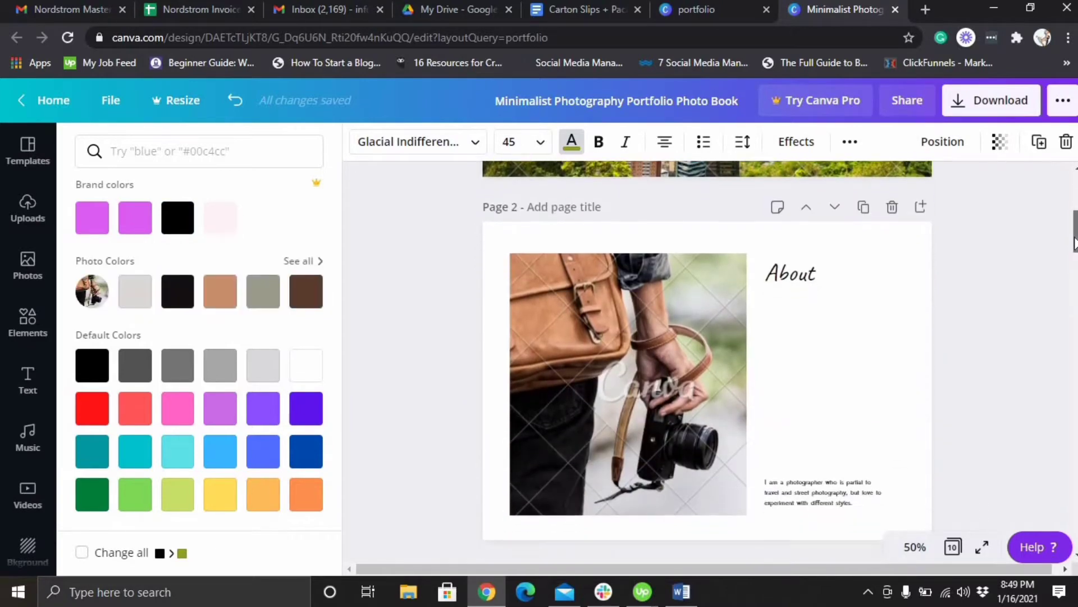
left_click(28, 150)
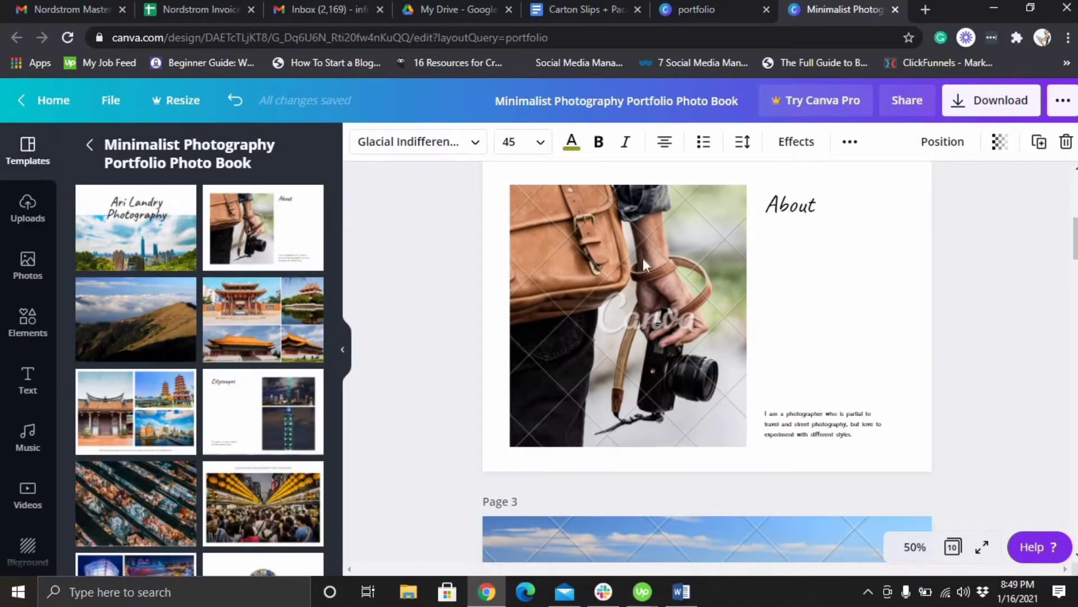
left_click(627, 315)
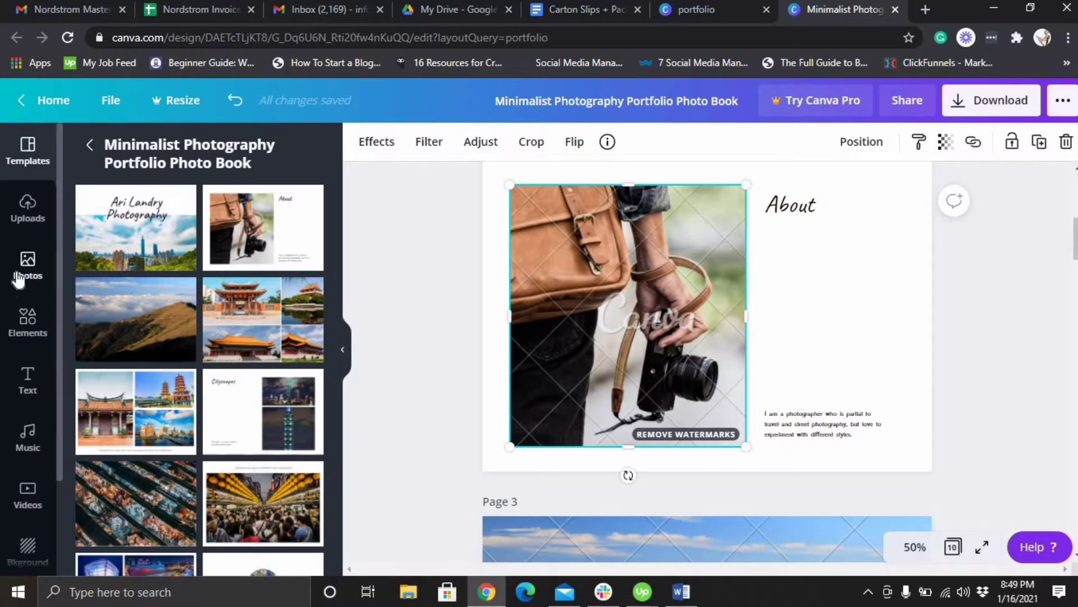
left_click(27, 267)
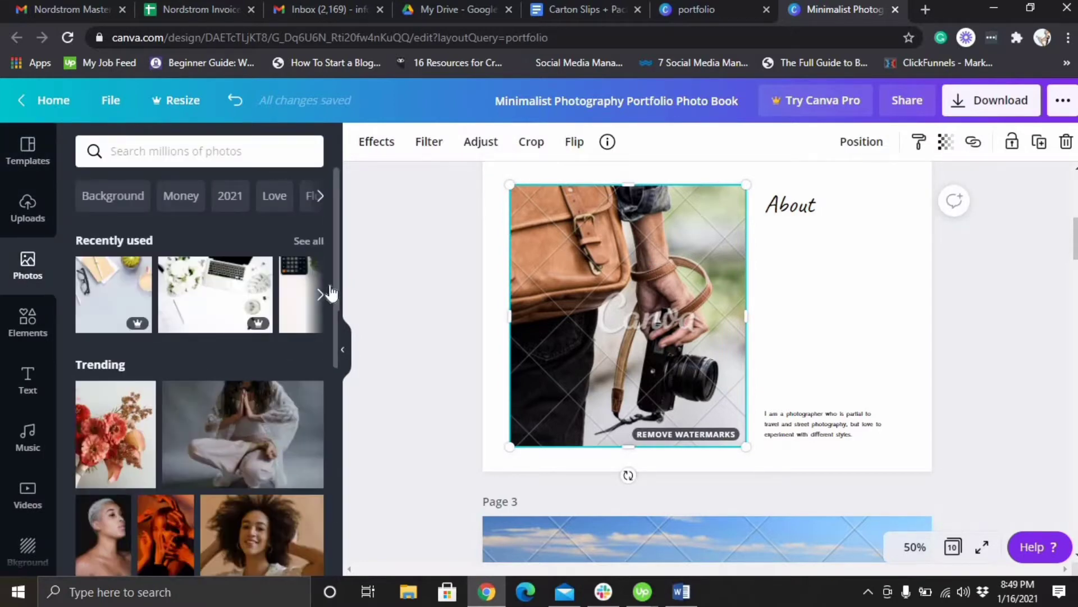
scroll("down", 3)
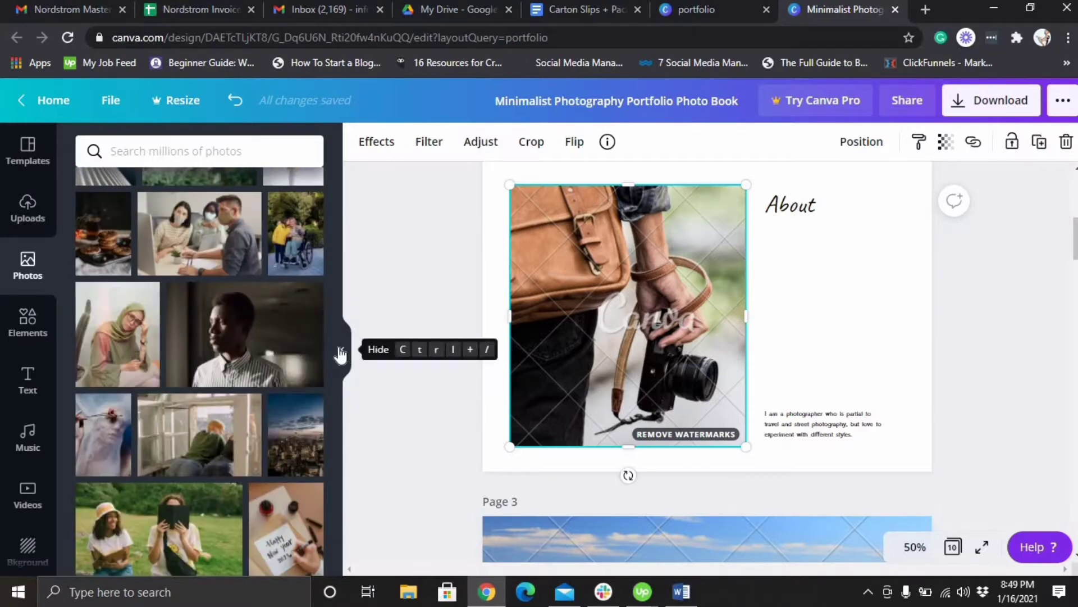
left_click(27, 208)
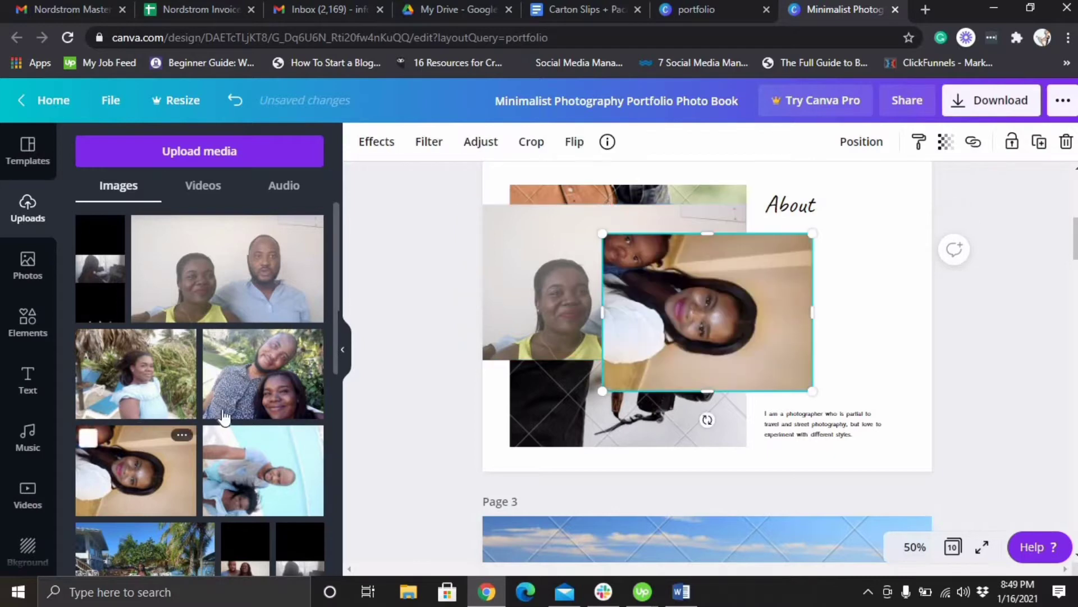
left_click(605, 282)
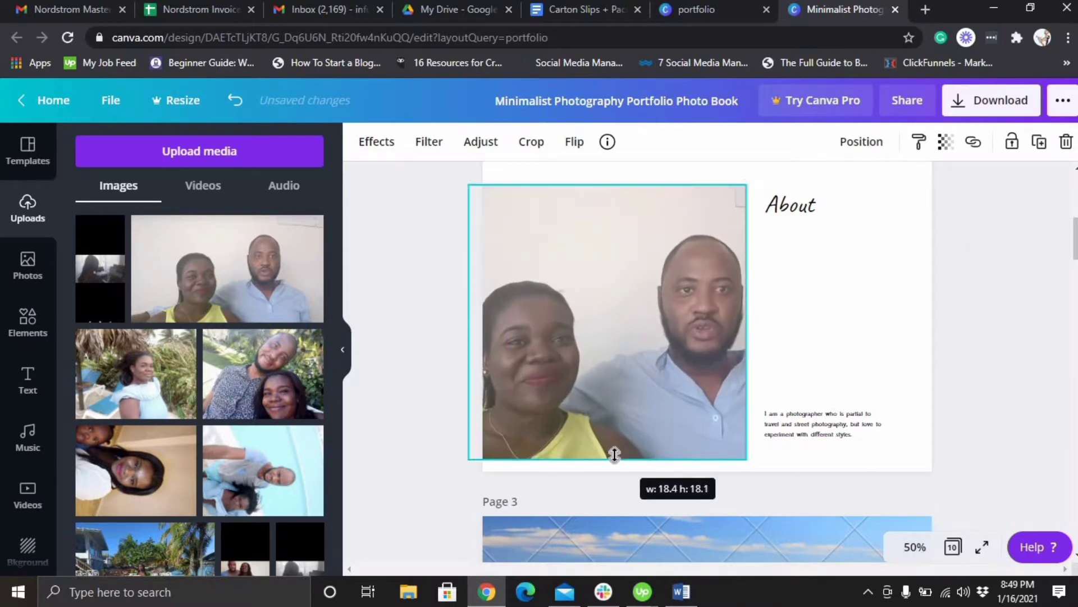
left_click(791, 205)
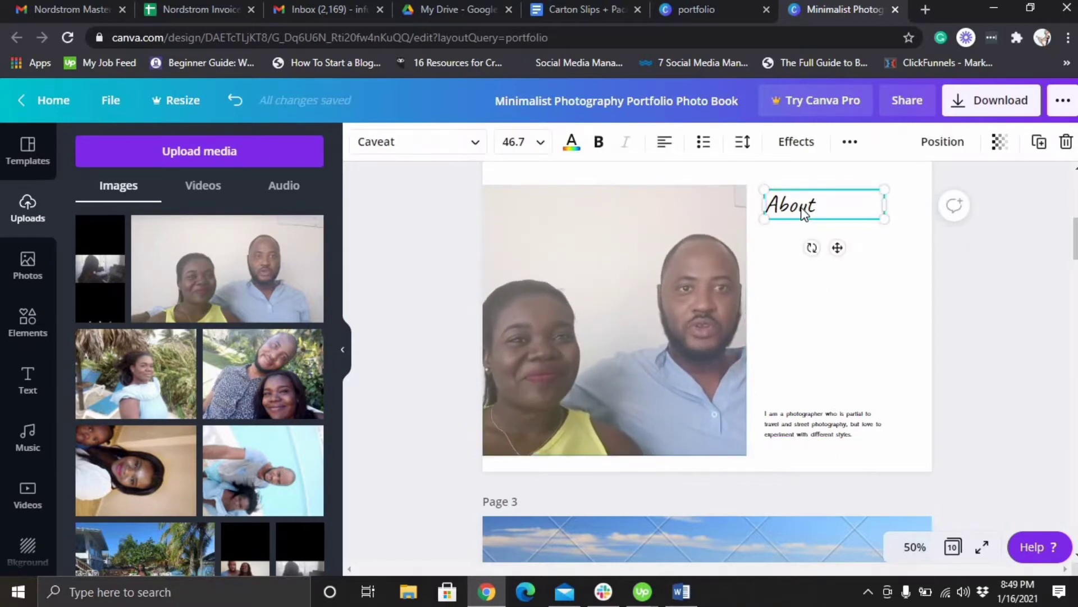
Open the Text panel and browse its headings and font combinations.
left_click(858, 306)
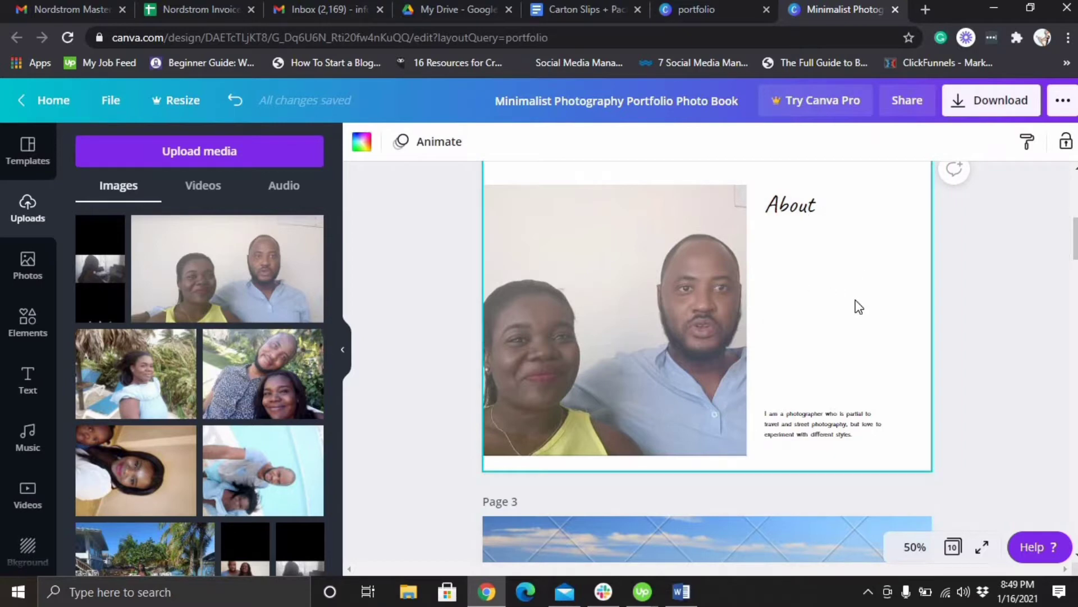
mouse_move(86, 299)
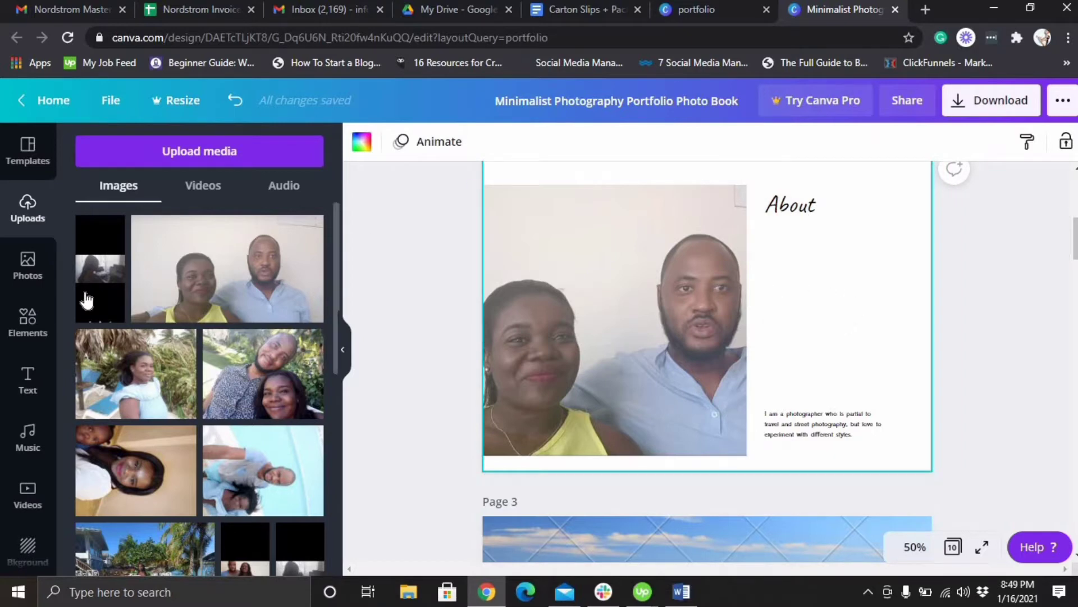
mouse_move(27, 382)
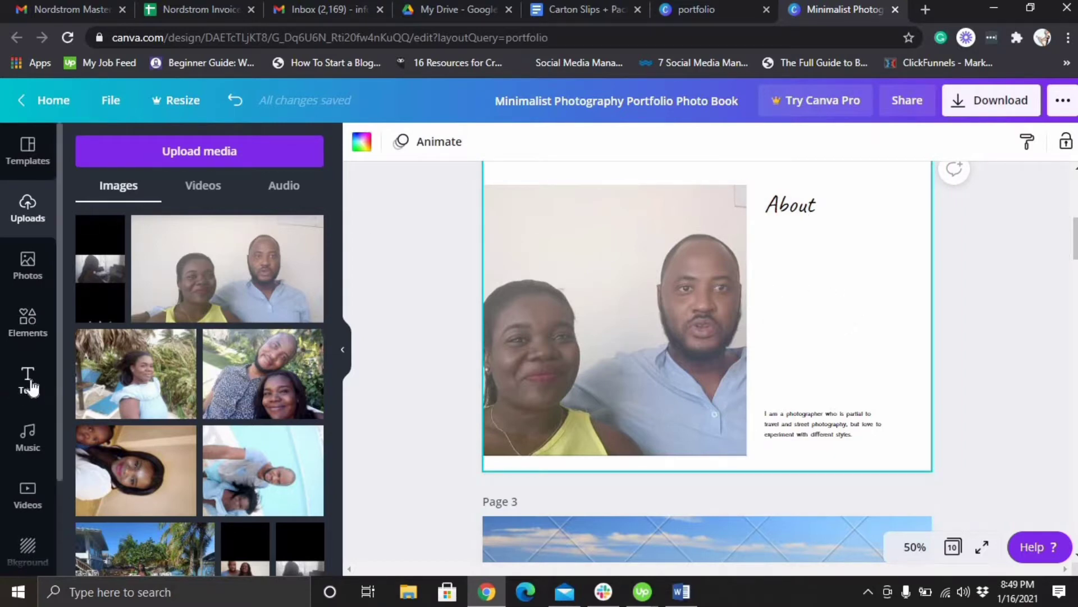
left_click(27, 380)
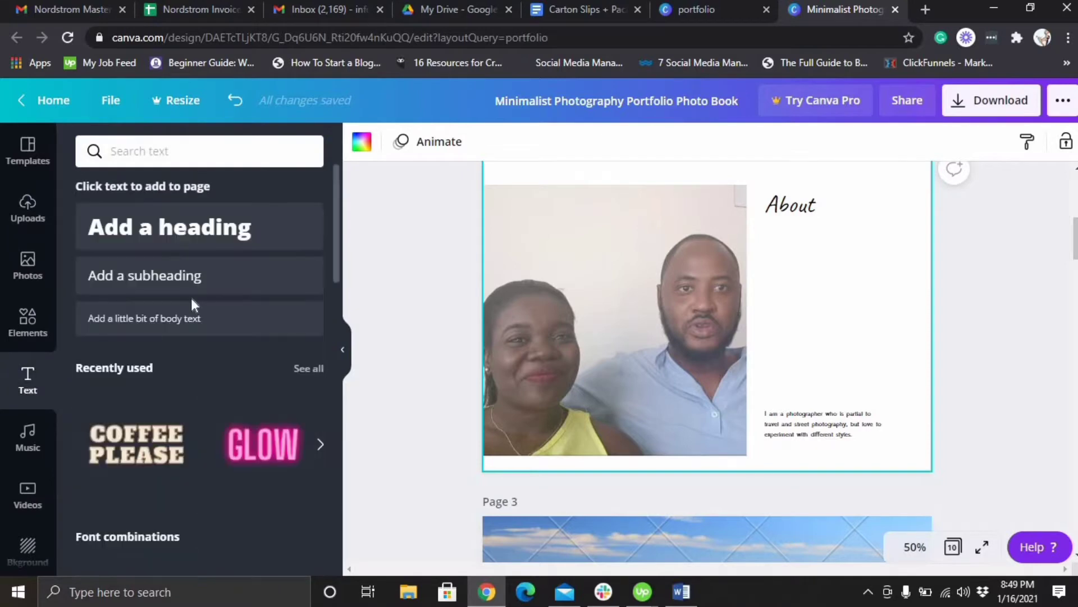
mouse_move(215, 257)
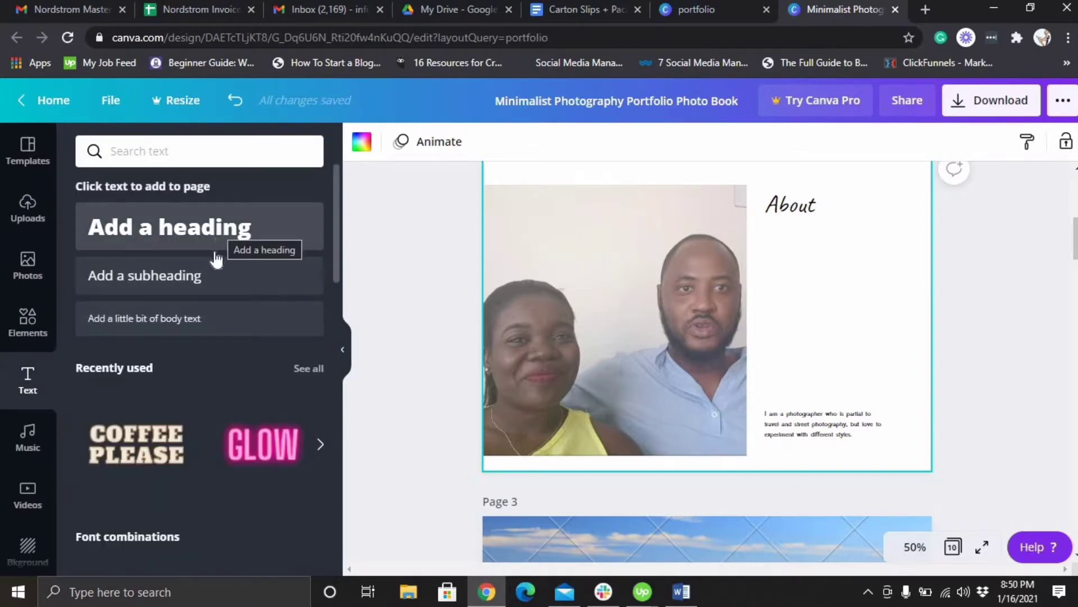
mouse_move(171, 323)
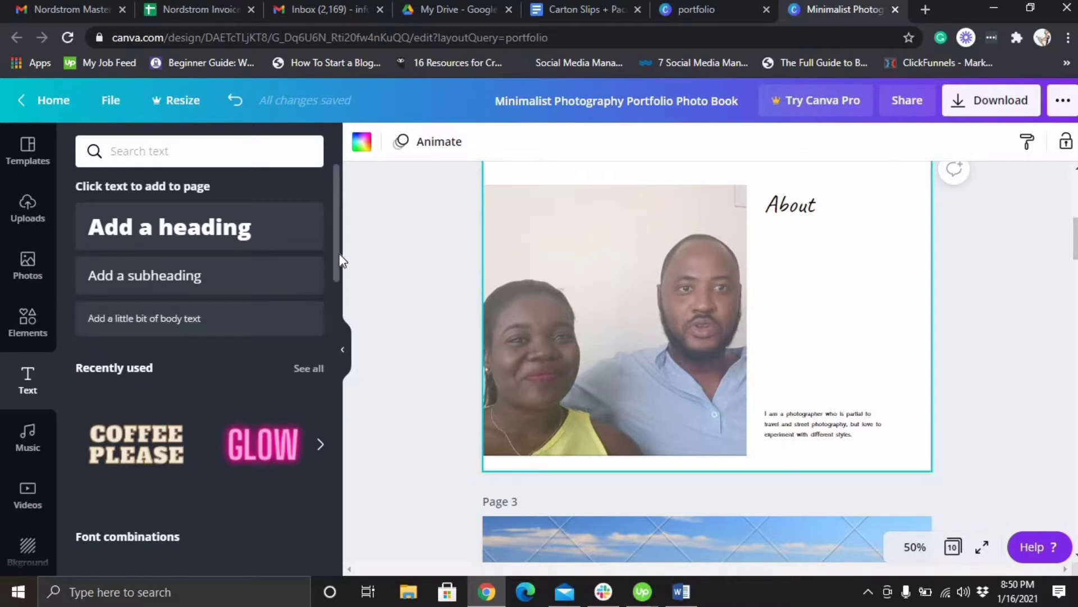
scroll("down", 3)
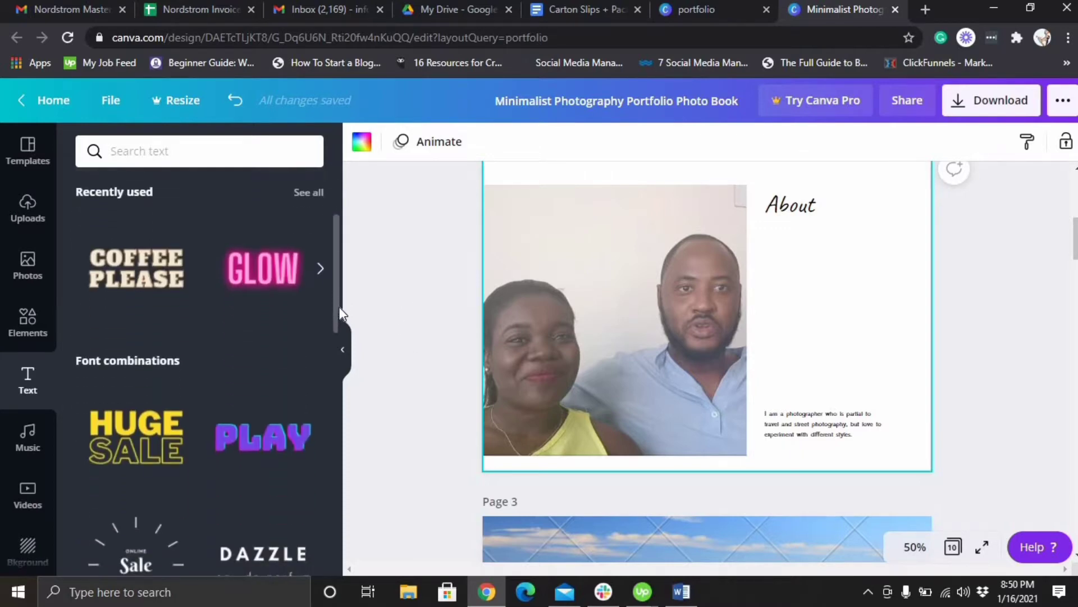
scroll("down", 3)
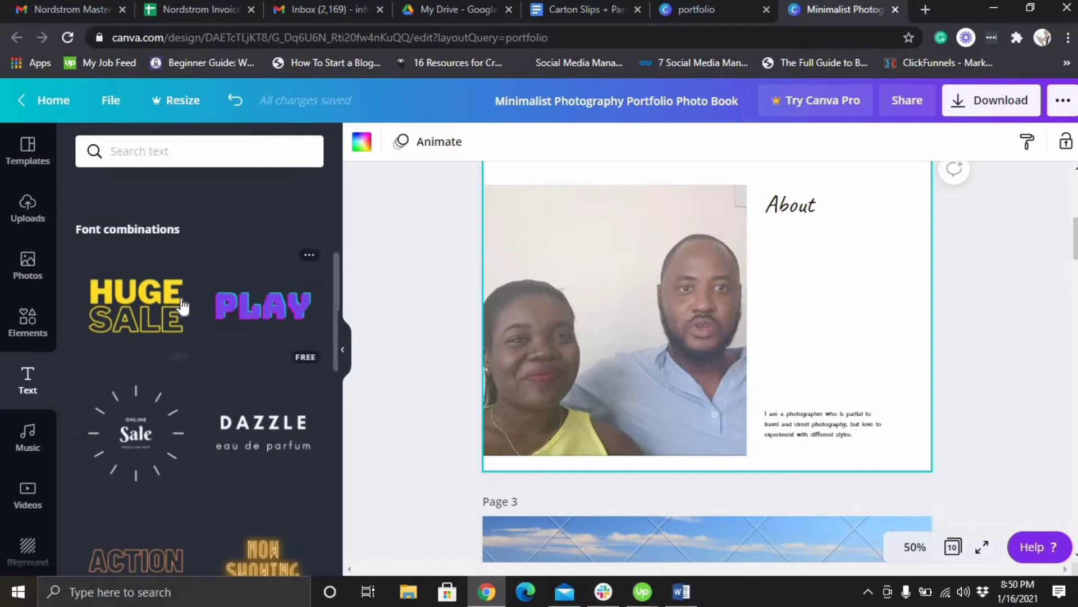
mouse_move(151, 319)
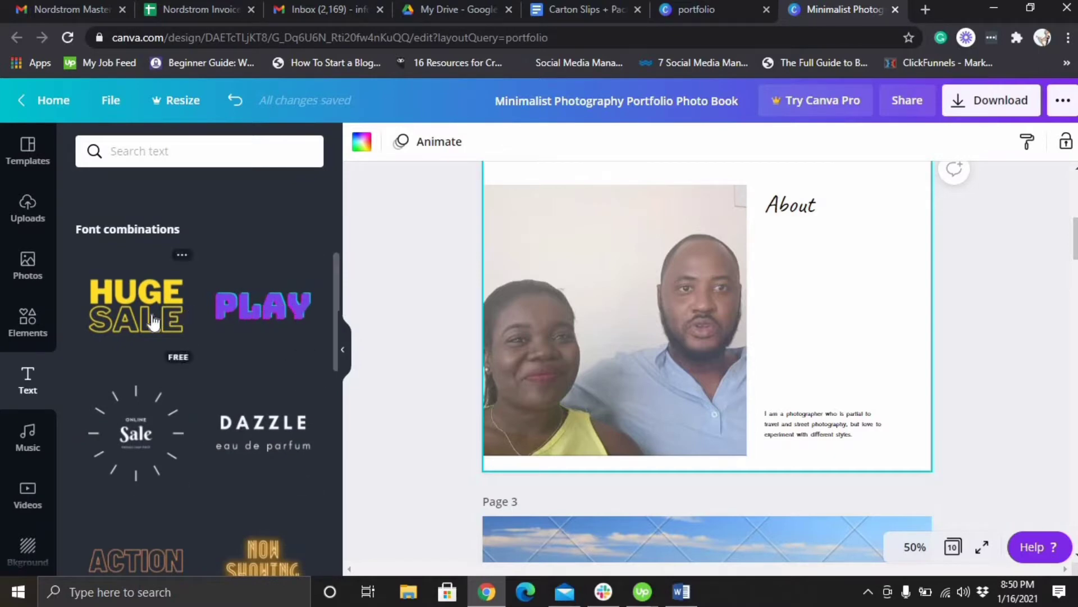
mouse_move(337, 264)
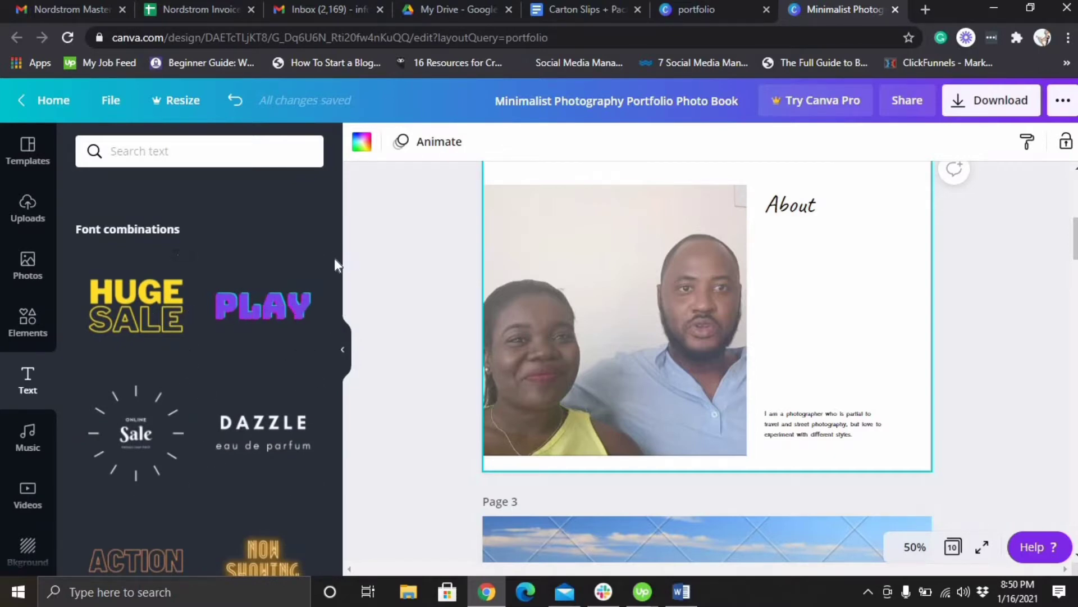
scroll("down", 3)
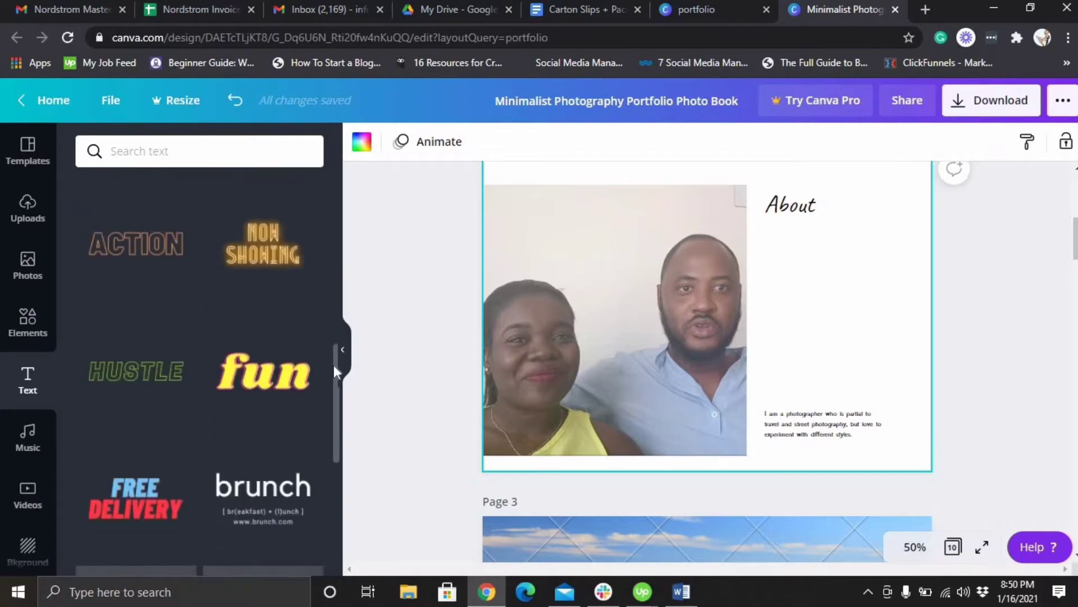
scroll("up", 3)
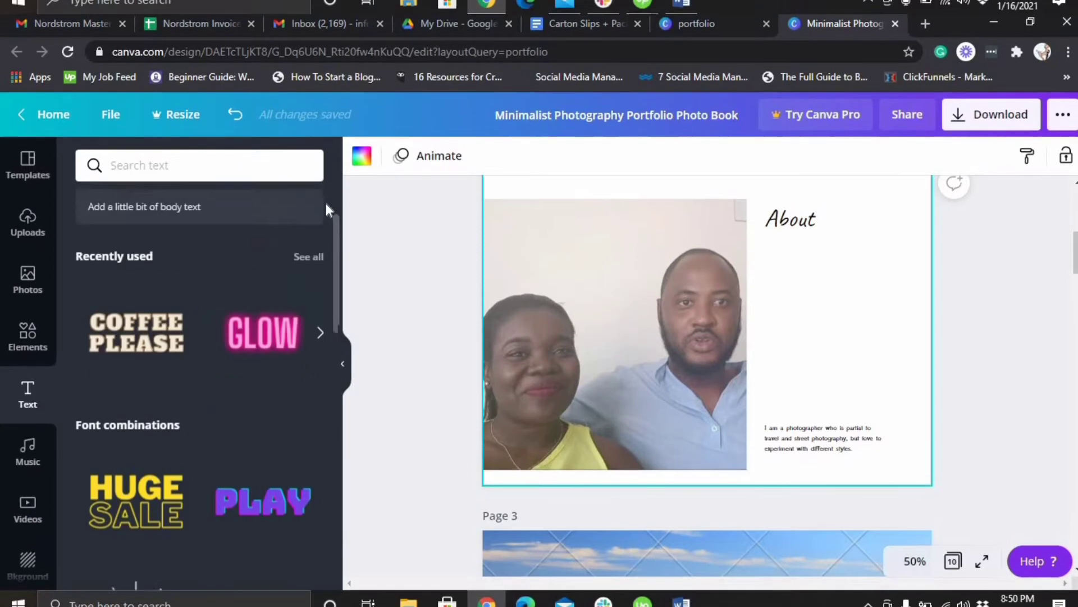
scroll("up", 3)
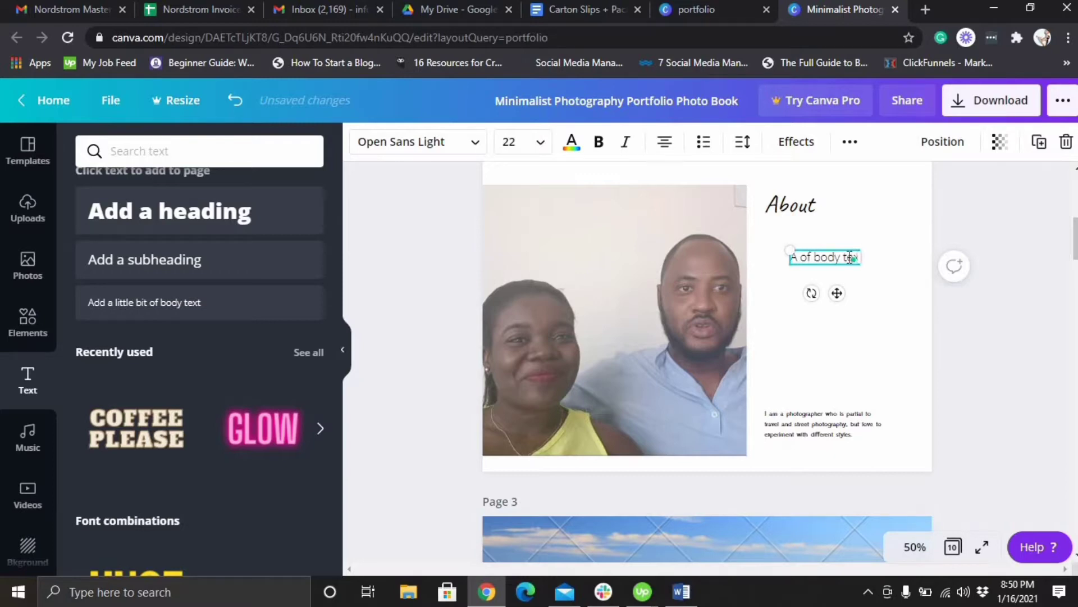
Type 'Hey! I'm Shaniel an experience Online Business Manager' into the body text under About.
type("Hel")
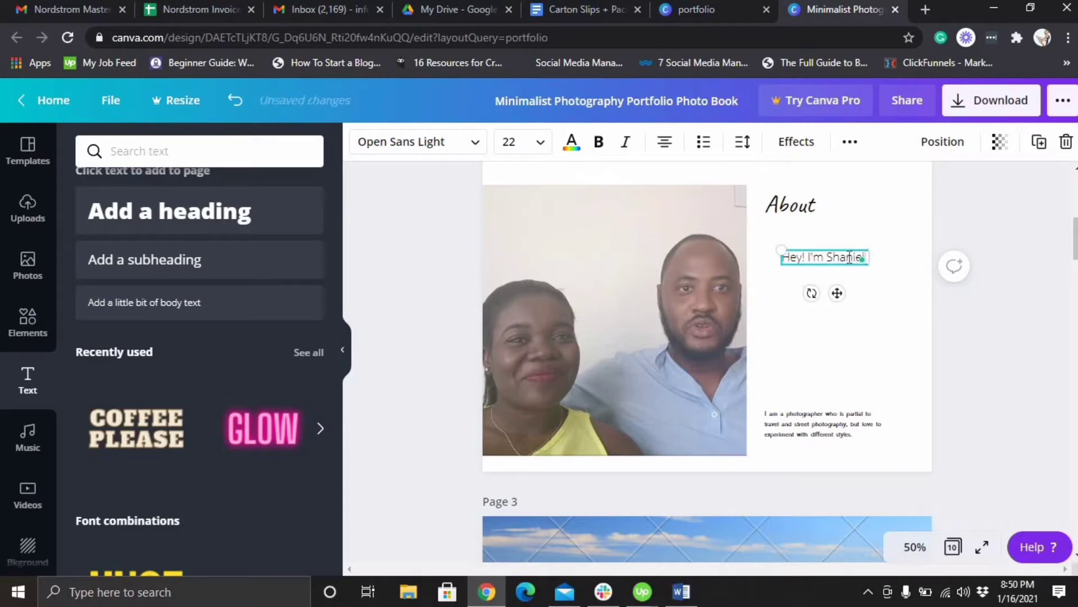
type("an experience")
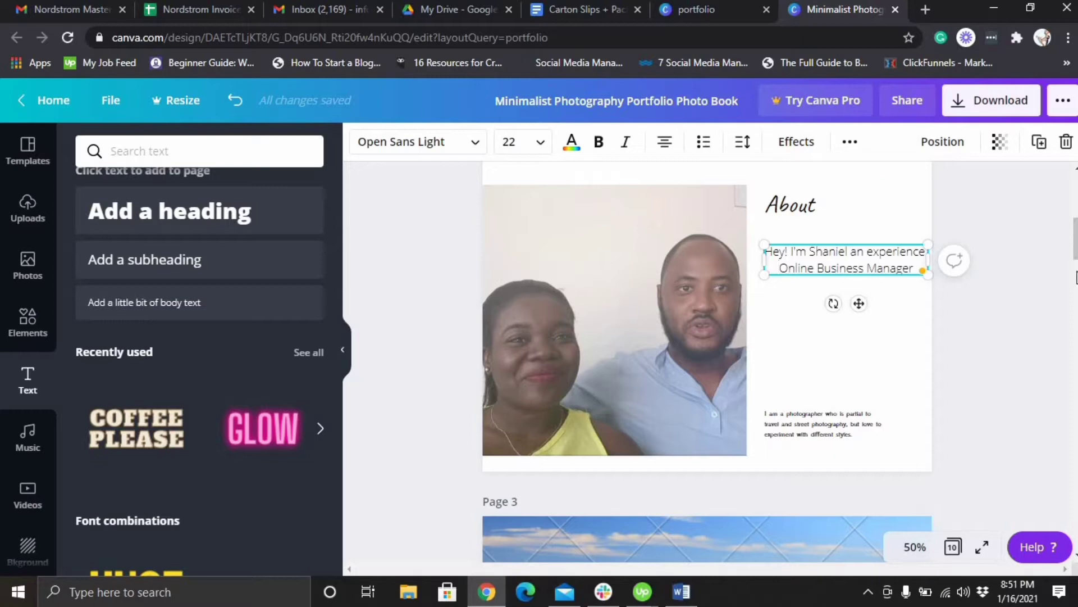
scroll("down", 3)
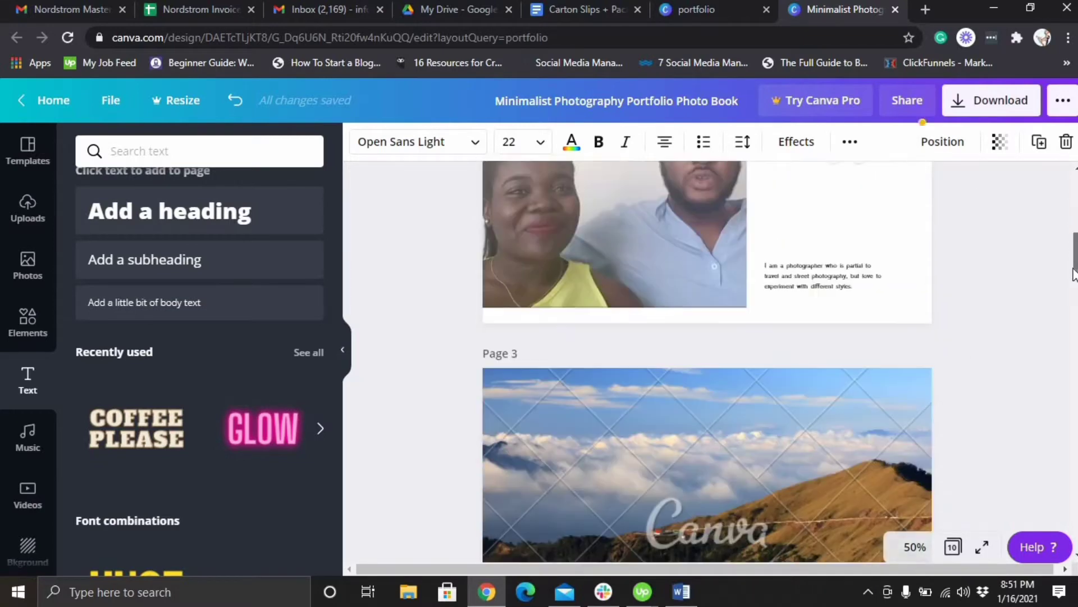
scroll("down", 3)
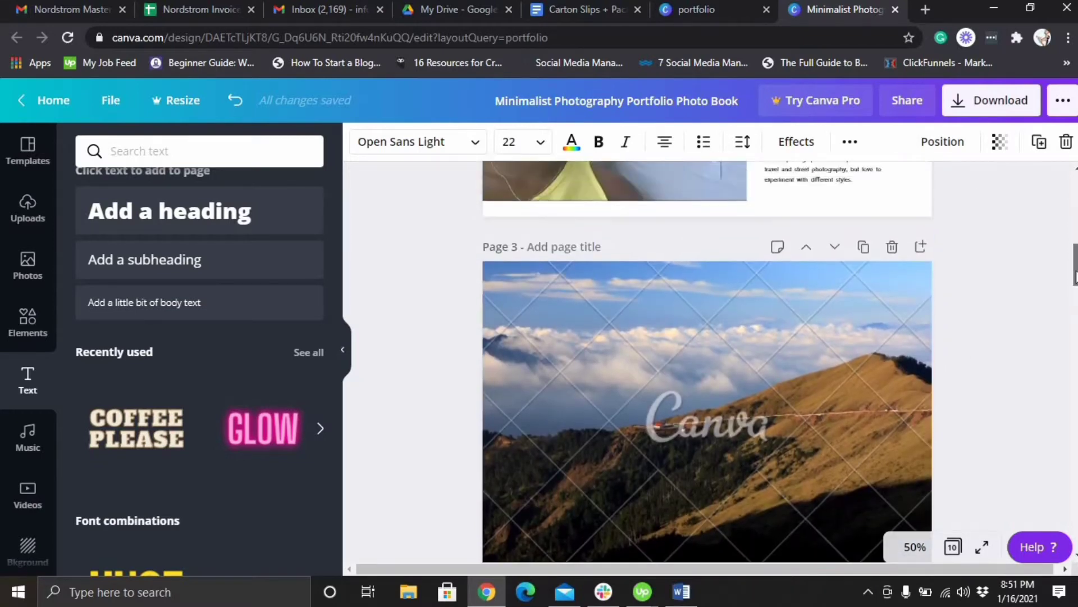
scroll("up", 3)
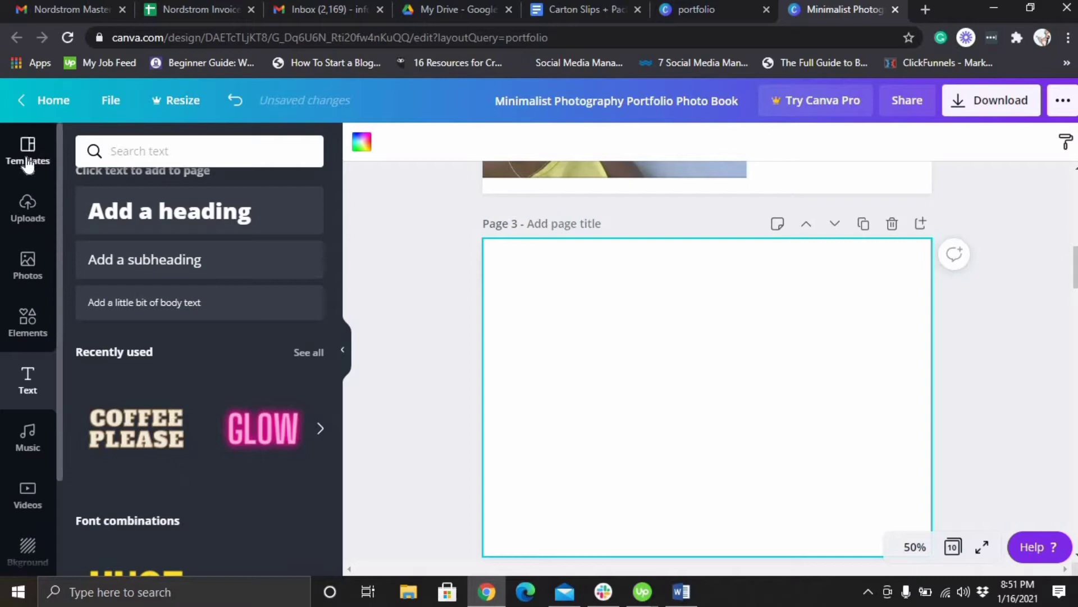
left_click(28, 151)
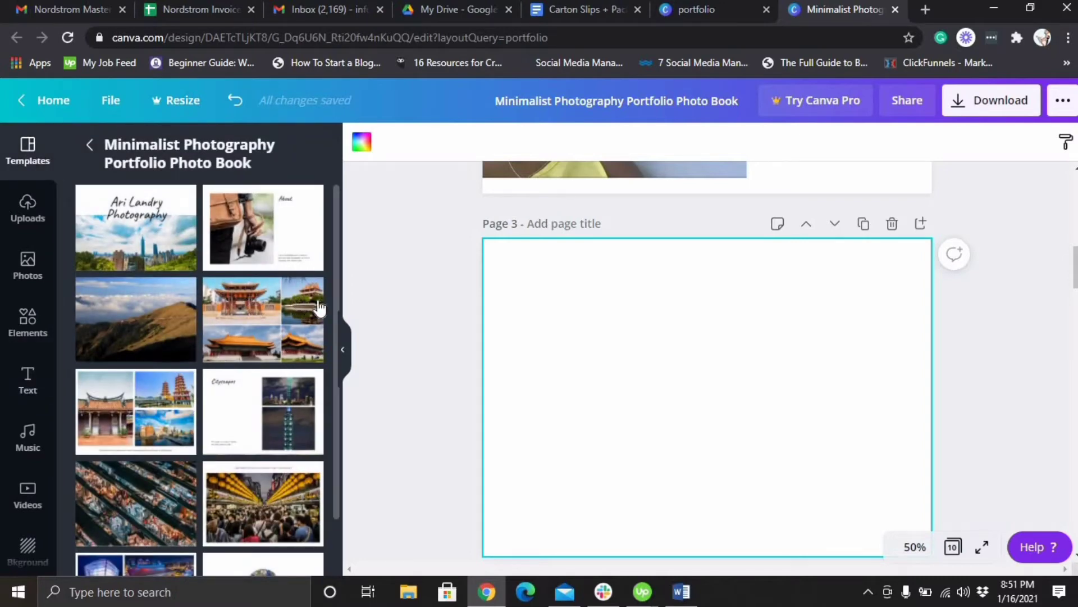
scroll("down", 3)
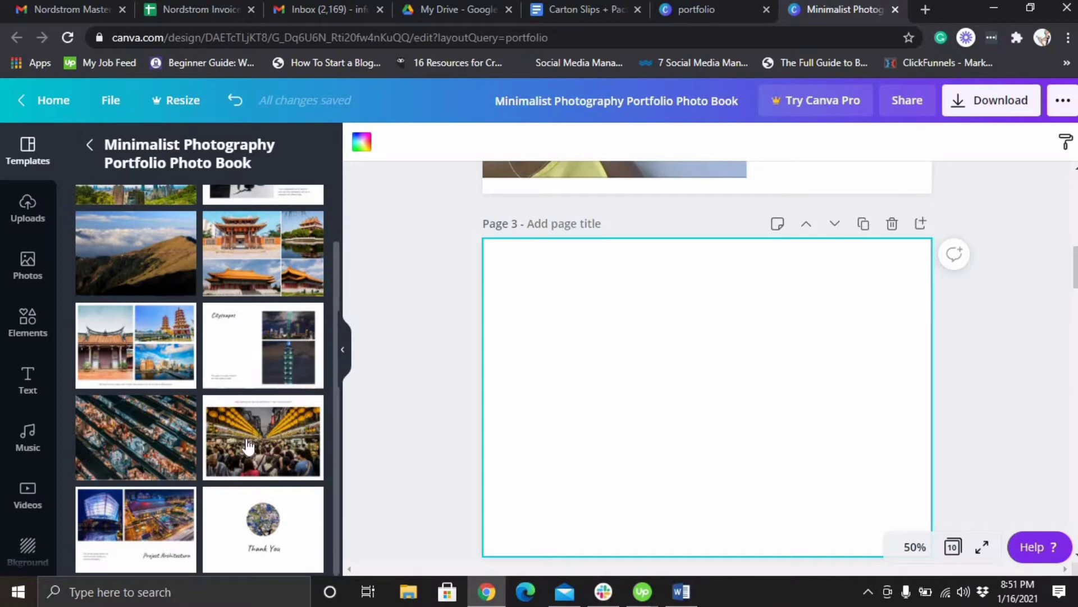
mouse_move(347, 254)
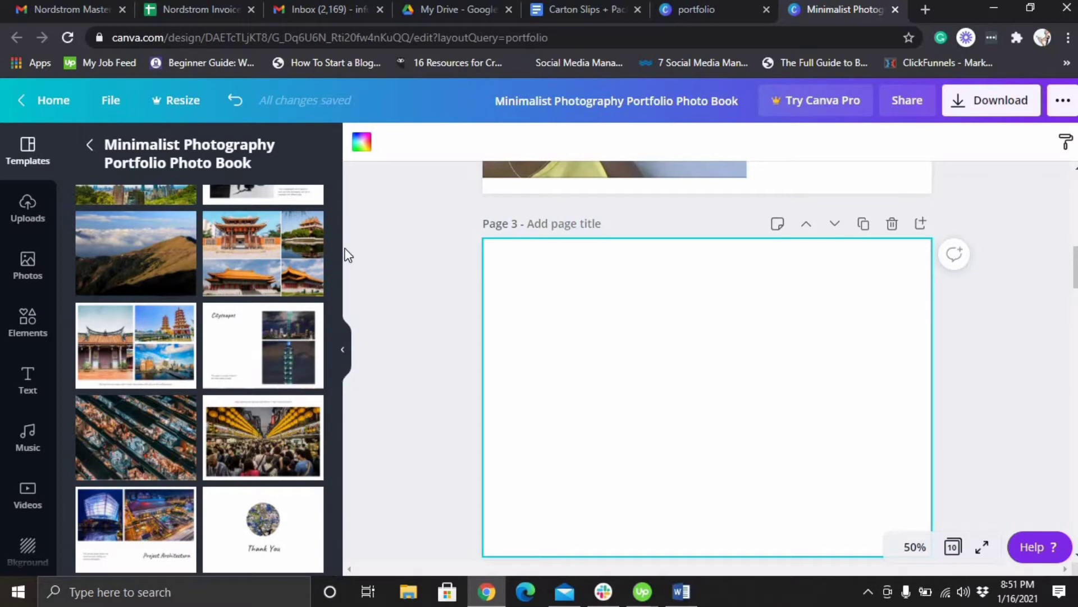
scroll("up", 3)
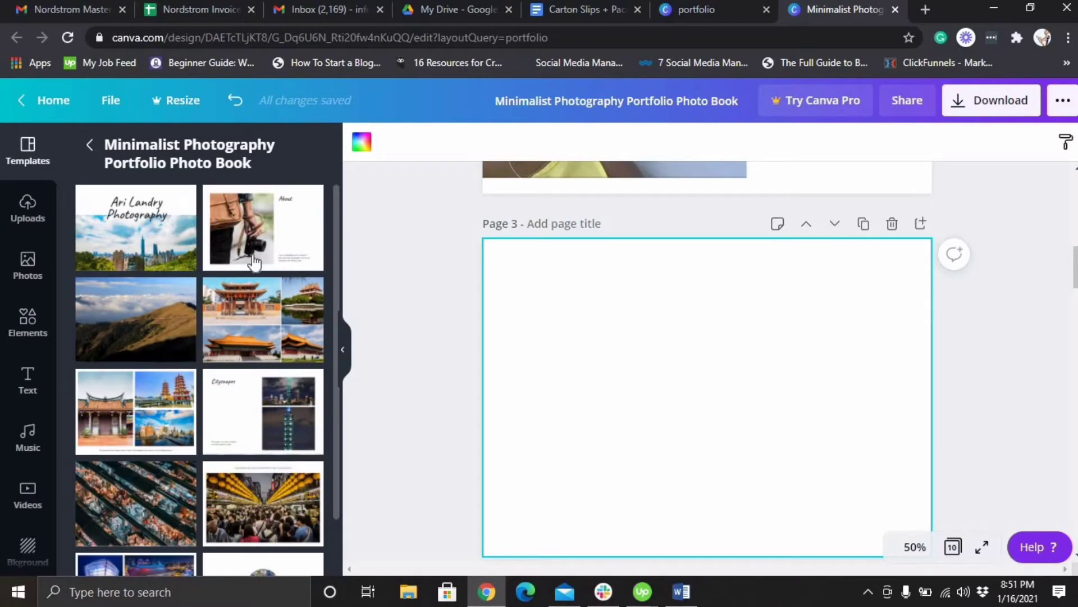
mouse_move(305, 342)
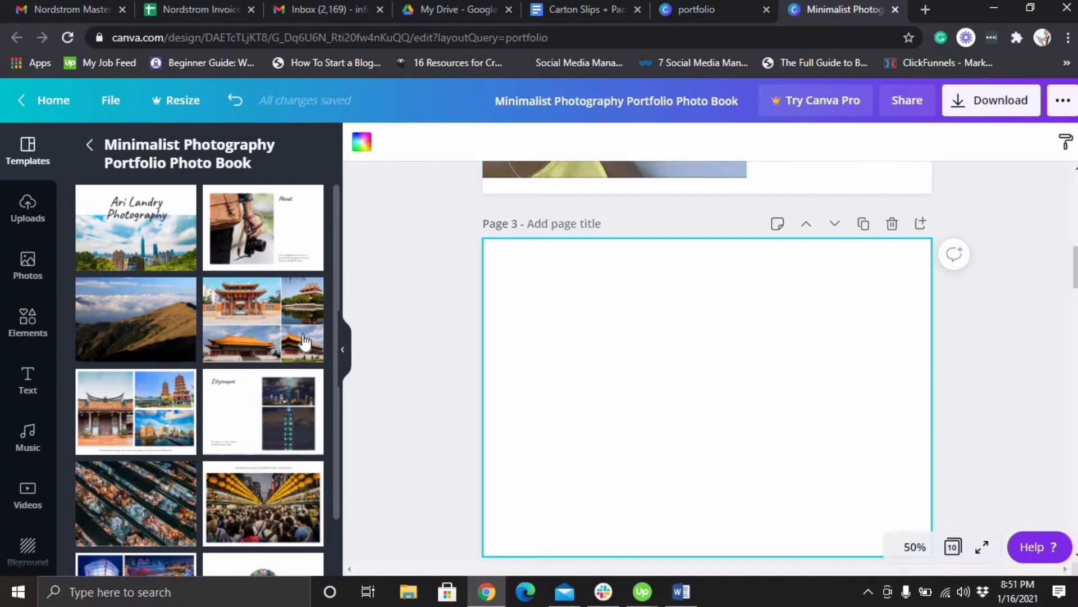
mouse_move(28, 371)
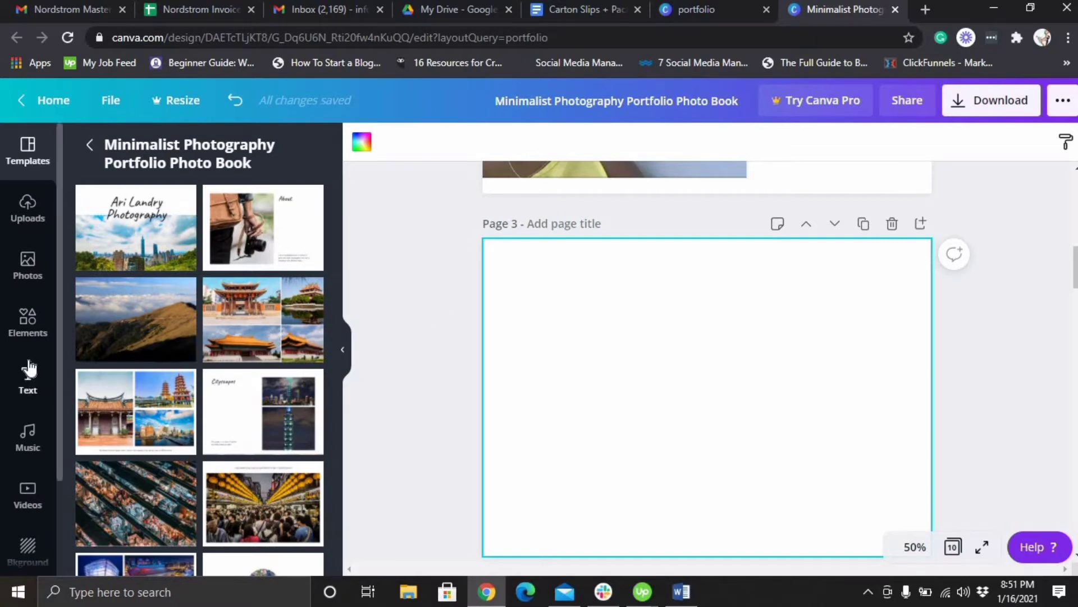
Add four body text boxes and arrange them in two rows of two on page 3.
left_click(27, 378)
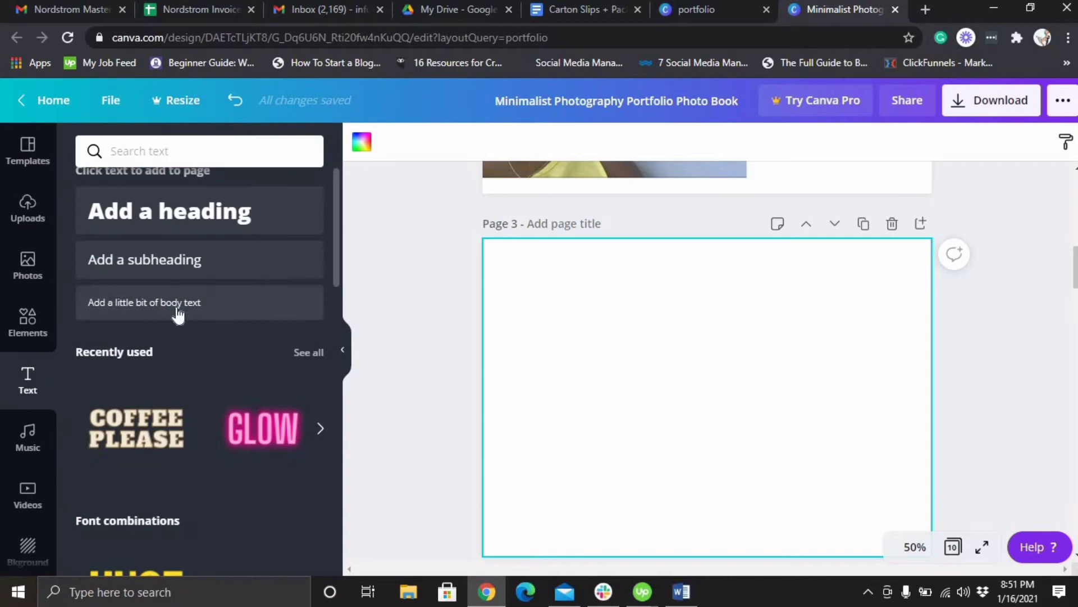
left_click(144, 302)
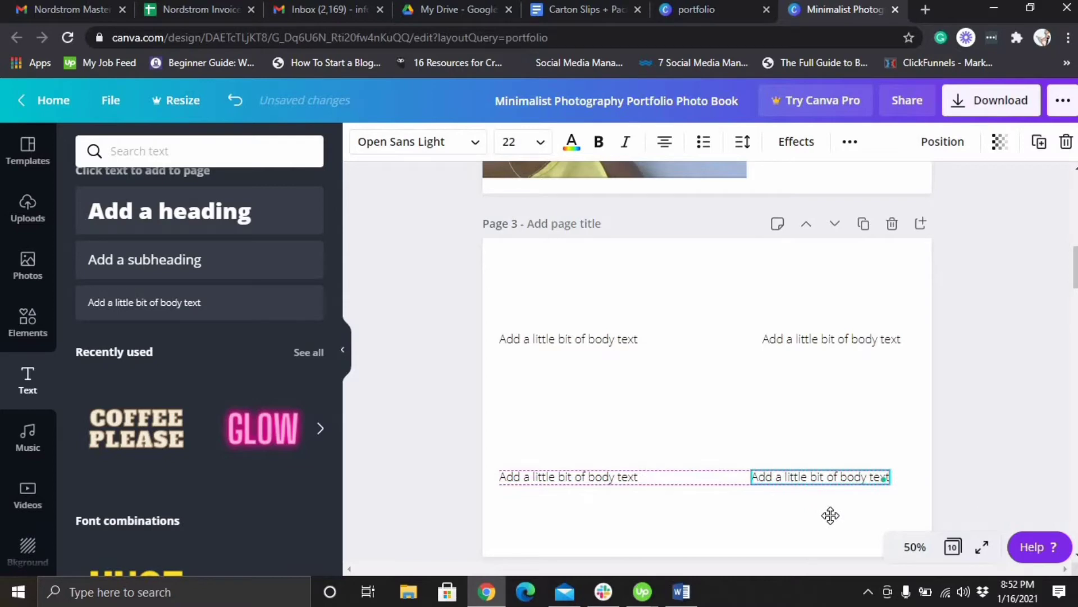
left_click(687, 399)
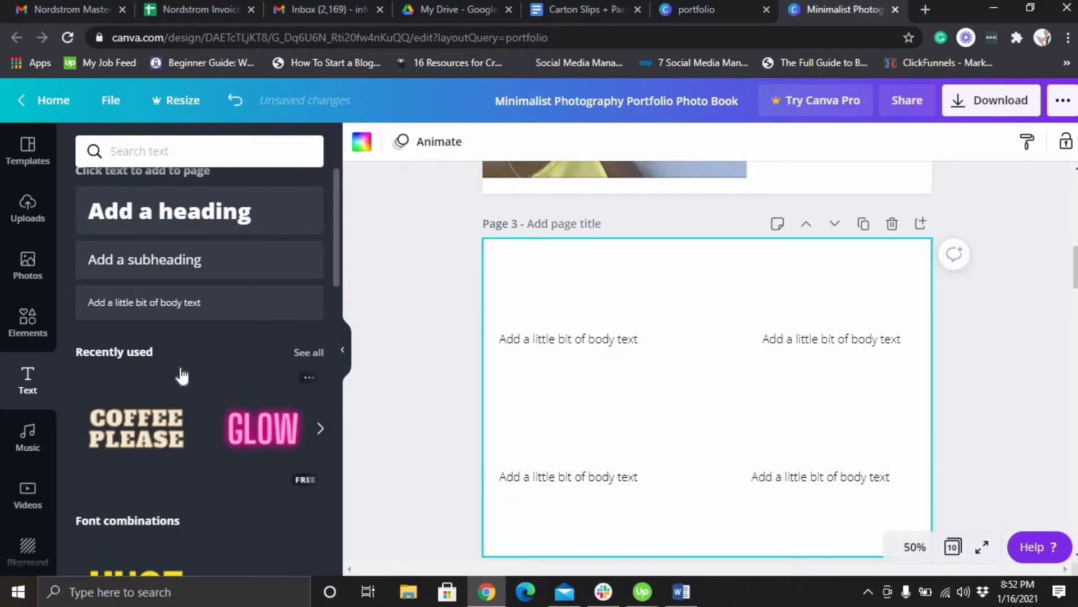
mouse_move(337, 279)
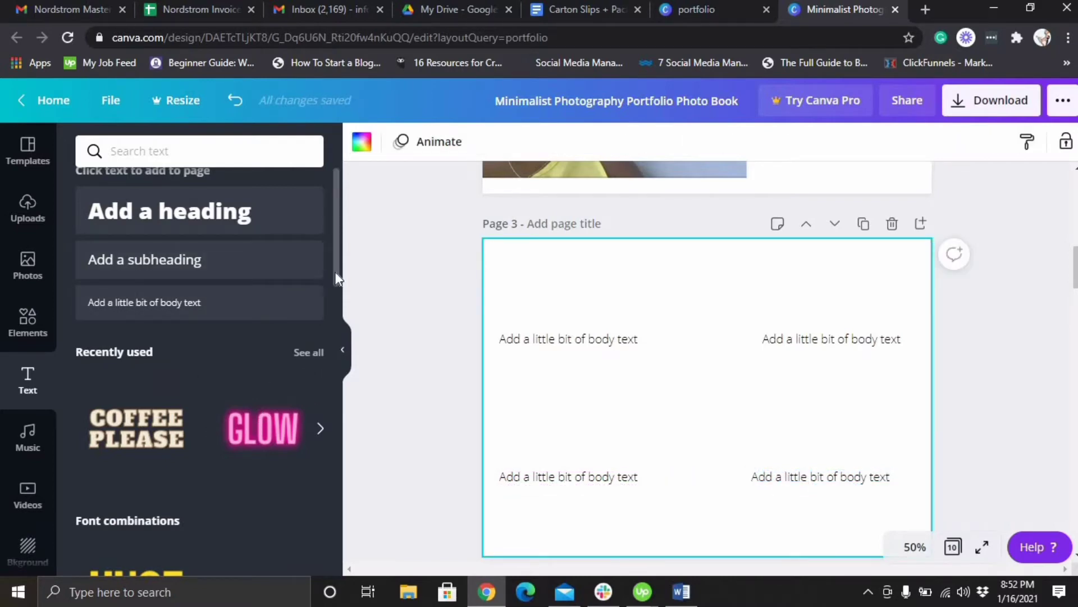
scroll("down", 3)
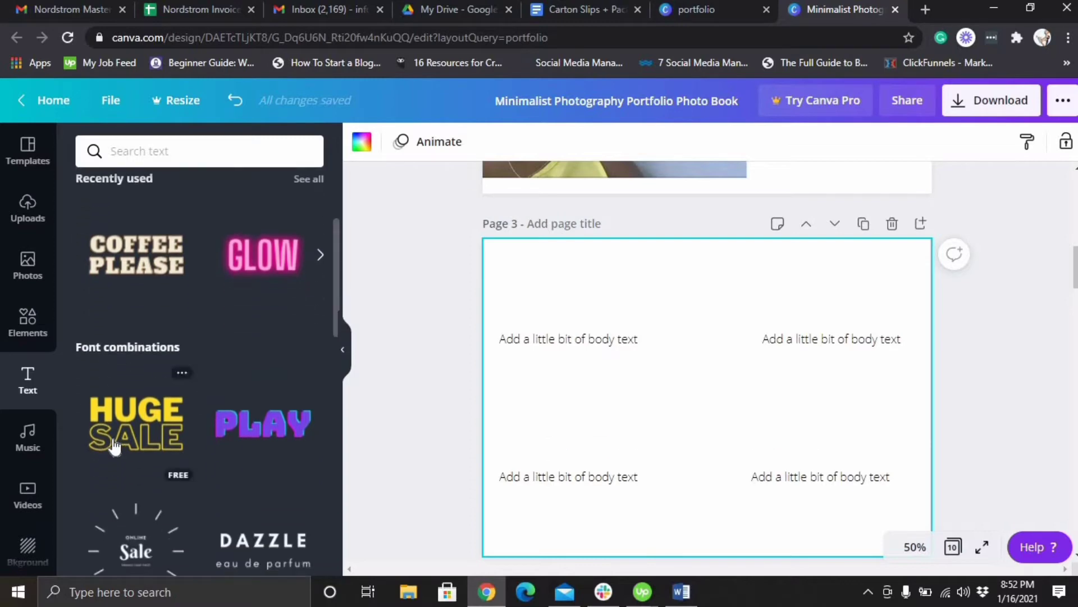
left_click(135, 422)
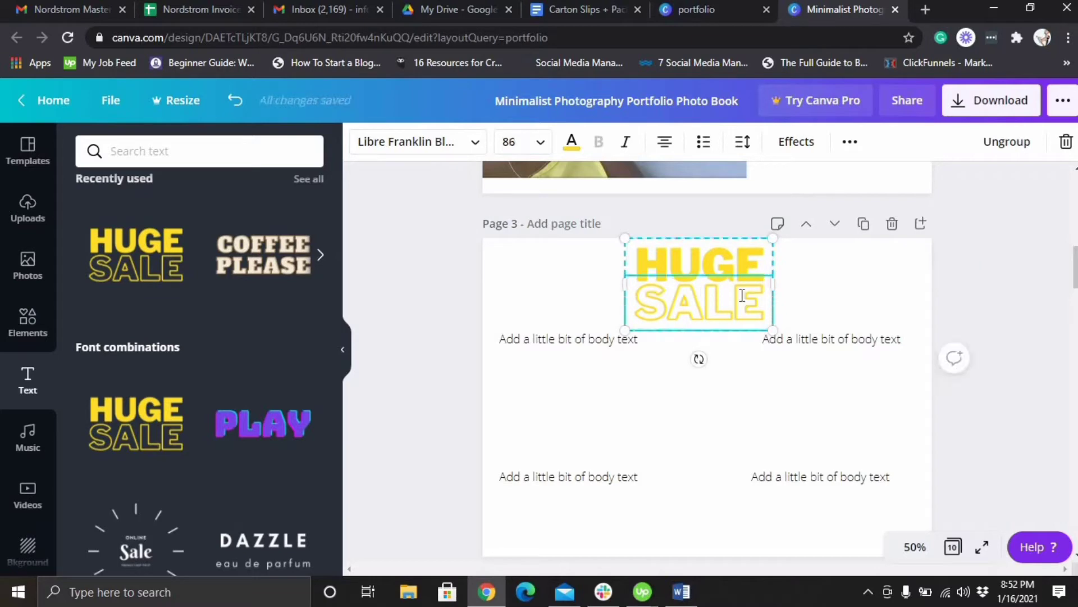
double_click(698, 264)
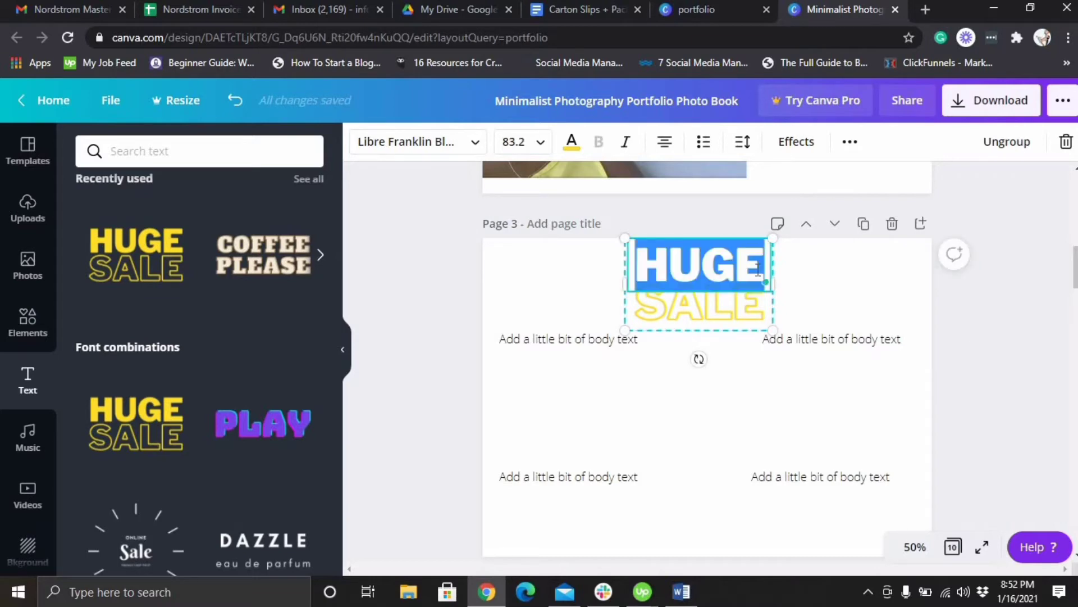
type("CLIENT")
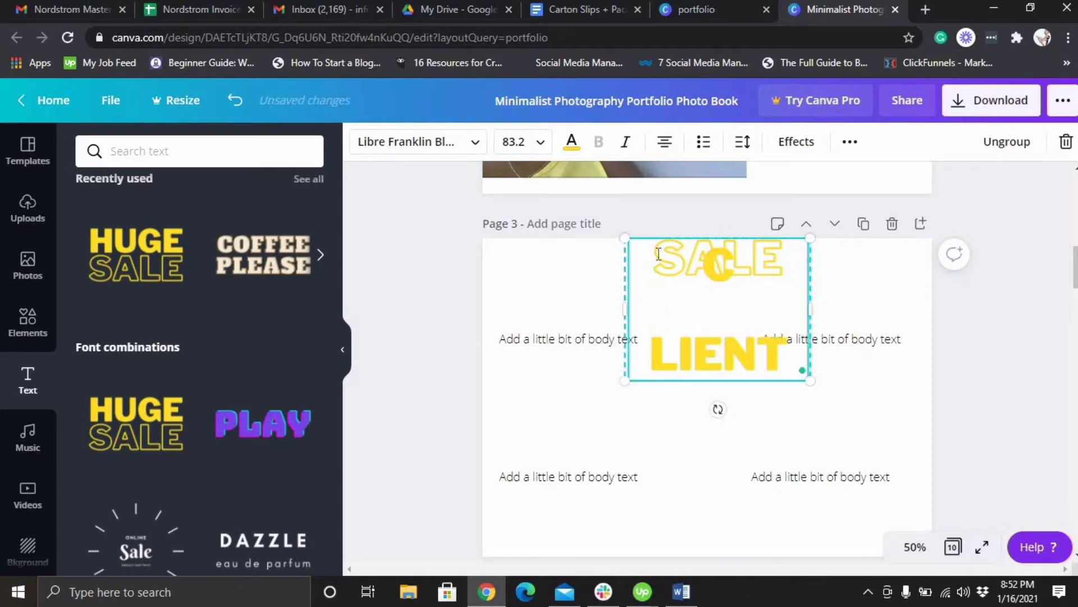
mouse_move(815, 313)
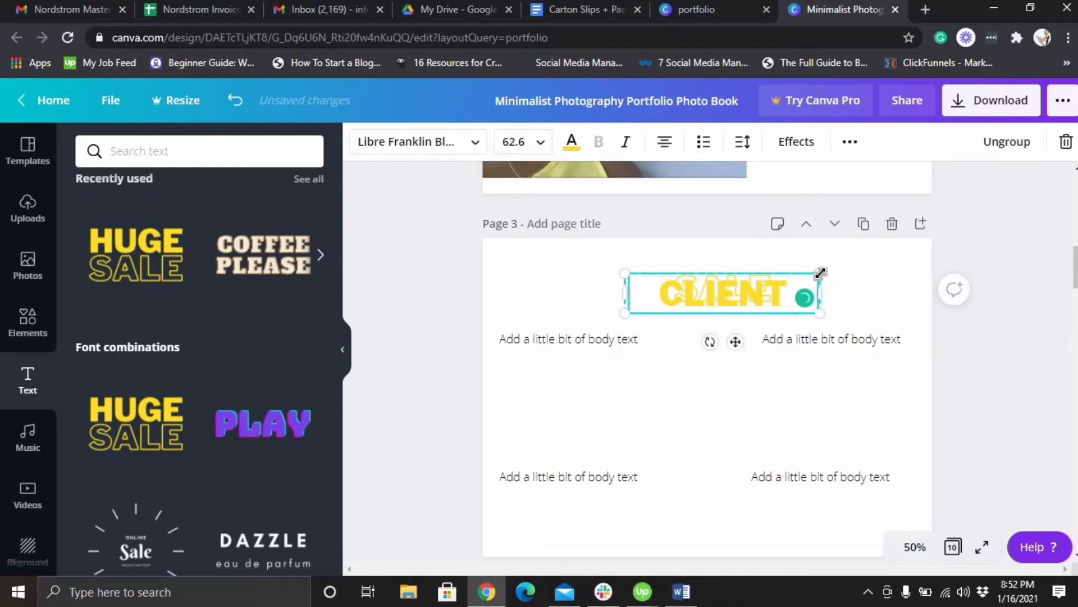
key("Backspace")
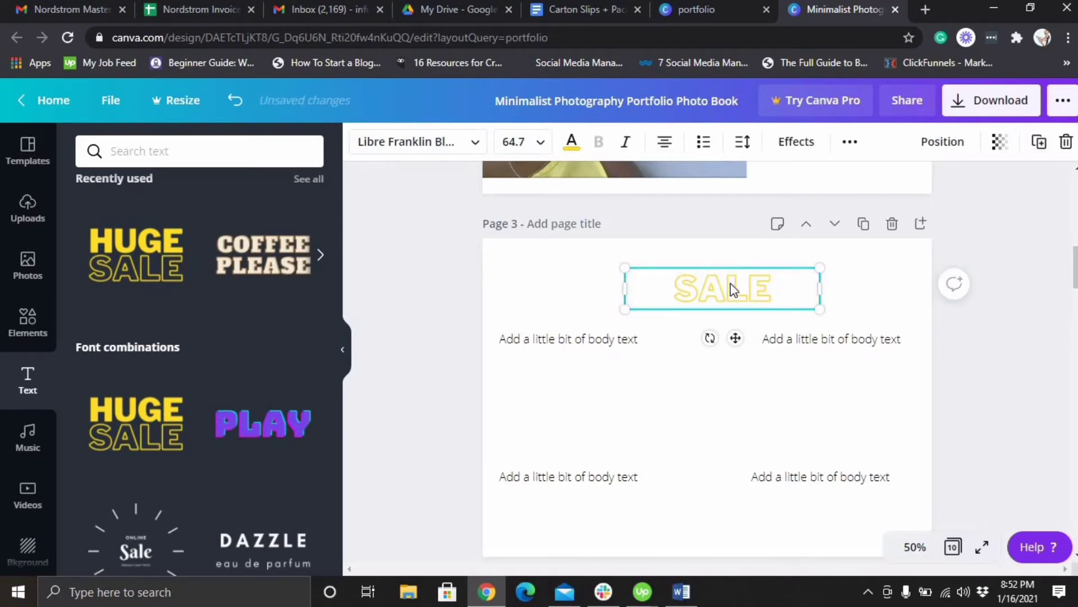
key("Backspace")
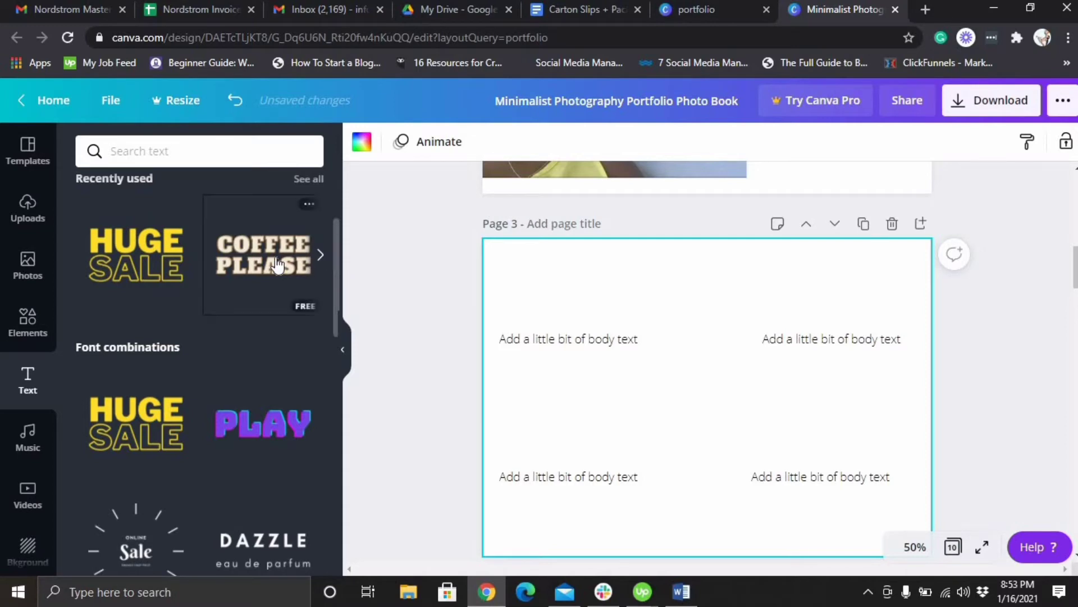
Add the COFFEE PLEASE text style to page 3 and retype it as 'WHAT MY CLIENTS ARE SAYING'.
left_click(263, 254)
type("CLIEN")
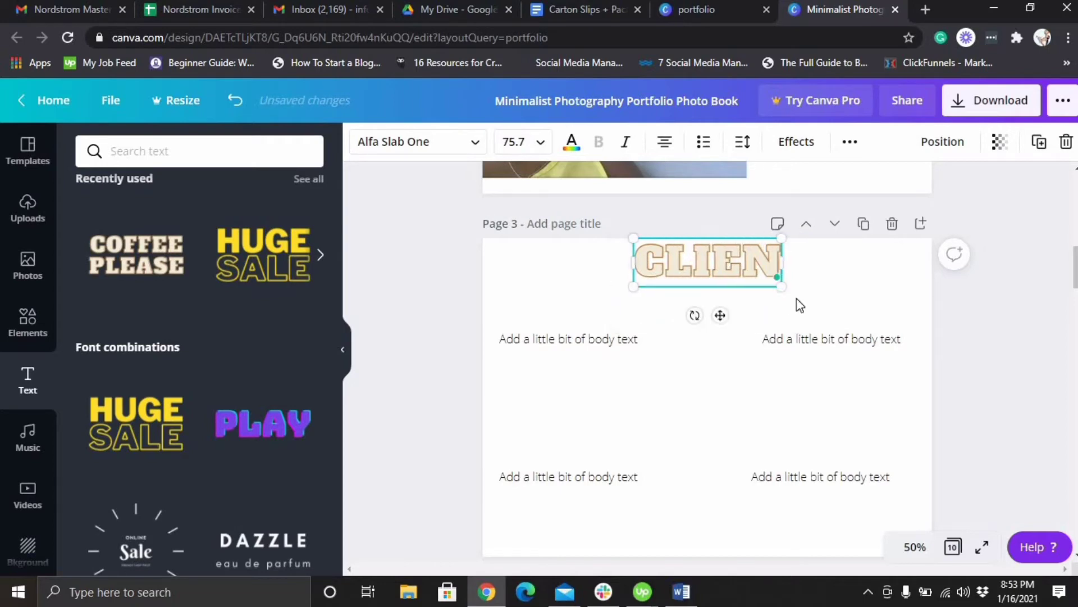
type("WHAT")
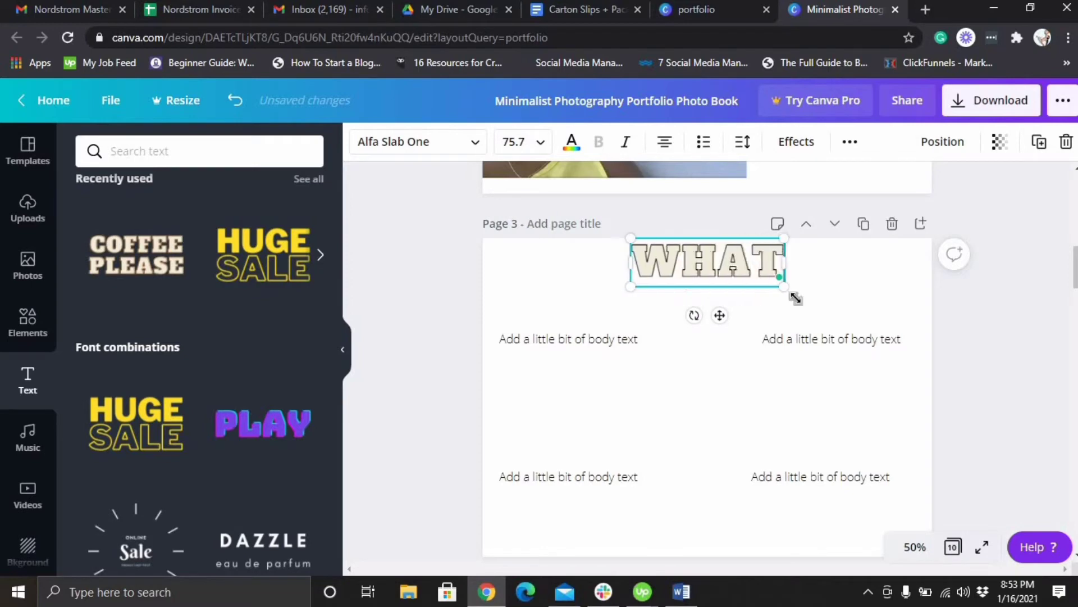
type("MY")
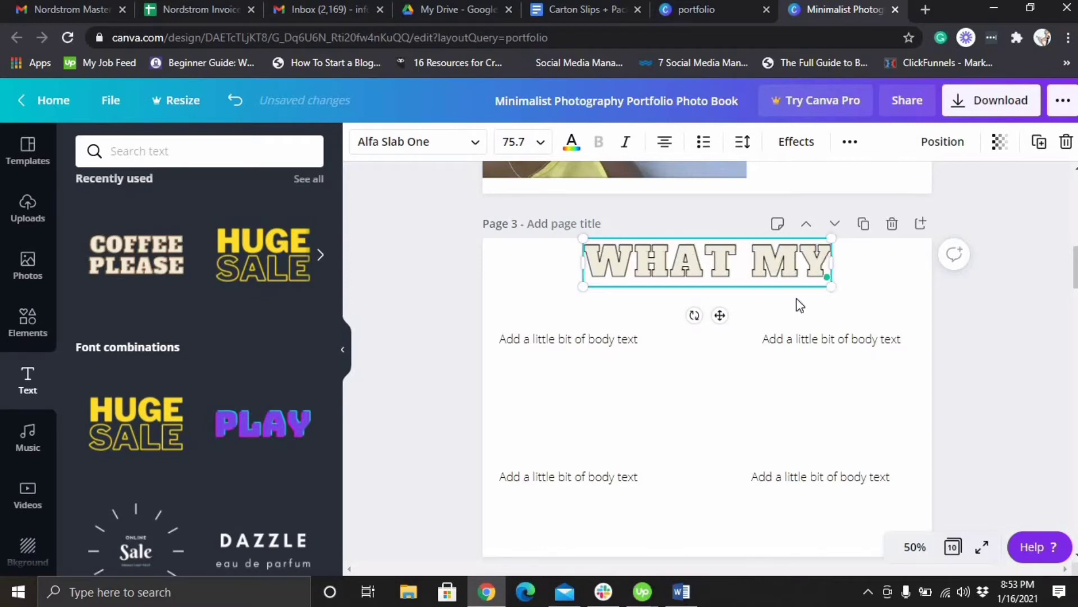
type("CLIENTS ARE")
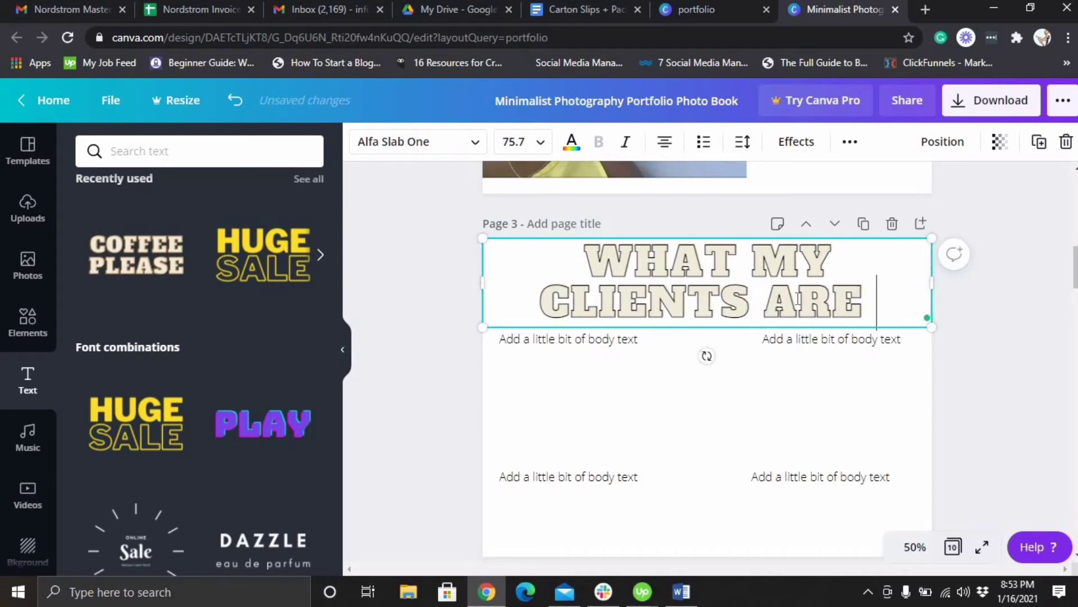
type("SAYING")
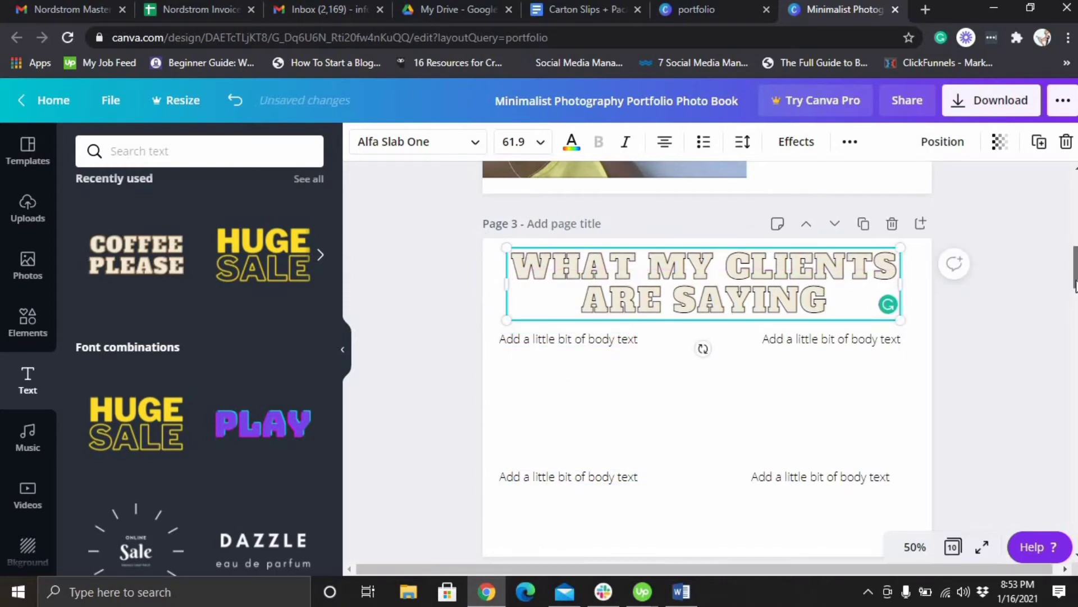
scroll("down", 3)
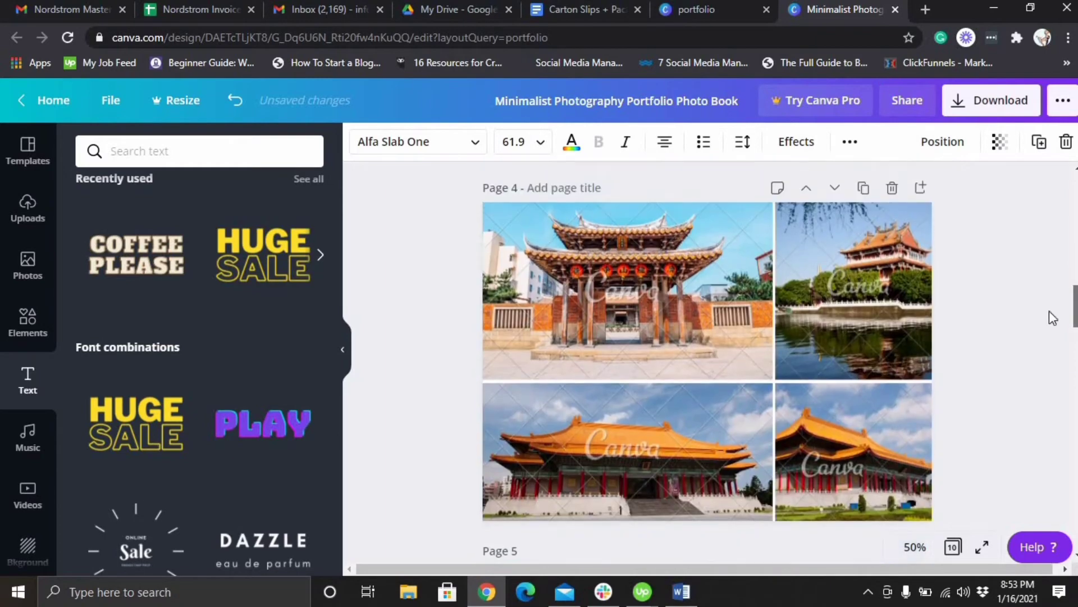
Scroll from the page 4 temple photo down to the closing Thank You page.
left_click(622, 289)
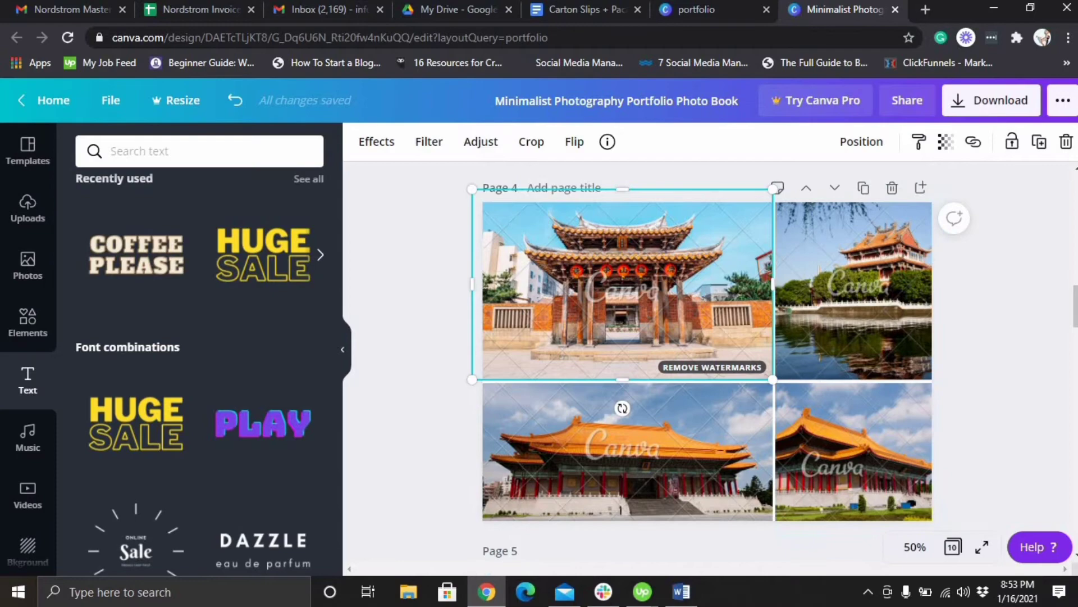
scroll("down", 3)
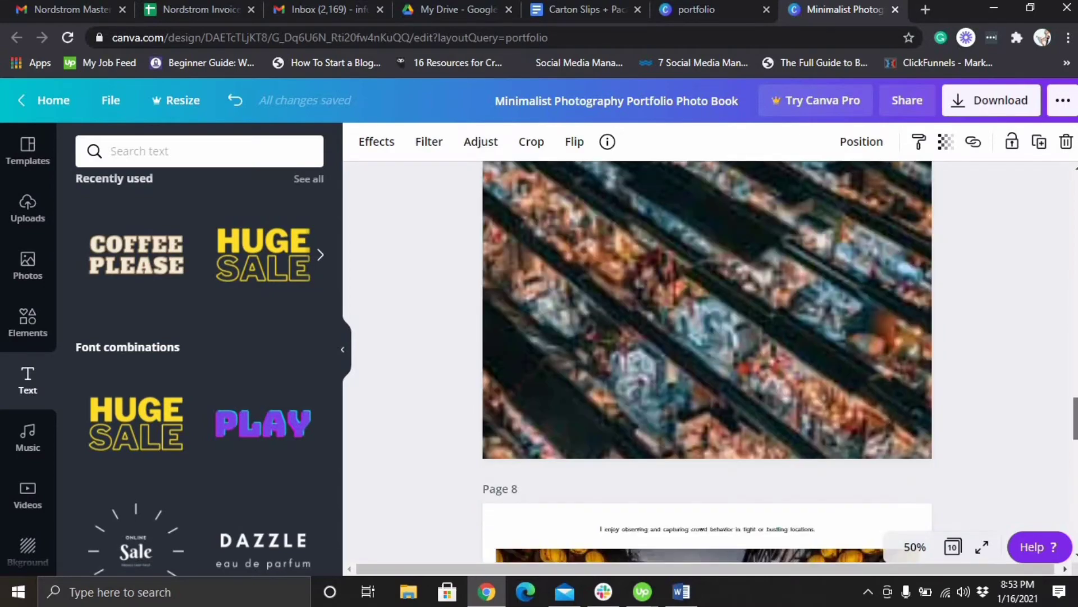
scroll("down", 3)
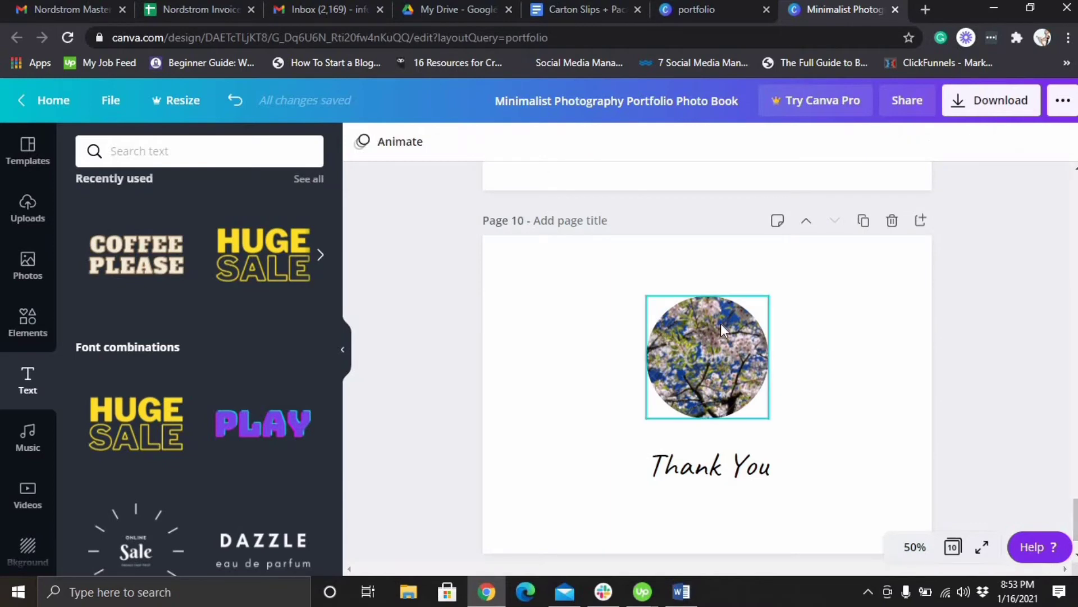
left_click(818, 430)
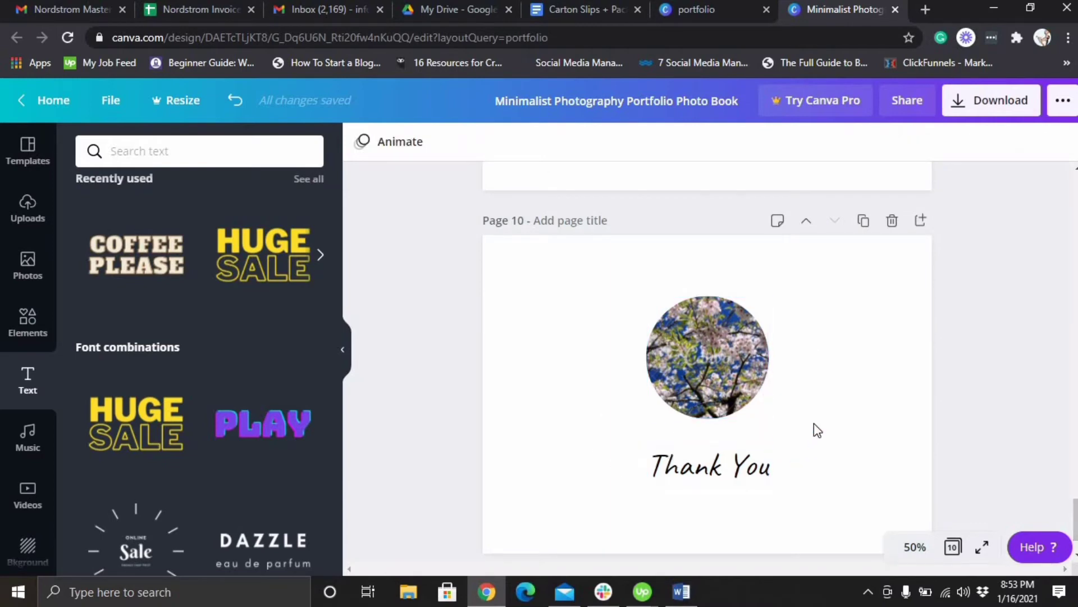
mouse_move(28, 319)
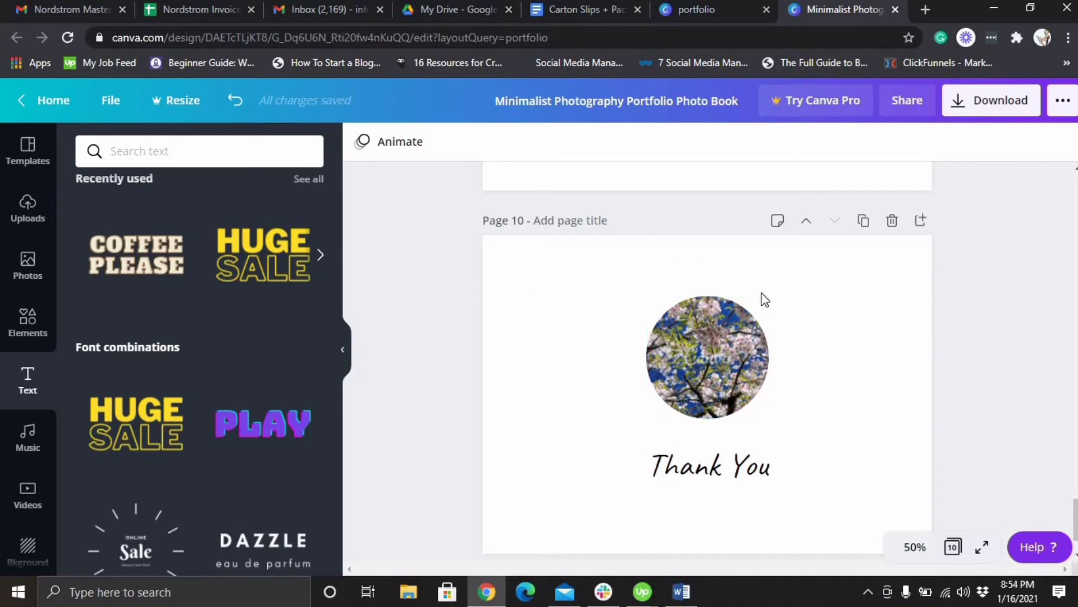
mouse_move(1073, 392)
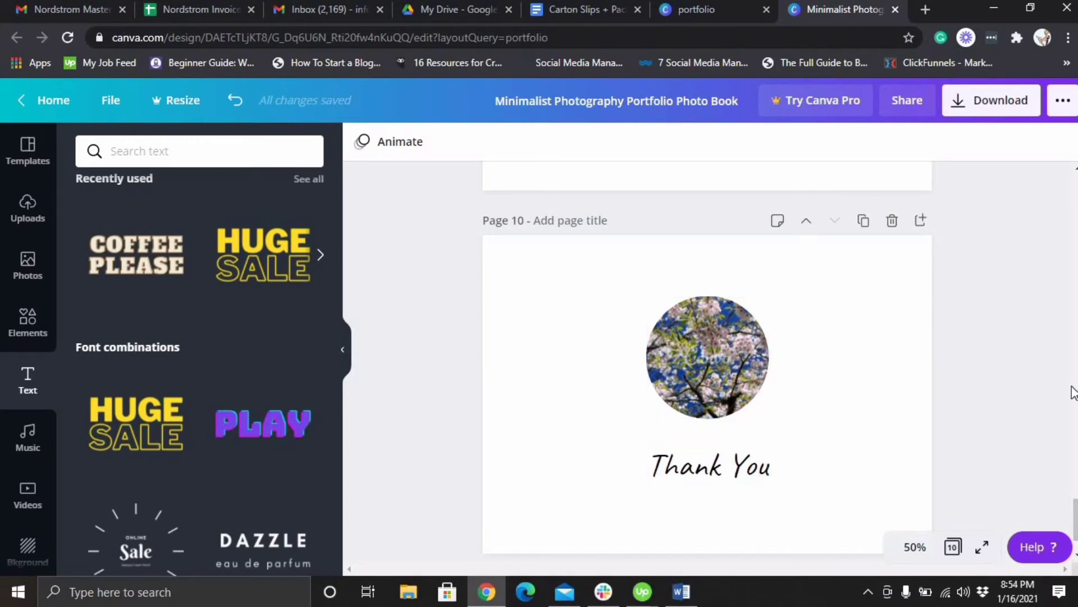
Select the Thank You caption, add heading and body placeholders, and scroll back up.
left_click(708, 466)
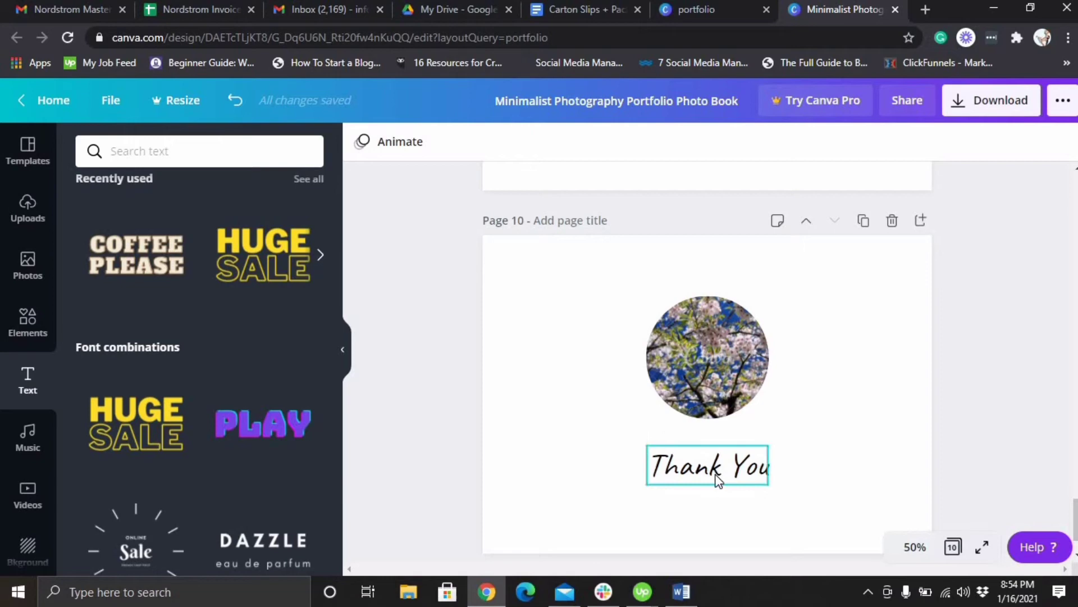
left_click(707, 466)
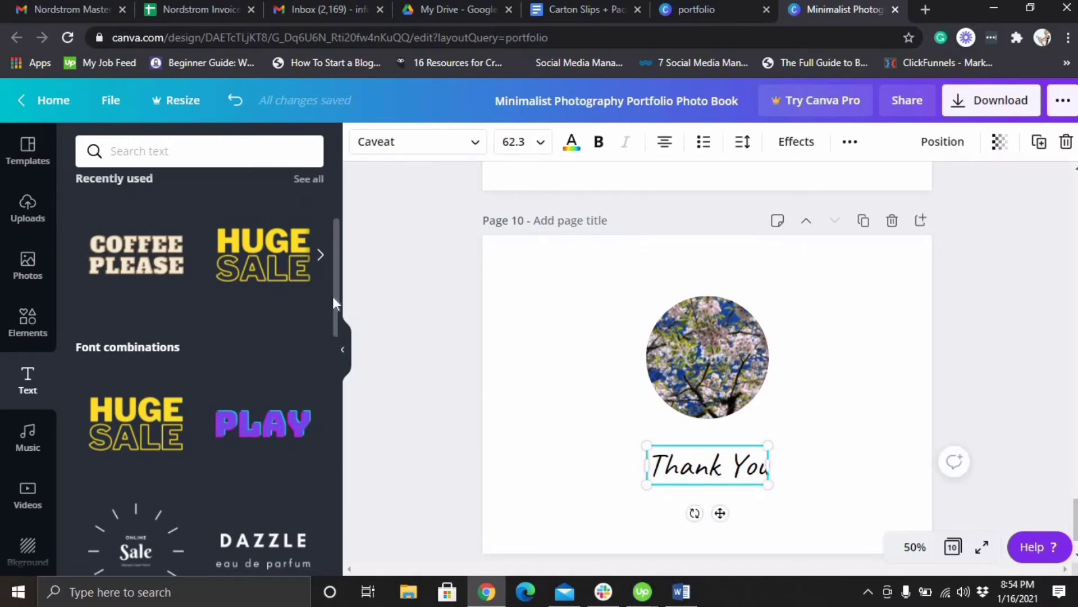
mouse_move(342, 206)
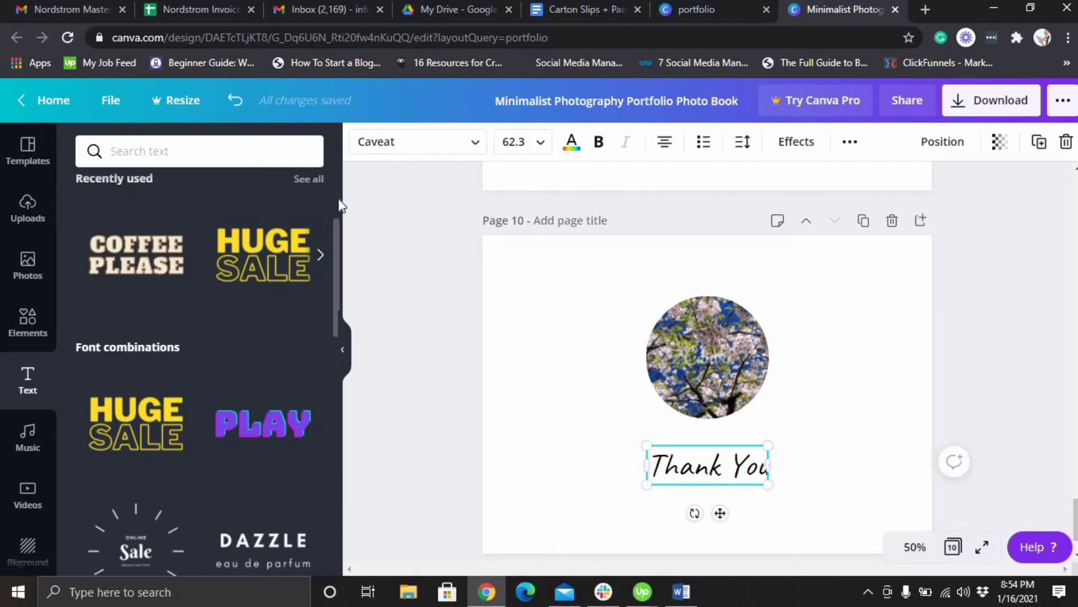
scroll("up", 3)
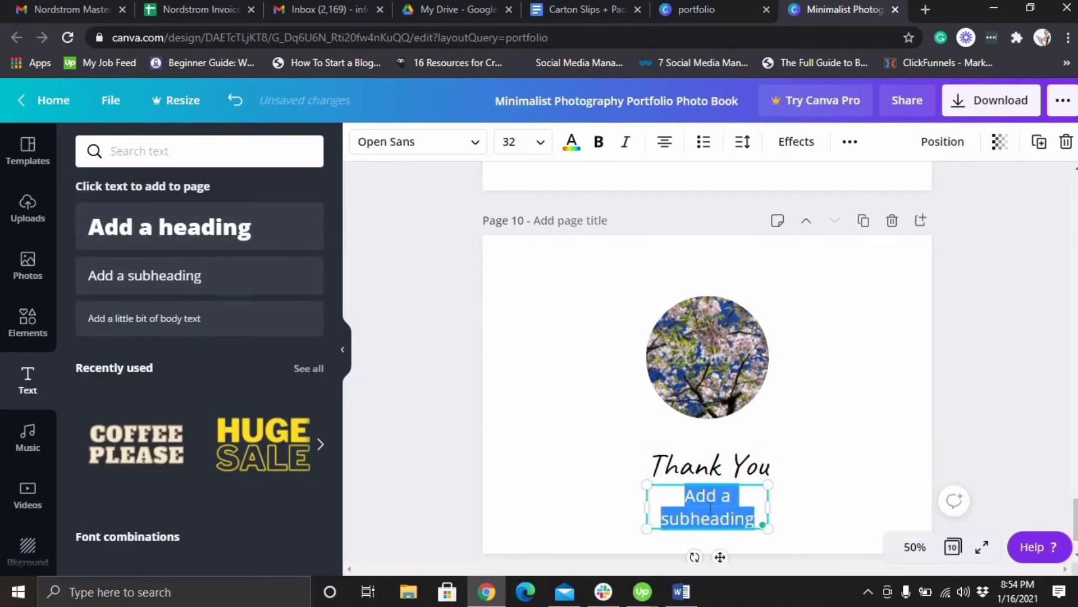
mouse_move(200, 226)
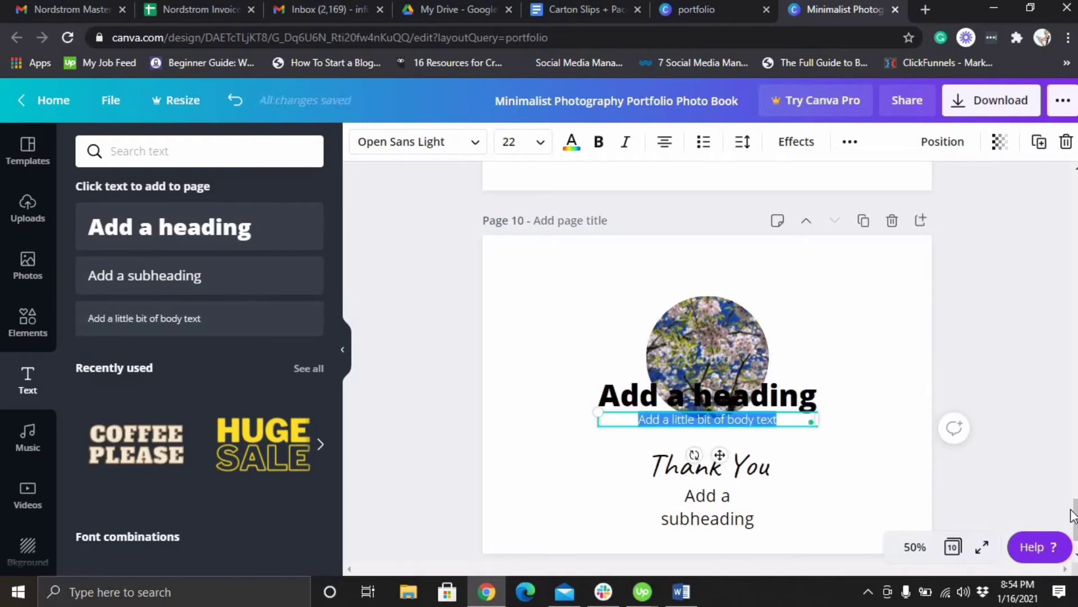
scroll("up", 3)
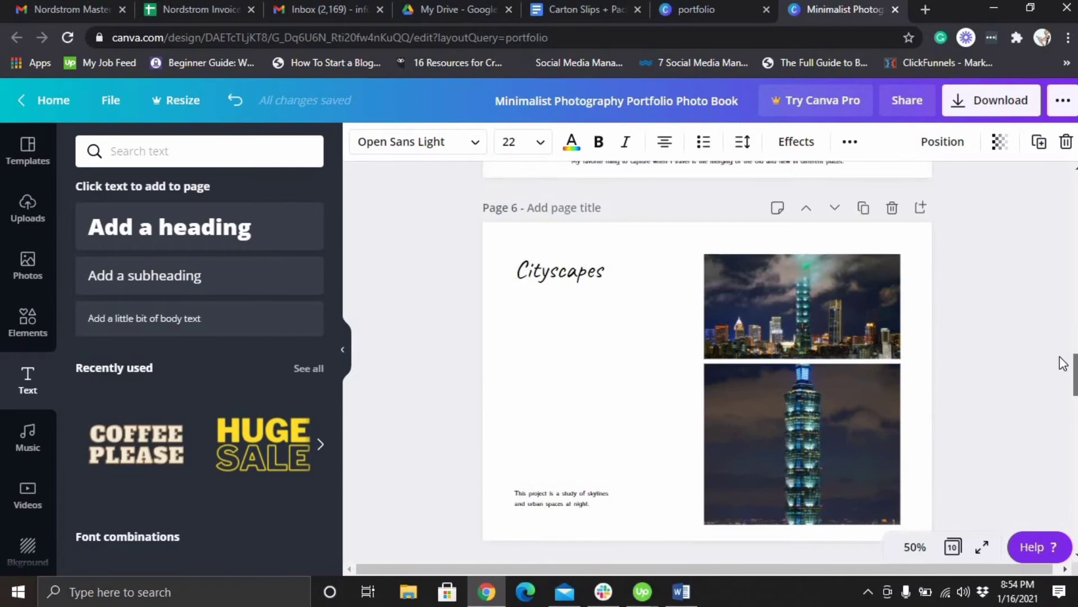
scroll("up", 3)
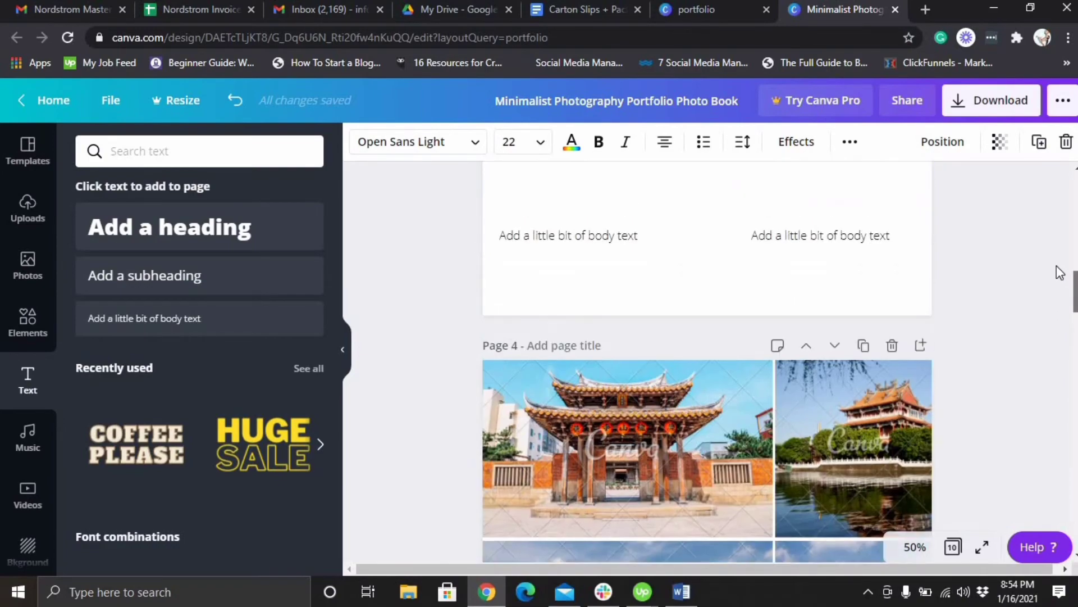
scroll("up", 3)
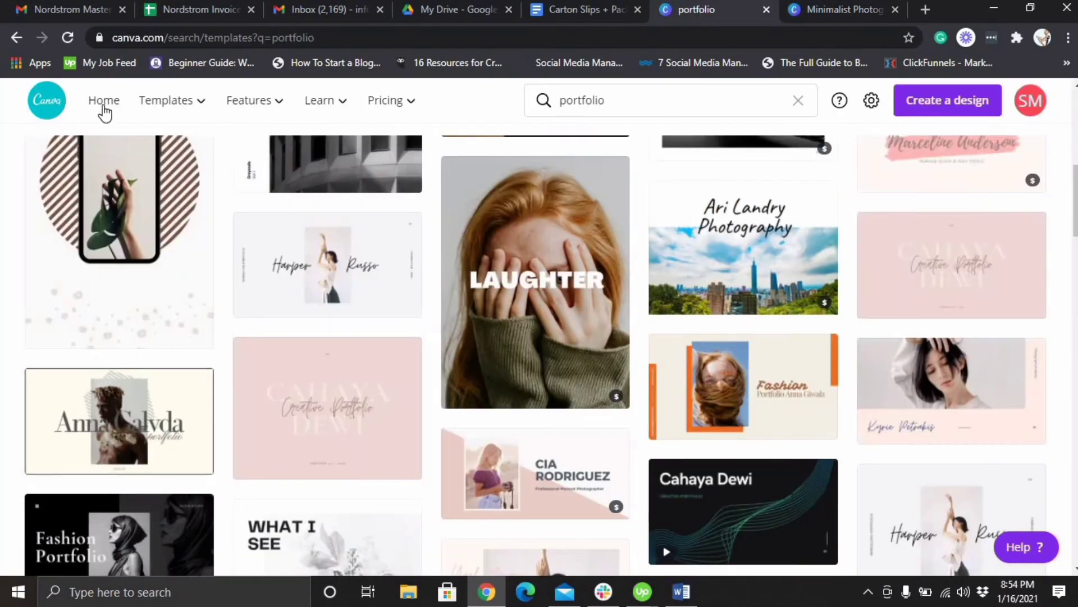
Go to Home, show All your designs, and scroll down the list.
left_click(104, 100)
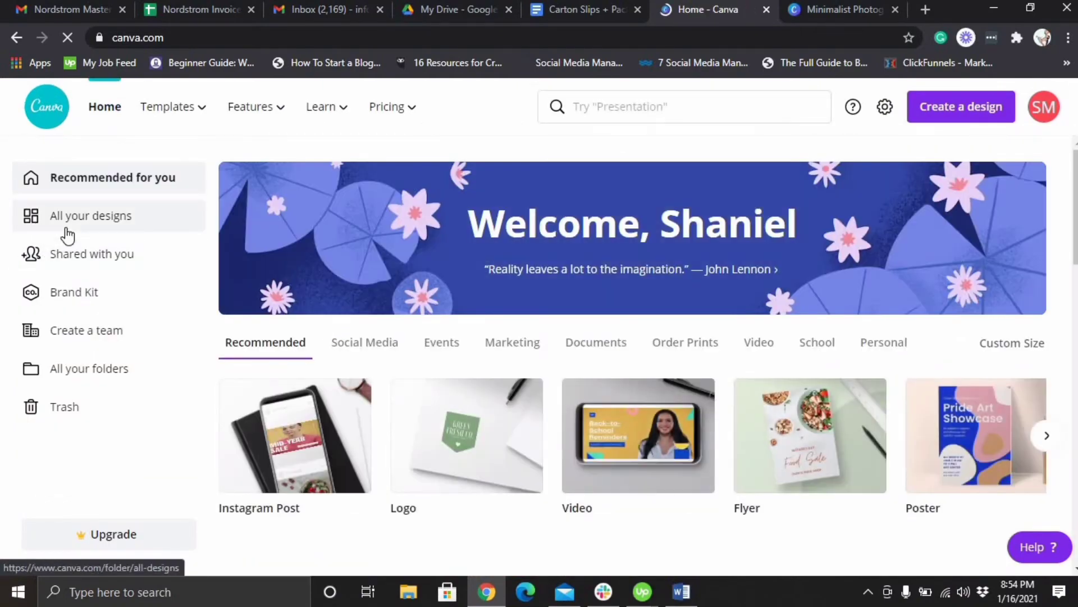
left_click(90, 214)
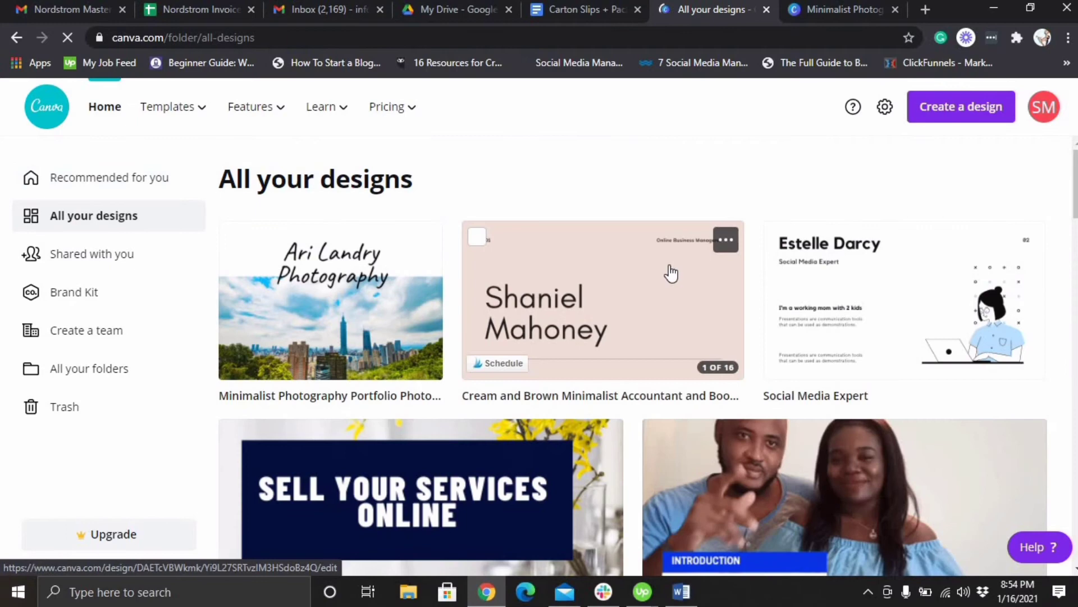
scroll("down", 3)
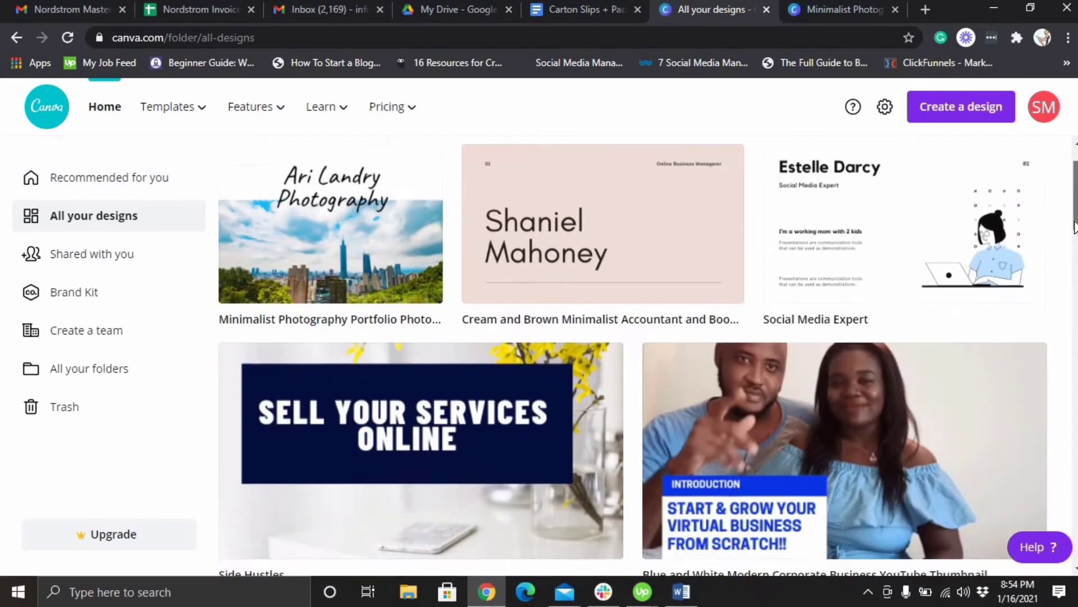
scroll("down", 3)
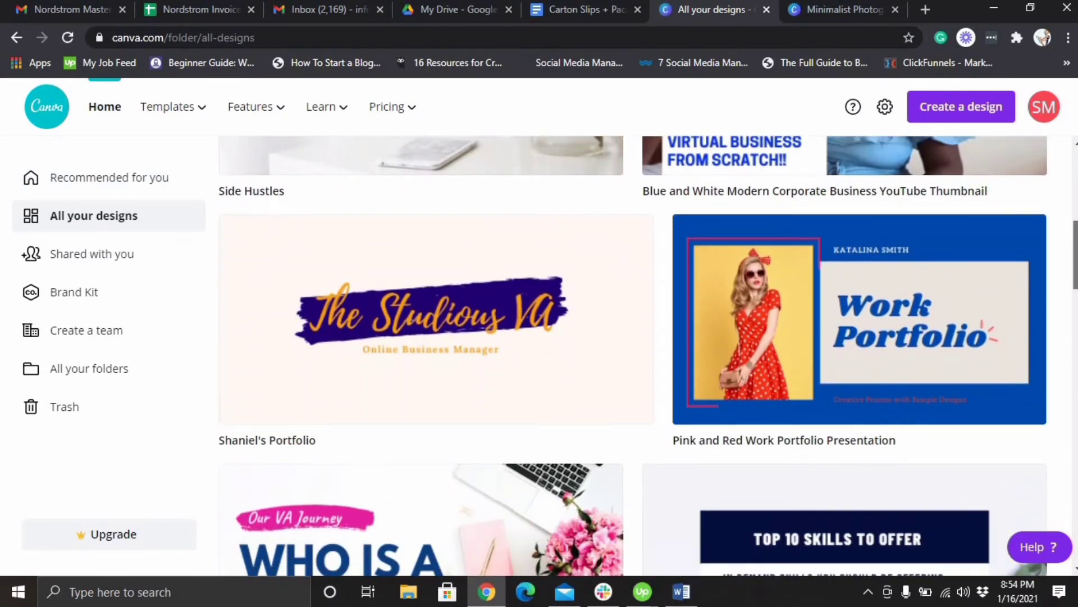
Open the Studious VA portfolio (Shaniel's Portfolio) and scroll through its pages.
left_click(436, 318)
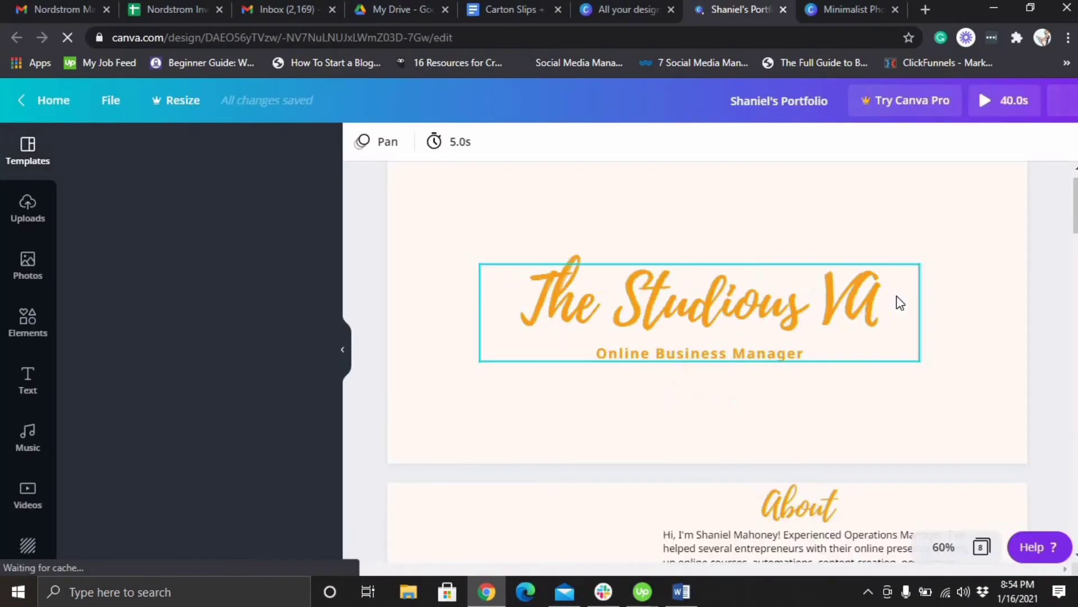
left_click(27, 150)
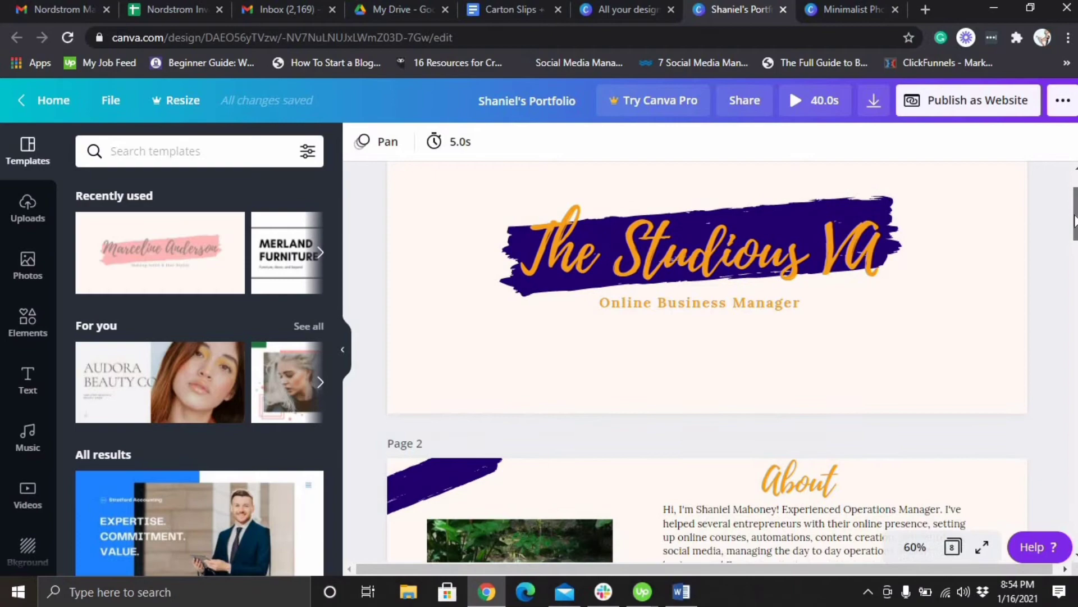
scroll("down", 3)
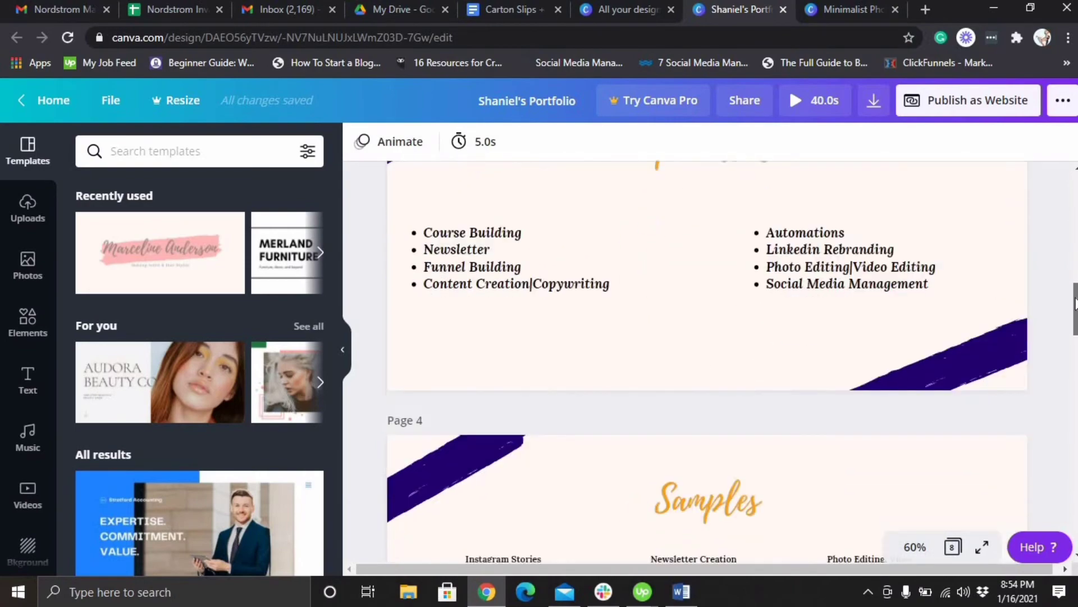
scroll("down", 3)
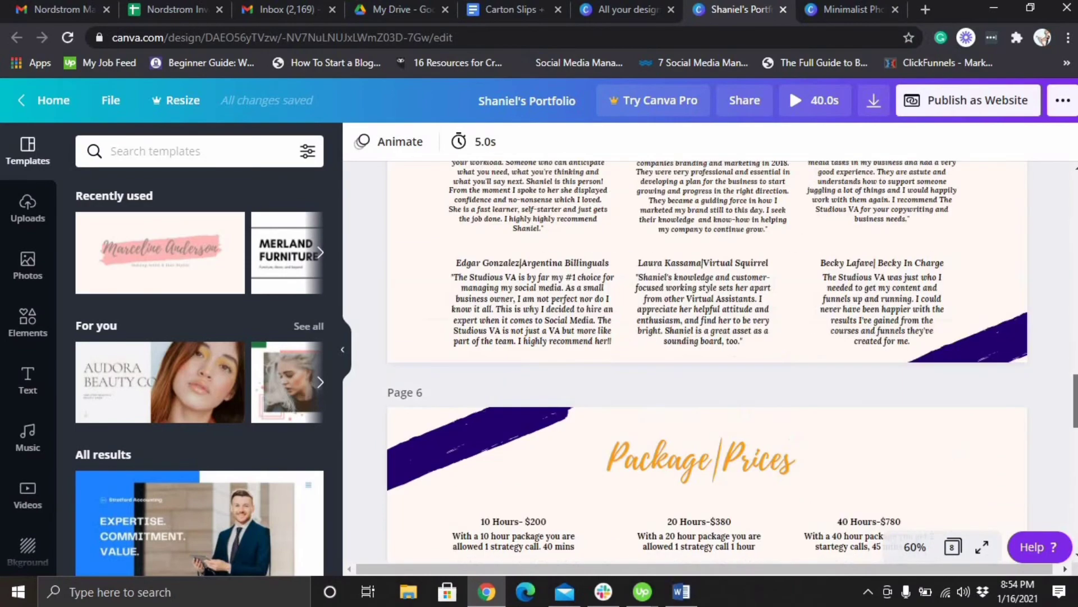
scroll("down", 3)
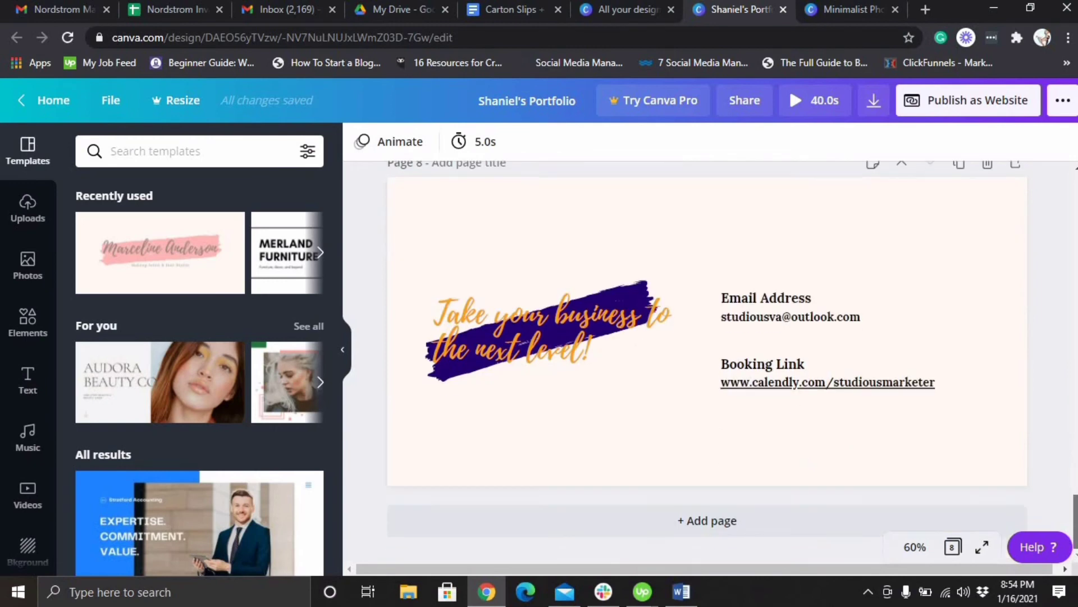
scroll("up", 3)
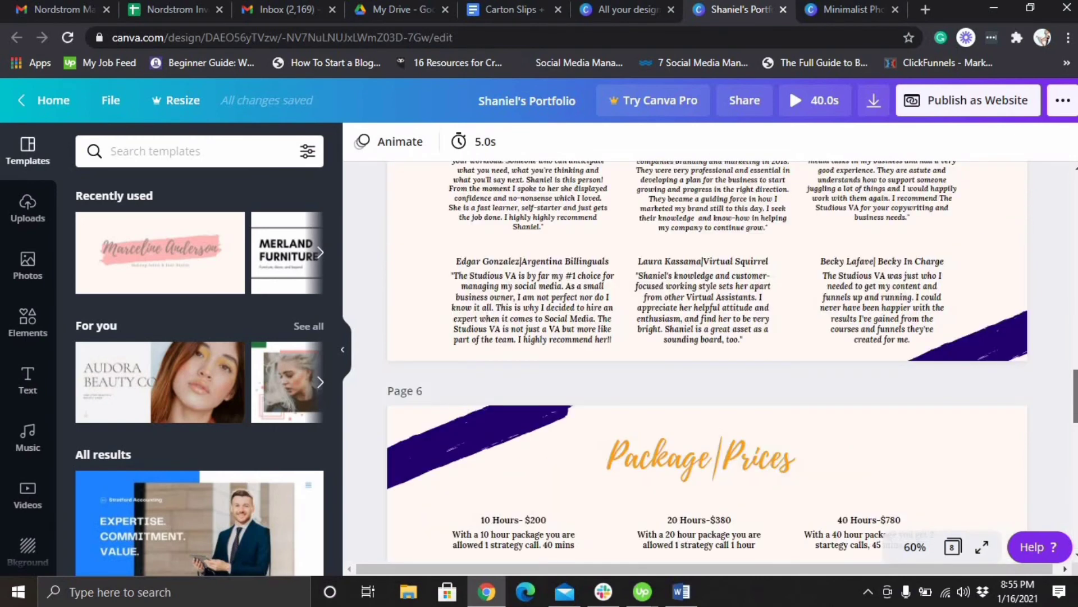
scroll("down", 3)
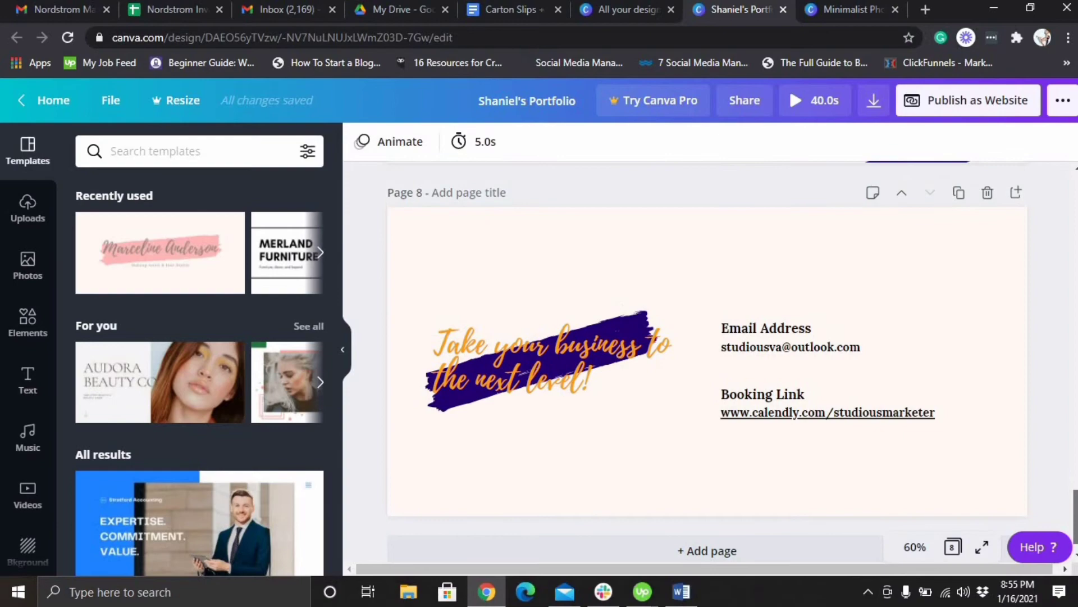
scroll("up", 3)
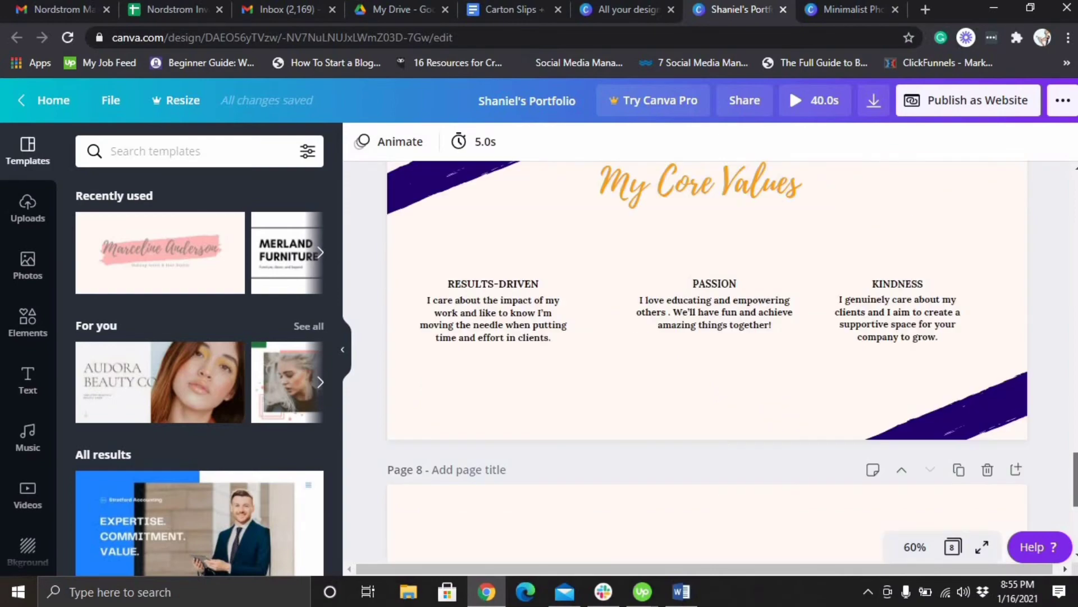
scroll("up", 3)
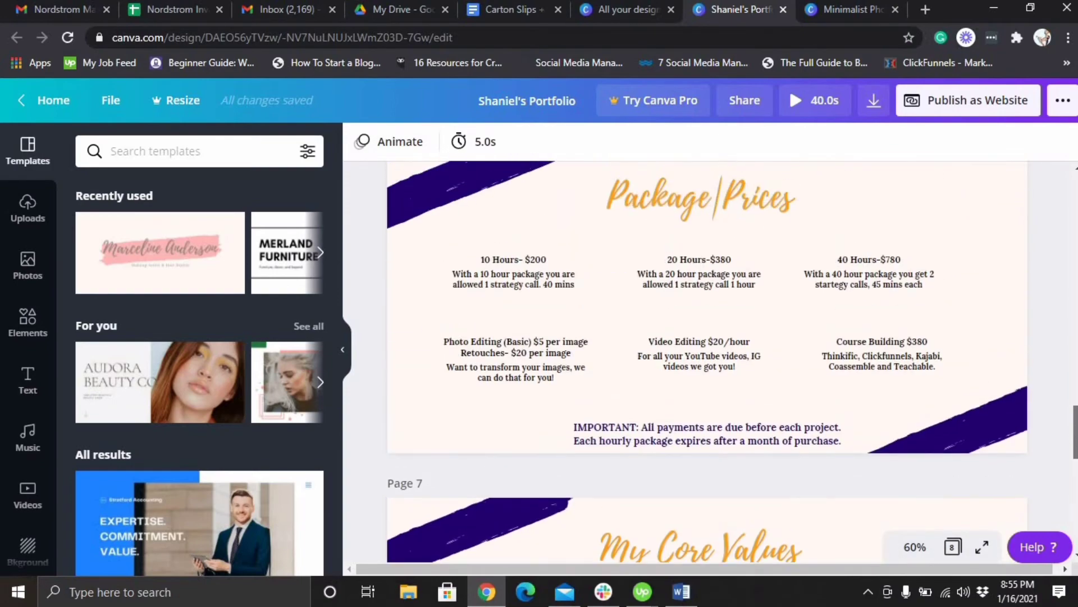
scroll("up", 3)
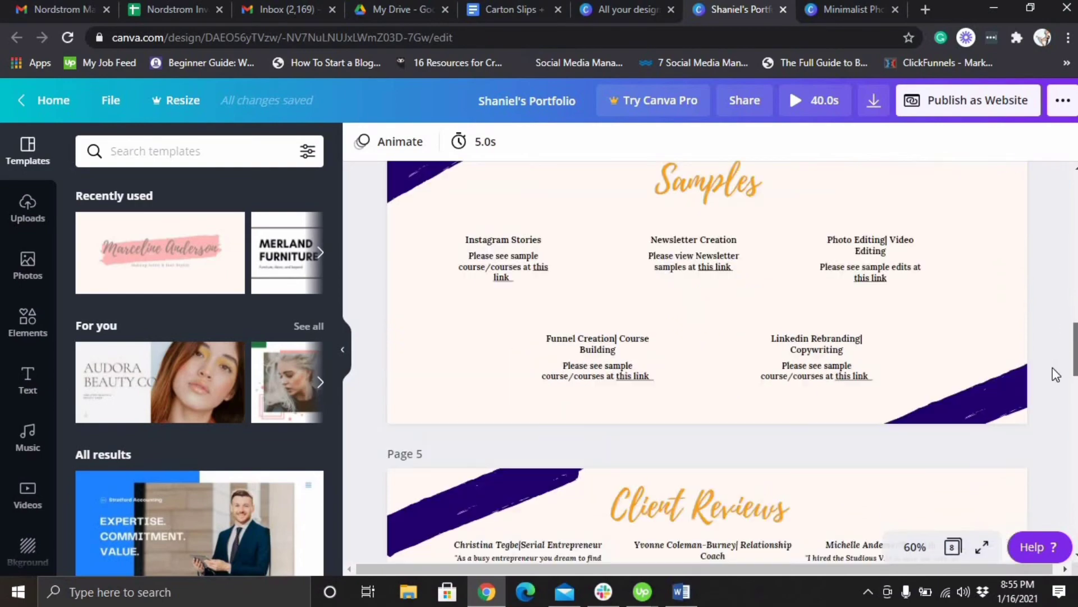
scroll("up", 3)
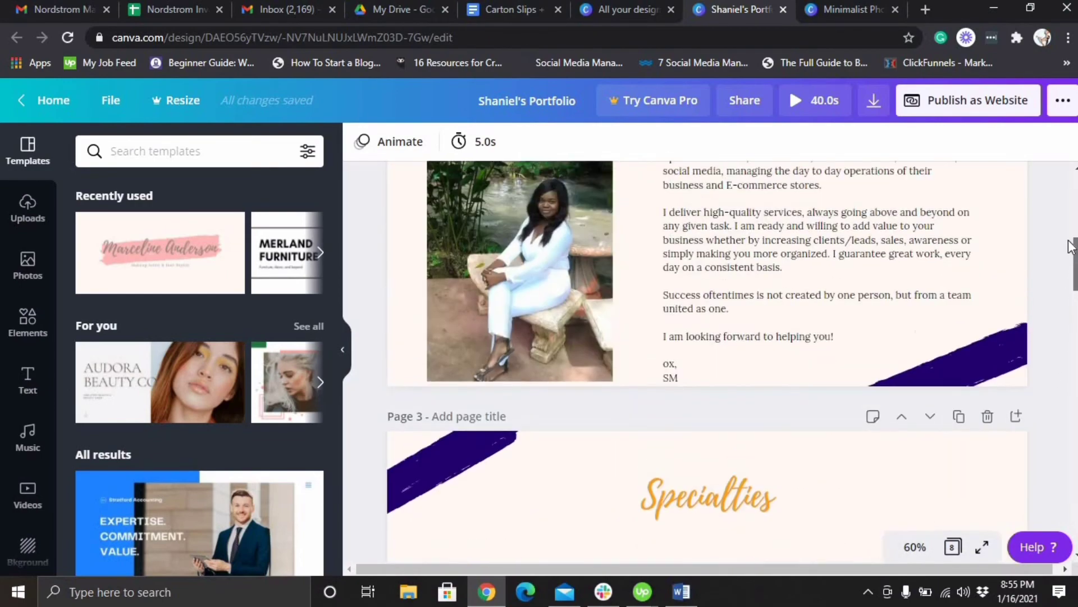
scroll("up", 3)
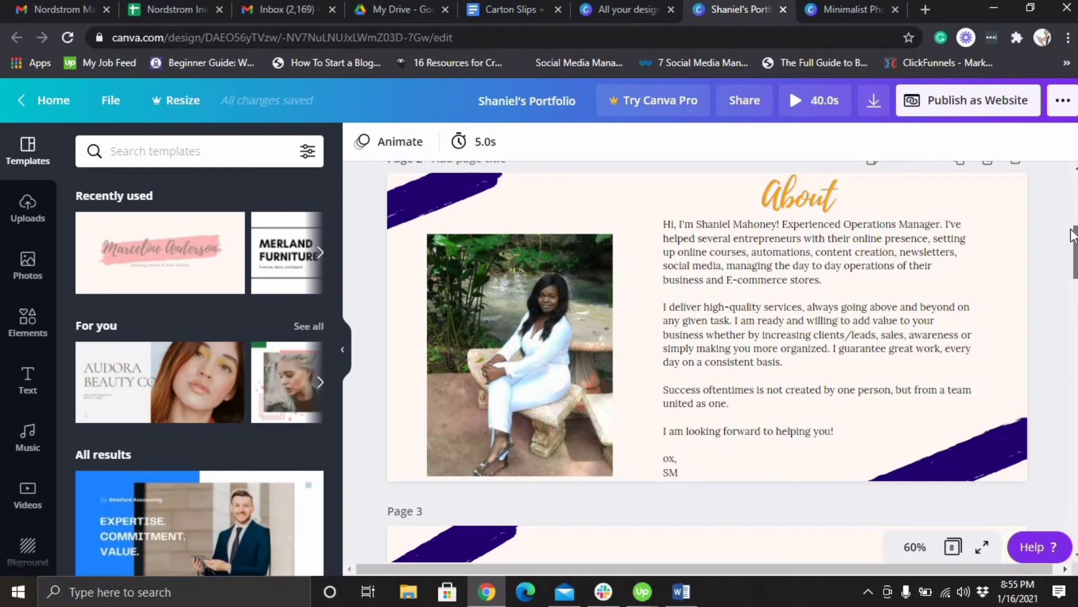
scroll("up", 3)
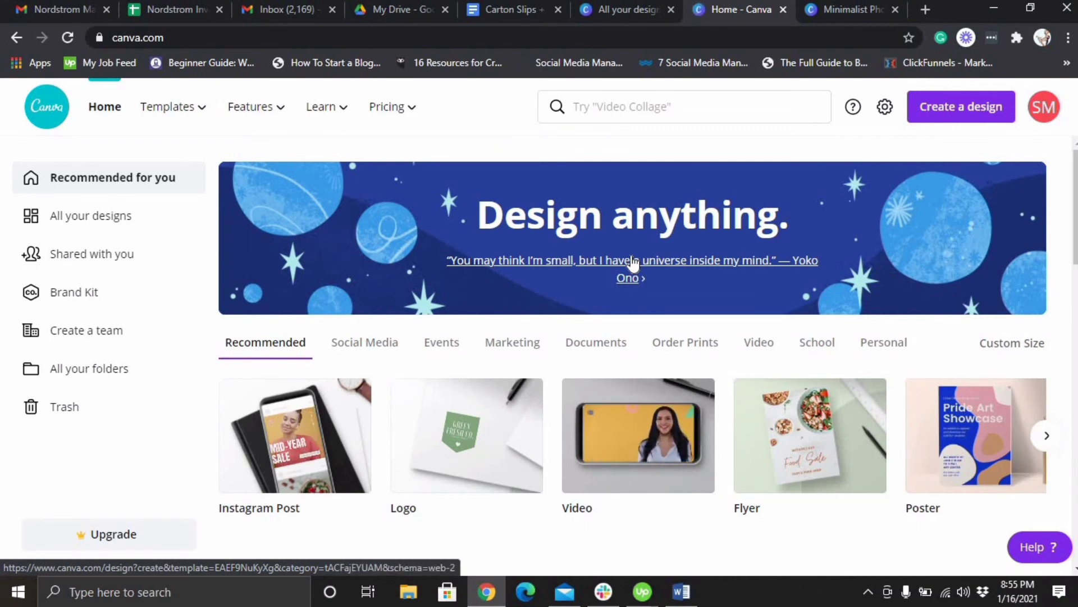
mouse_move(647, 363)
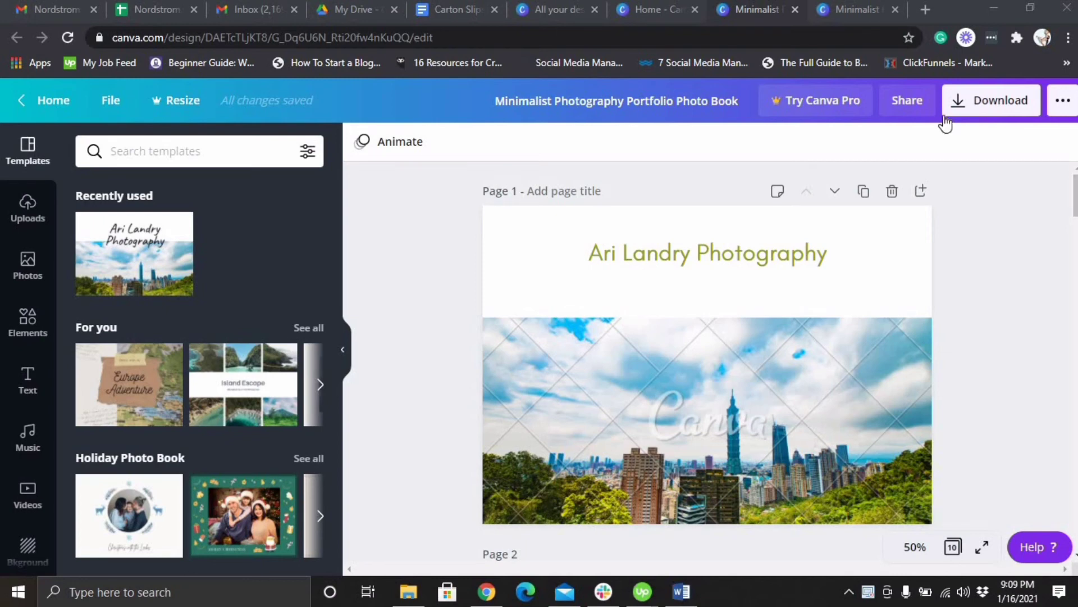
mouse_move(973, 107)
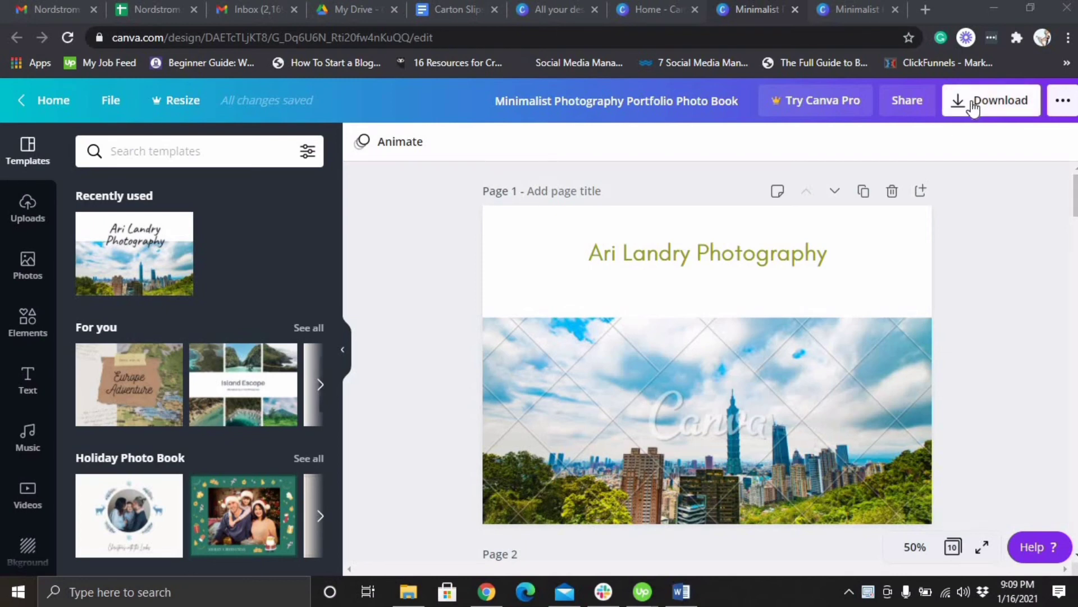
Keep PDF Print as the download file type and review the $12 premium charge.
left_click(991, 101)
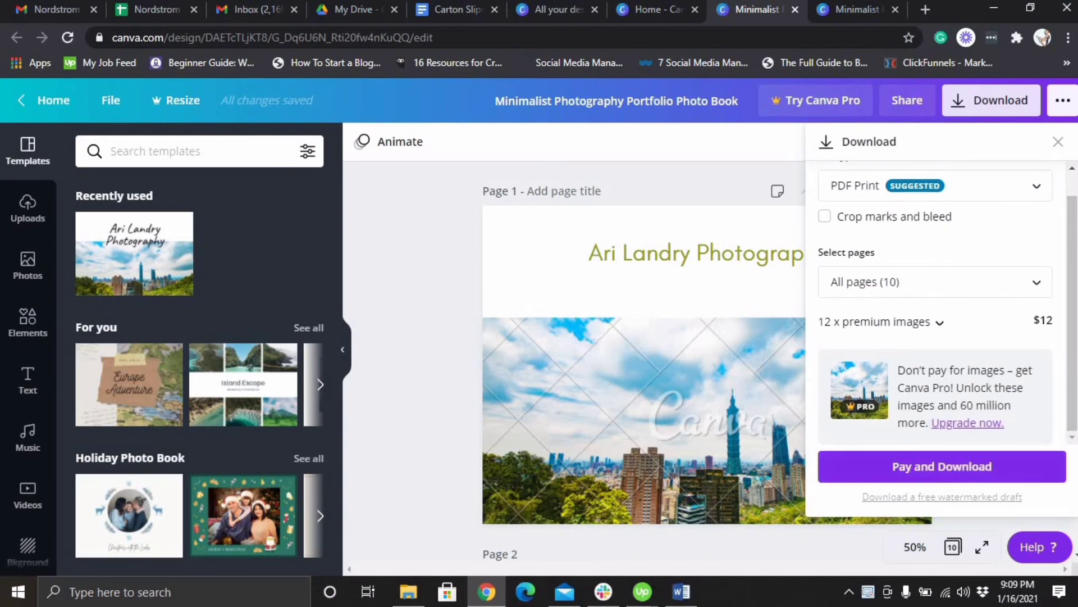
scroll("up", 3)
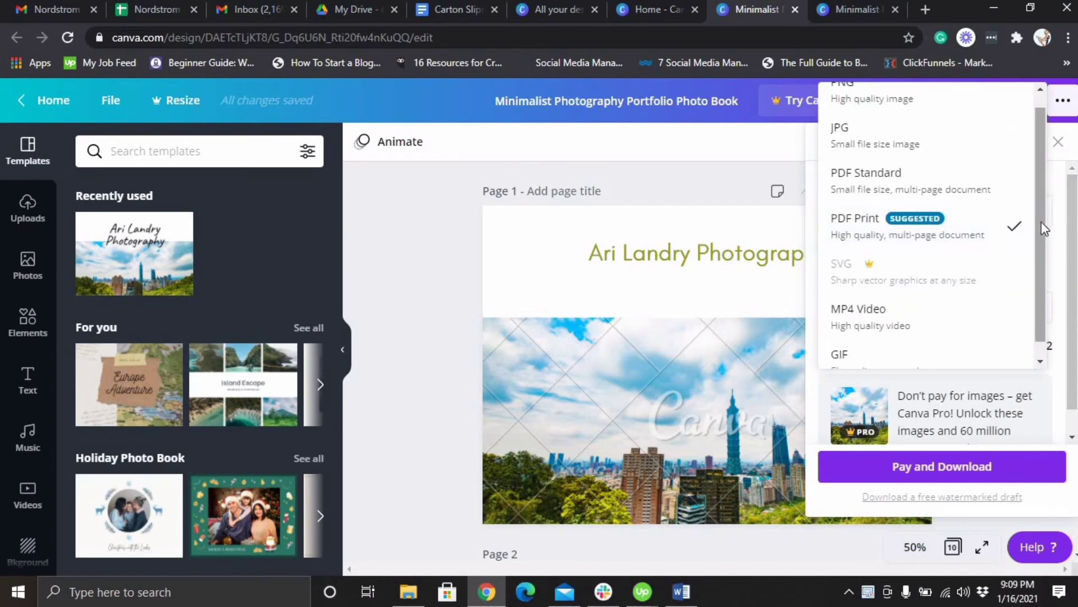
scroll("up", 3)
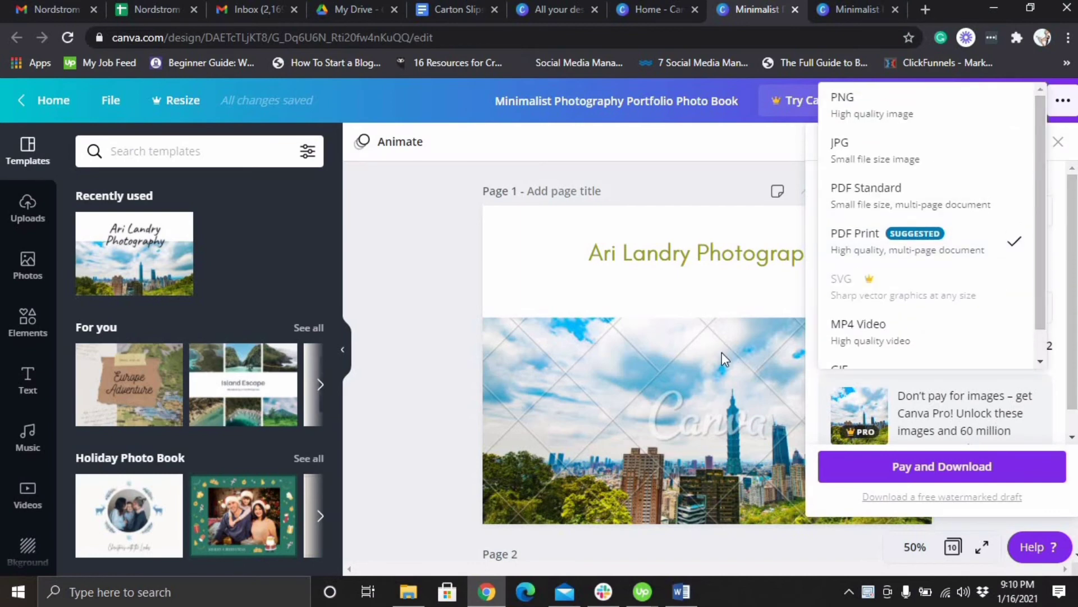
left_click(867, 233)
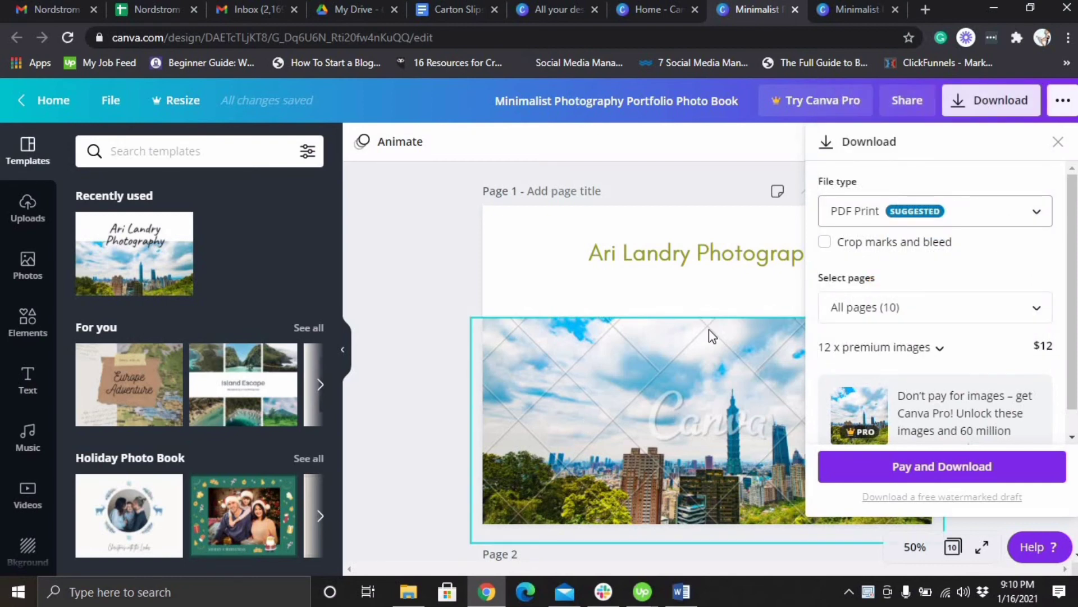
mouse_move(585, 371)
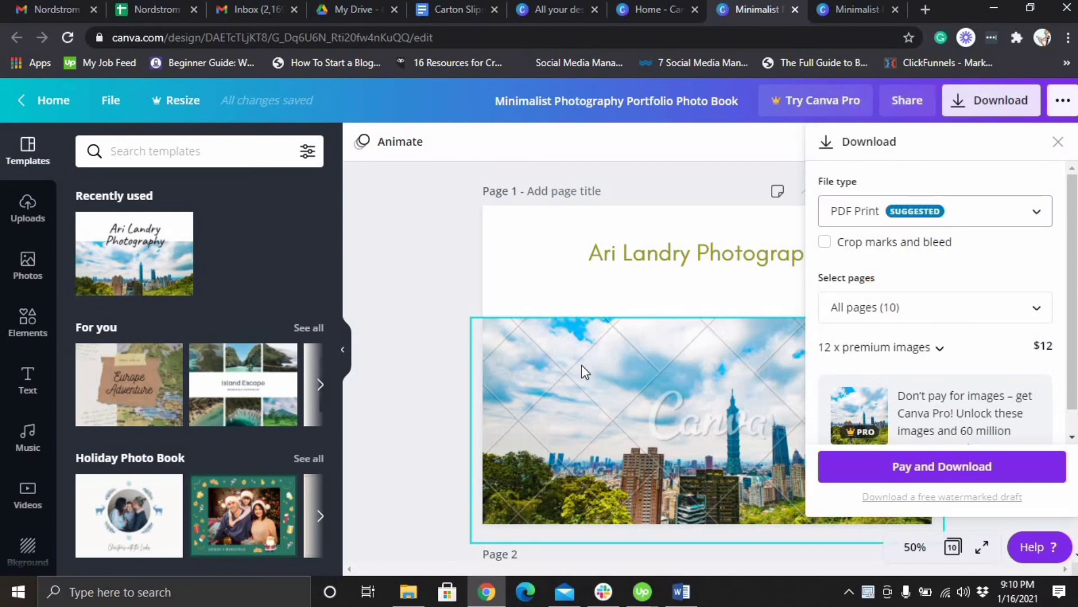
left_click(1058, 141)
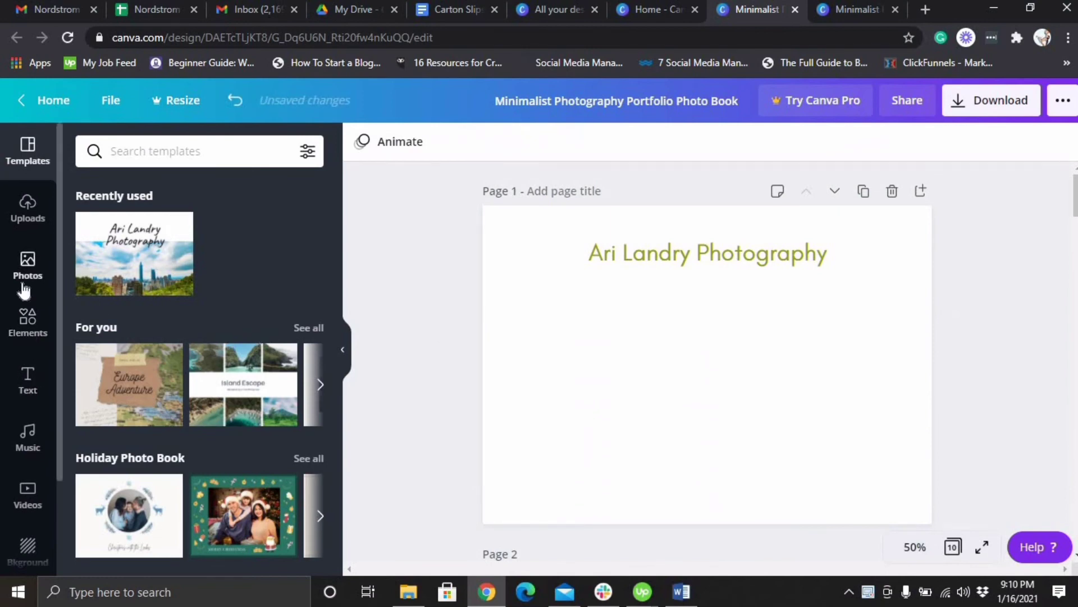
Fill the empty cover frame with the free yoga photo and recheck the download price.
left_click(27, 264)
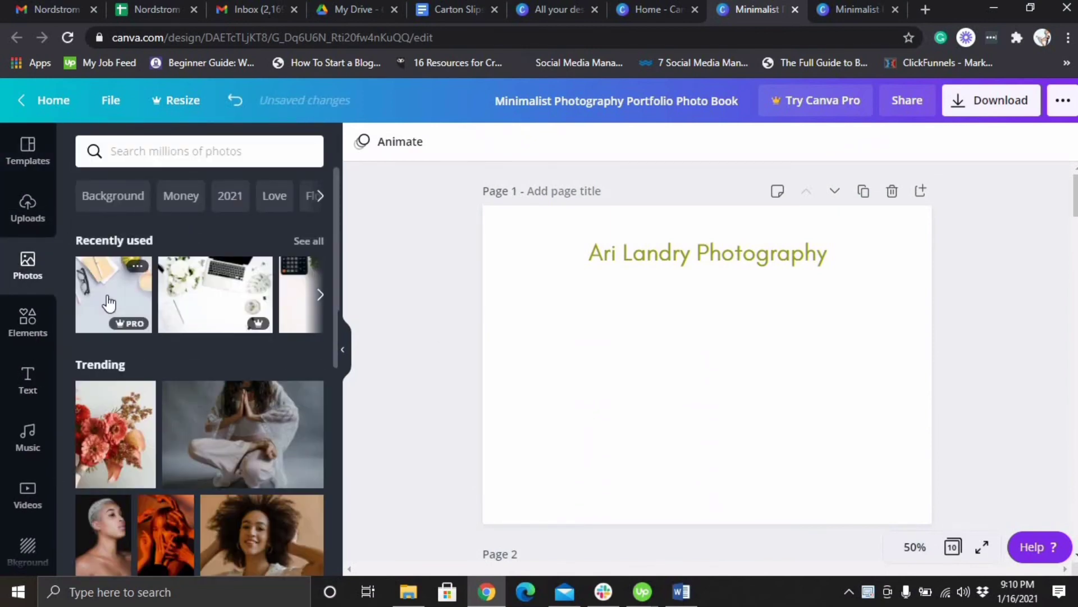
left_click(113, 294)
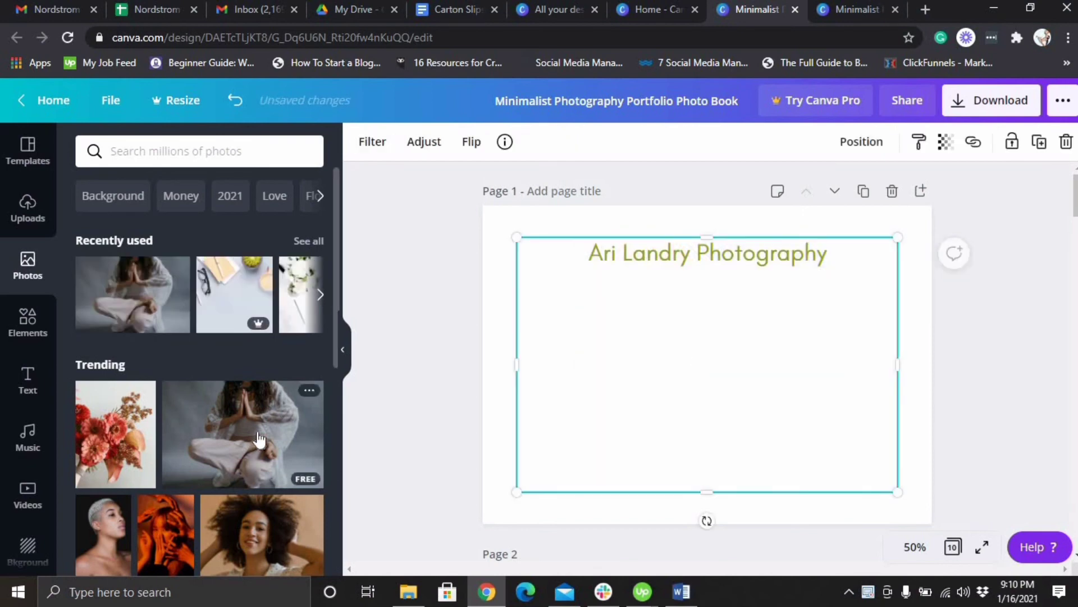
left_click(242, 433)
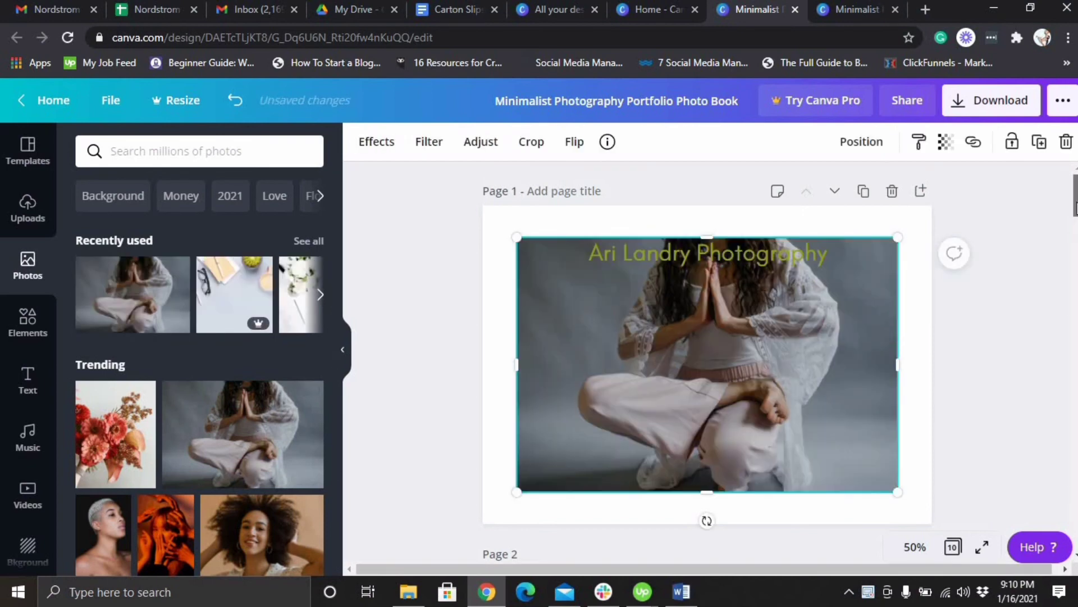
left_click(991, 101)
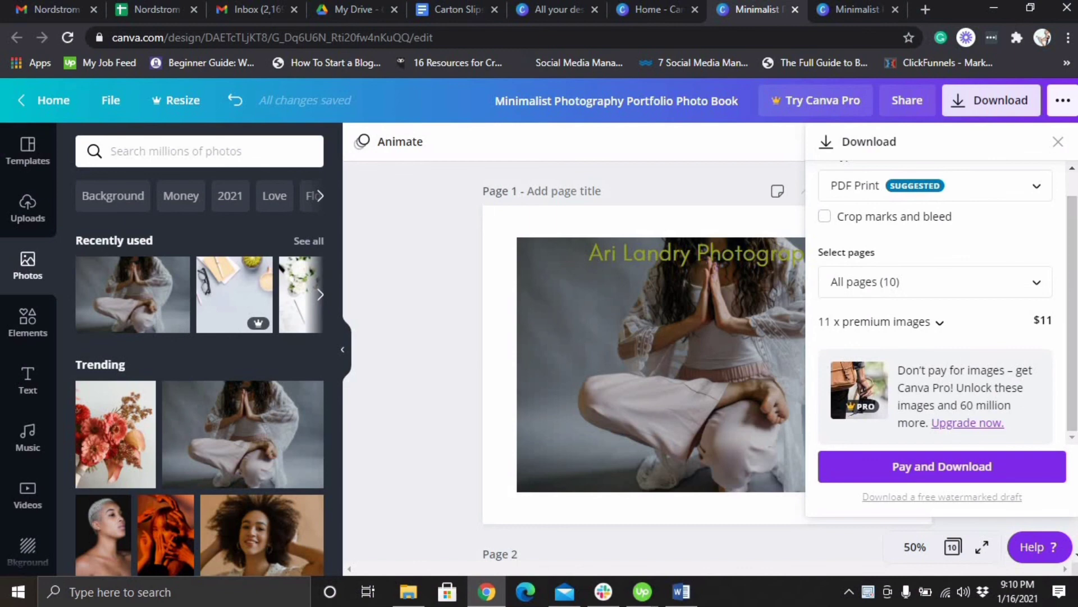
mouse_move(1057, 154)
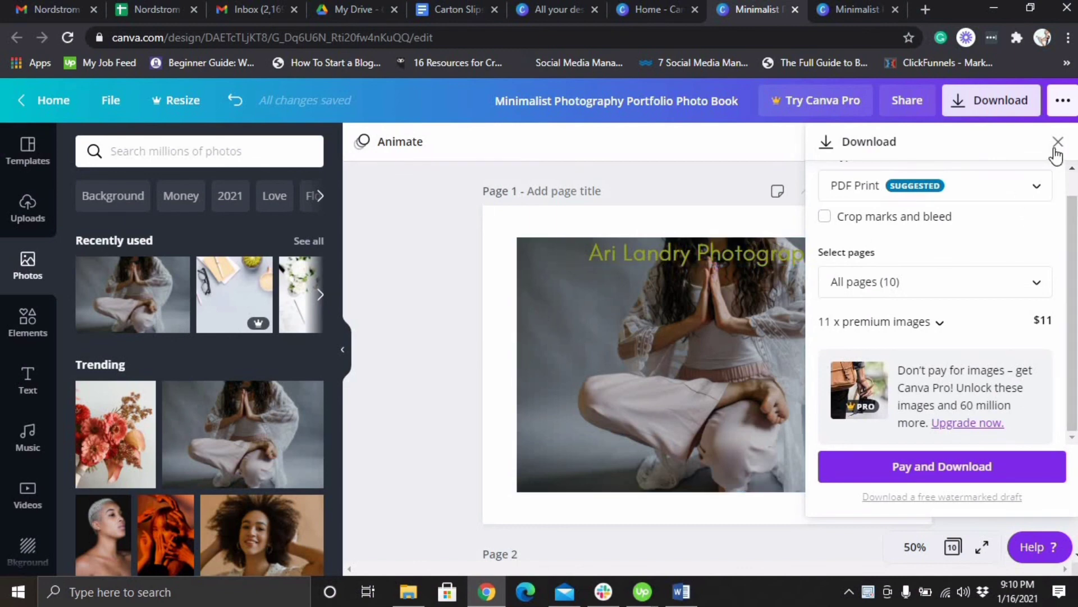
left_click(1058, 141)
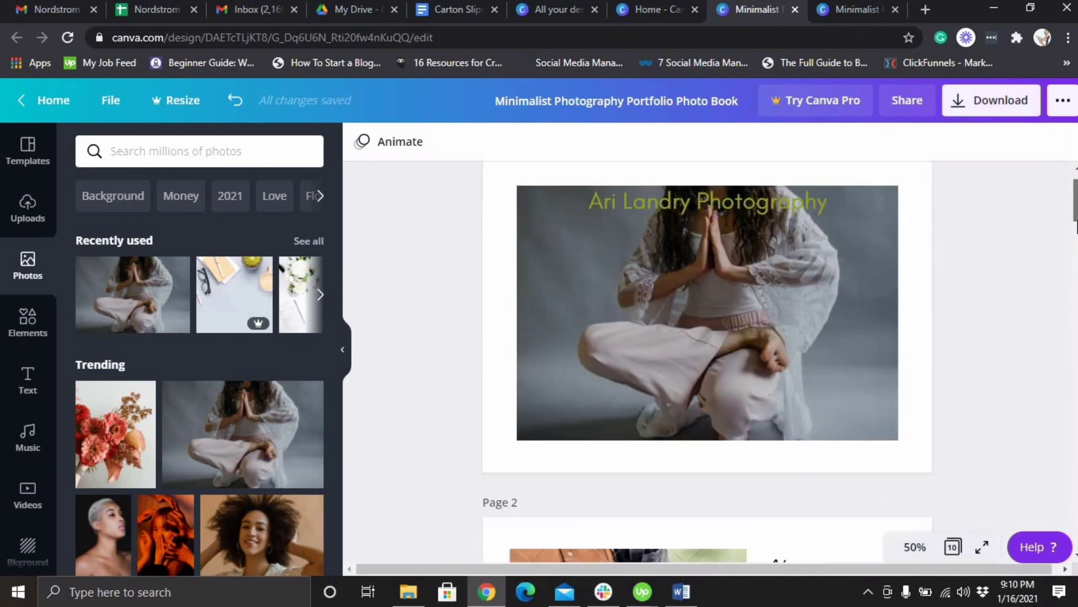
scroll("down", 3)
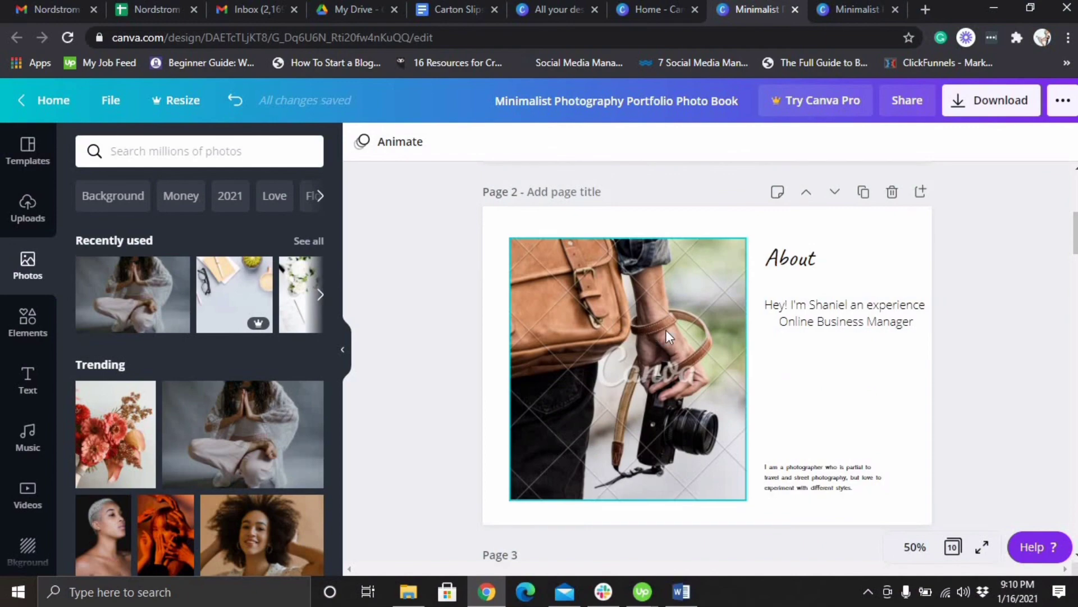
scroll("down", 3)
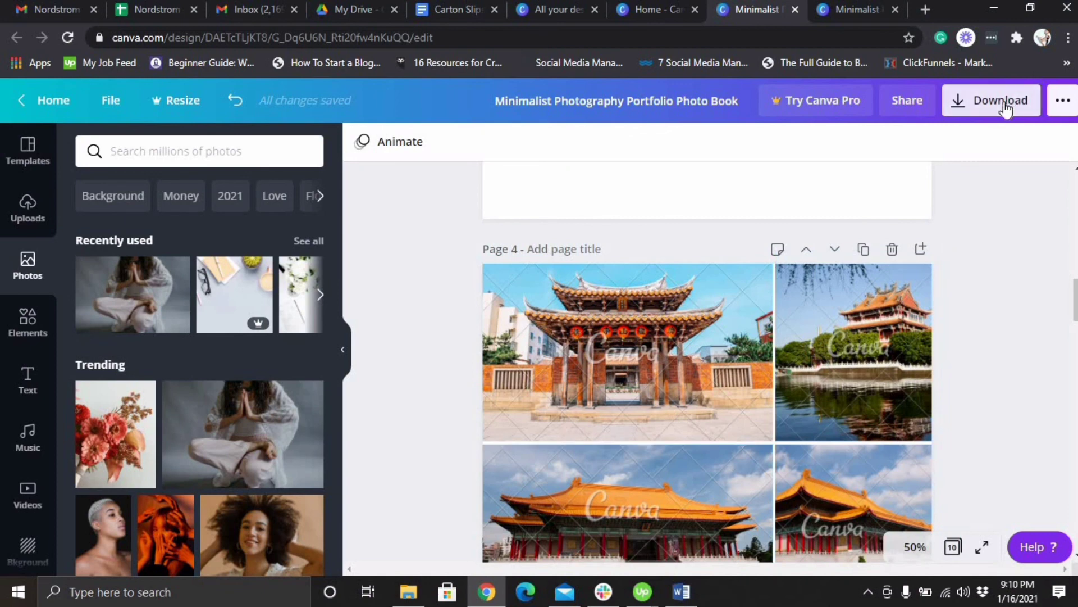
left_click(991, 101)
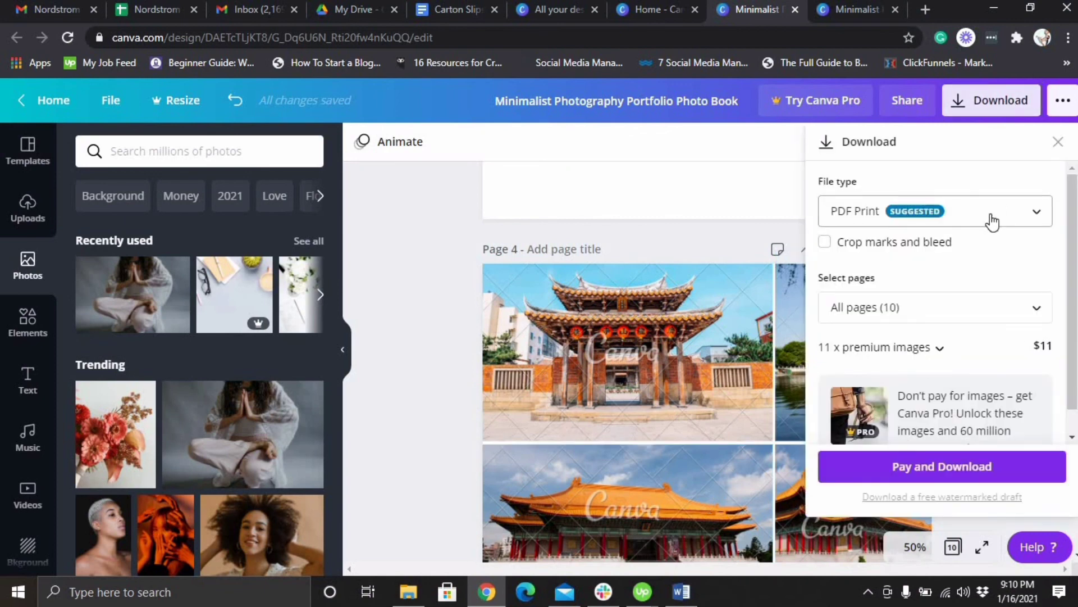
left_click(932, 211)
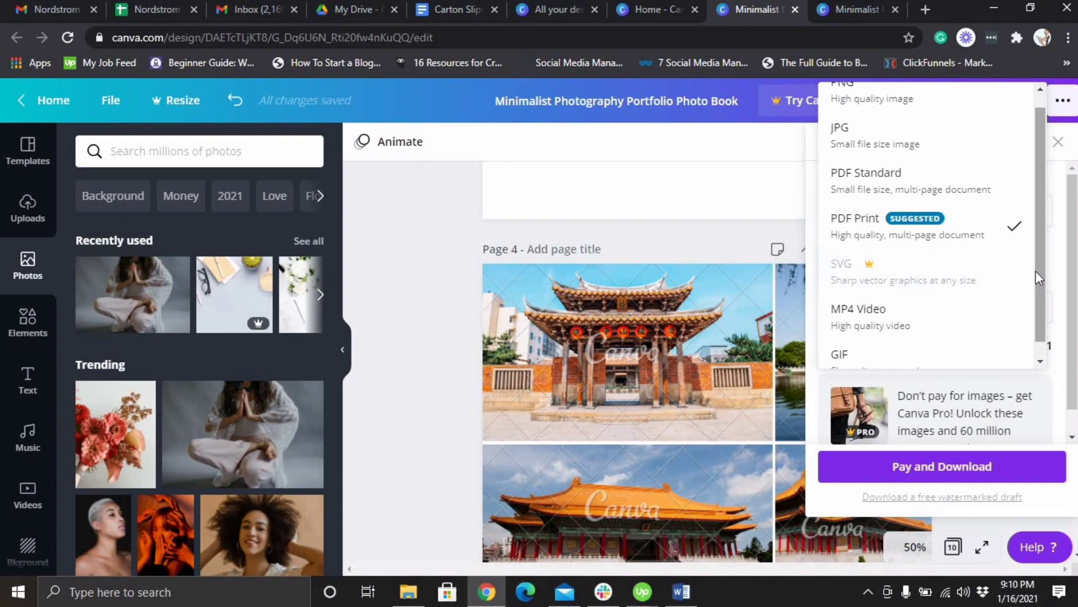
scroll("up", 3)
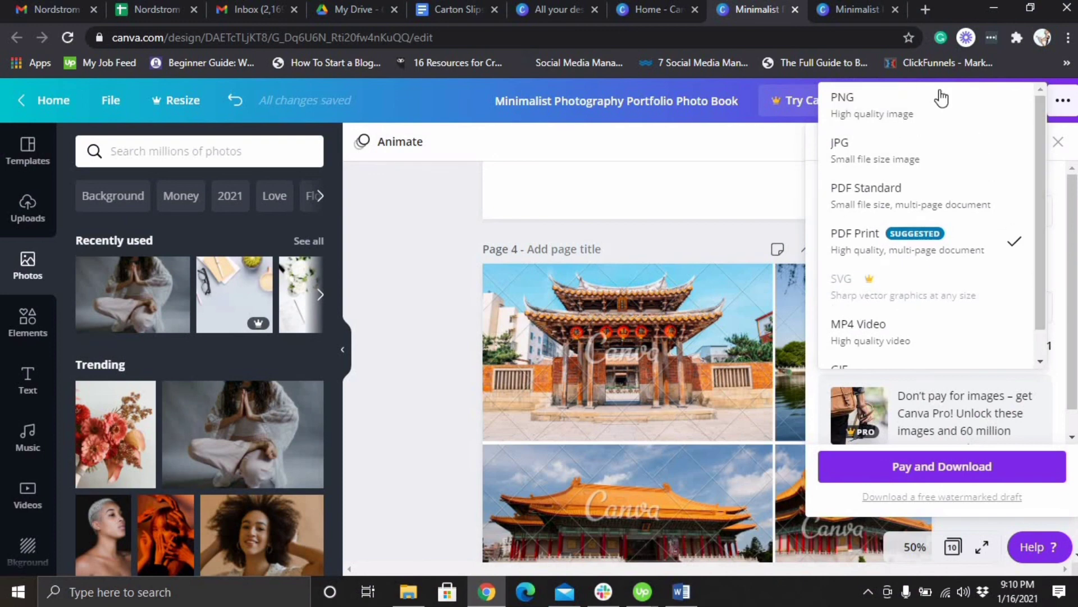
mouse_move(931, 107)
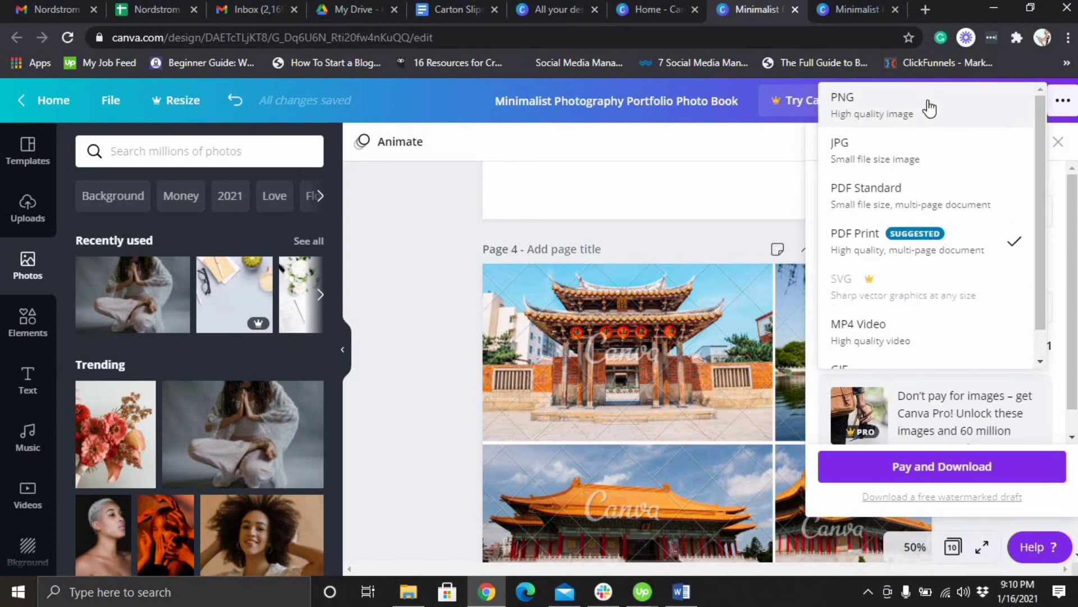
mouse_move(839, 247)
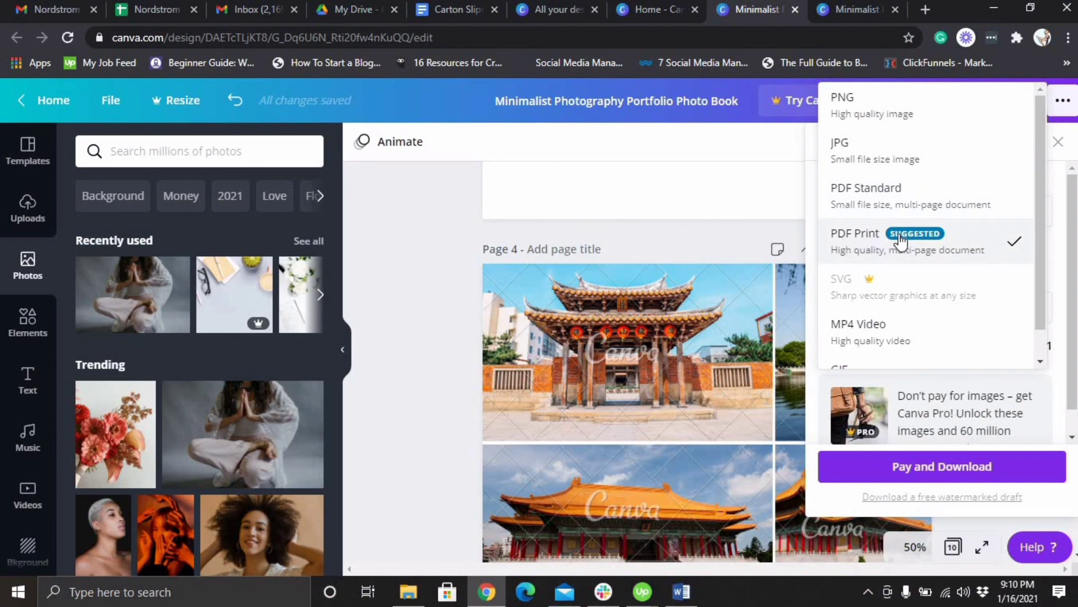
mouse_move(915, 475)
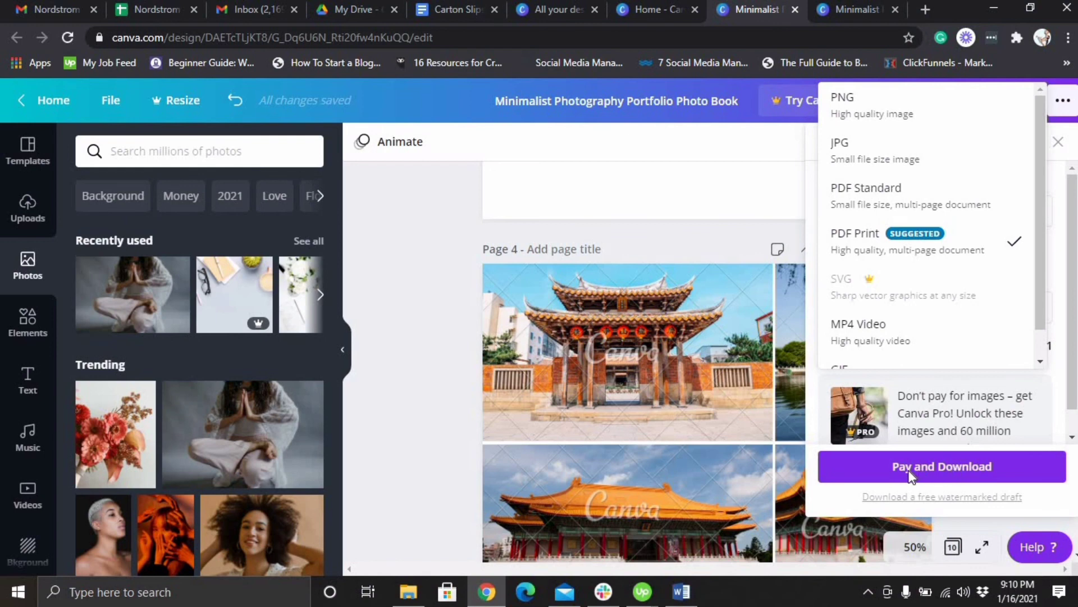
mouse_move(798, 350)
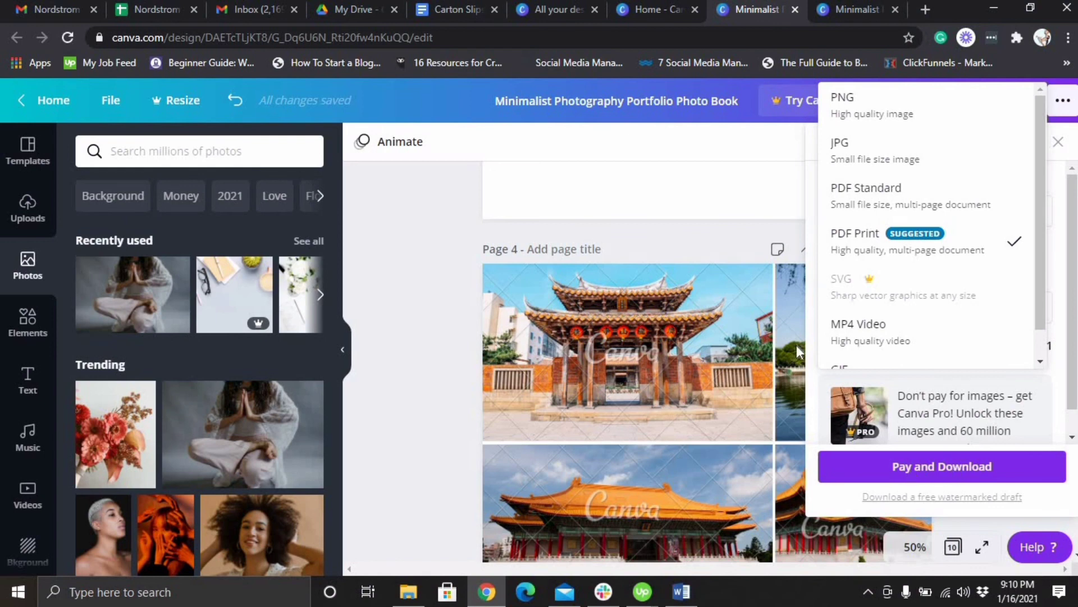
mouse_move(535, 402)
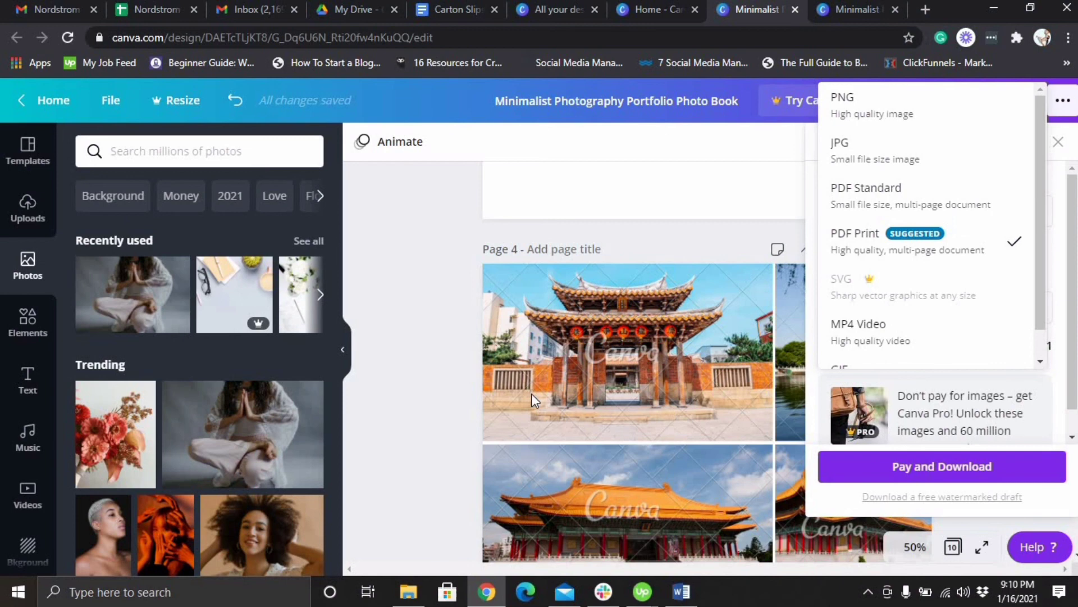
mouse_move(921, 466)
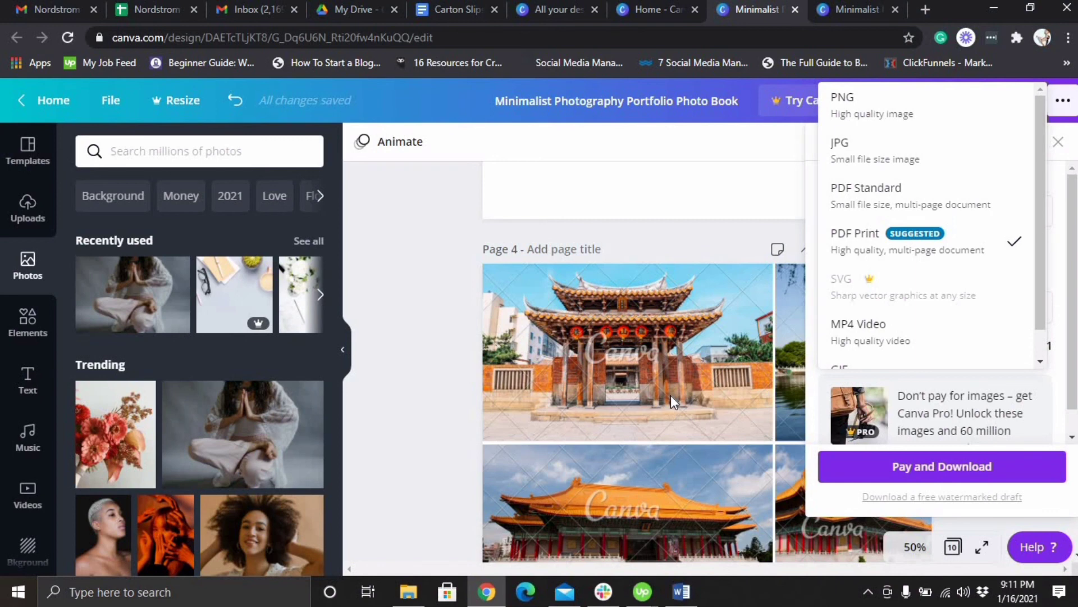
mouse_move(680, 115)
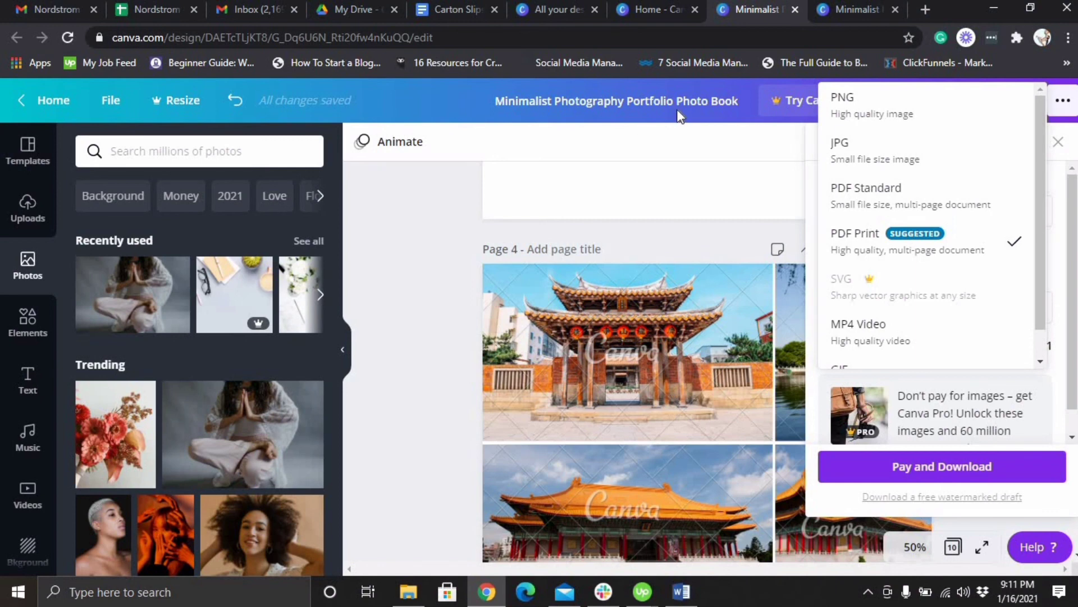
mouse_move(626, 134)
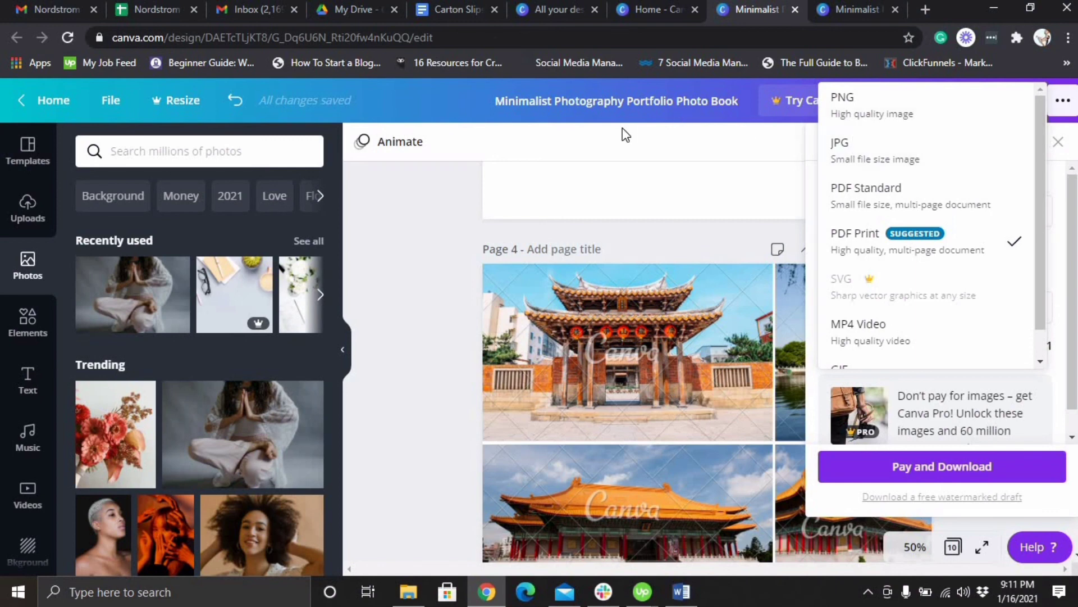
left_click(854, 233)
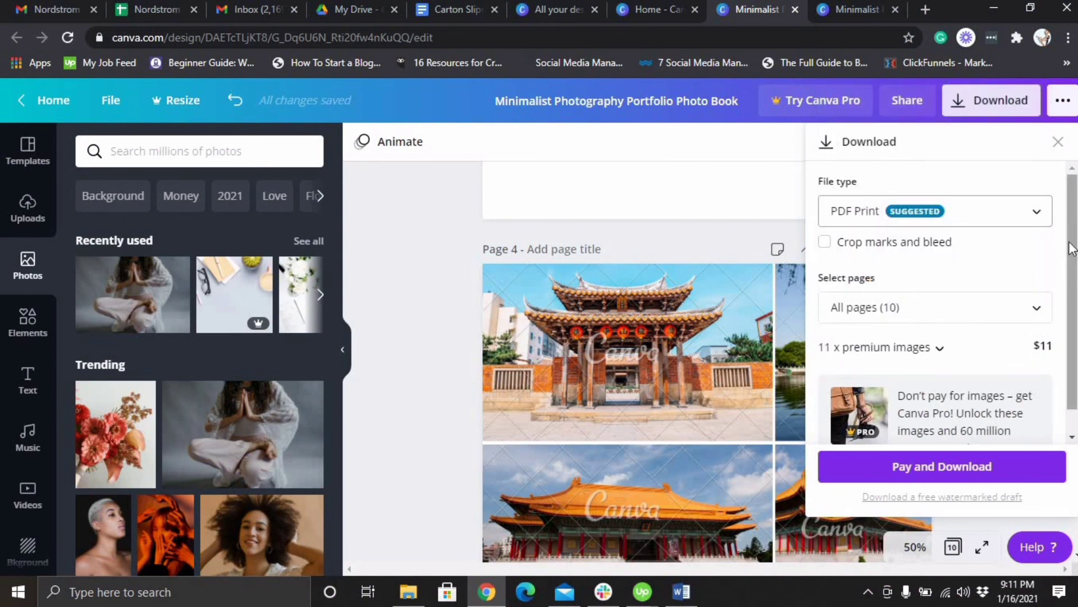
left_click(990, 101)
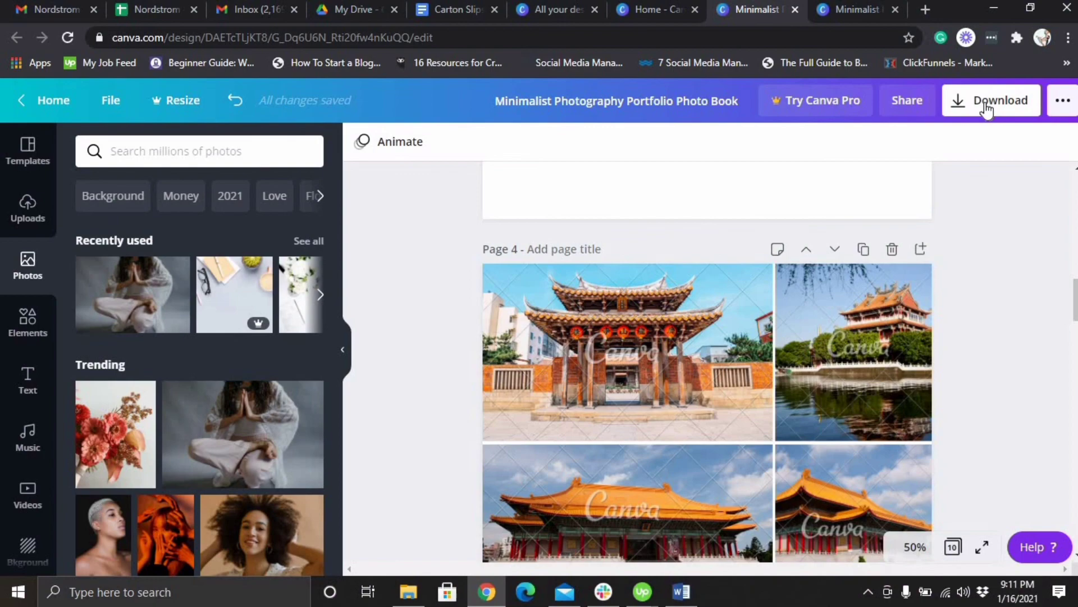